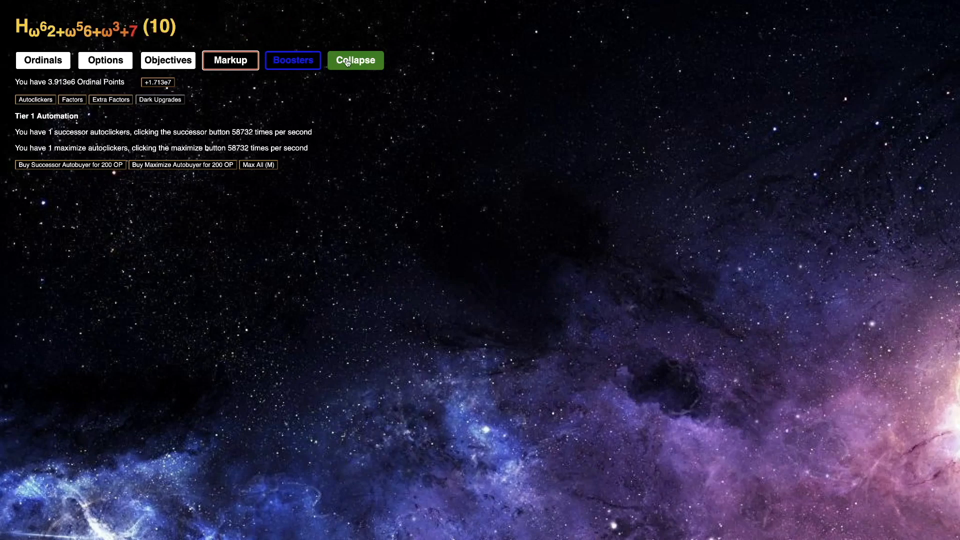
Check the 91 boosters, then reset the run back to ordinal 3 with 8 Ordinal Points
left_click(293, 60)
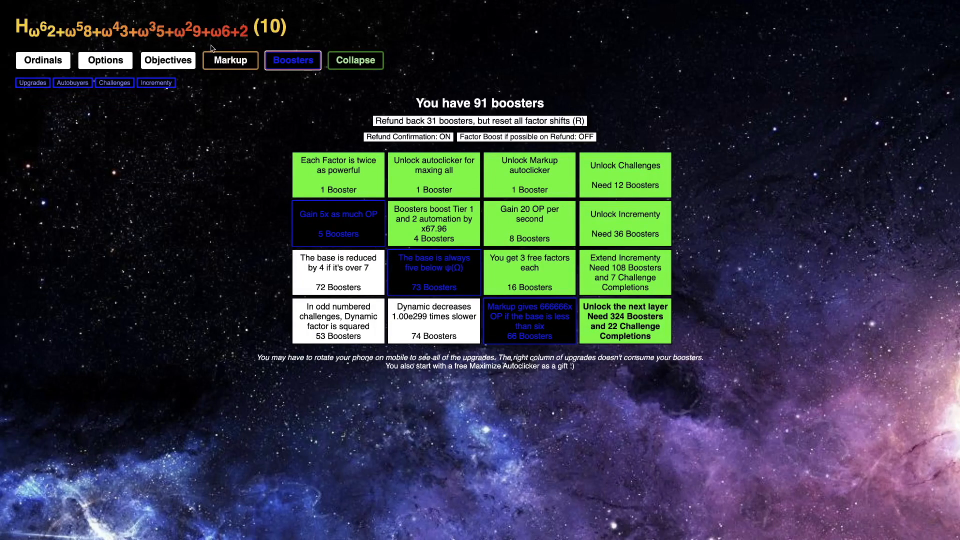
left_click(114, 82)
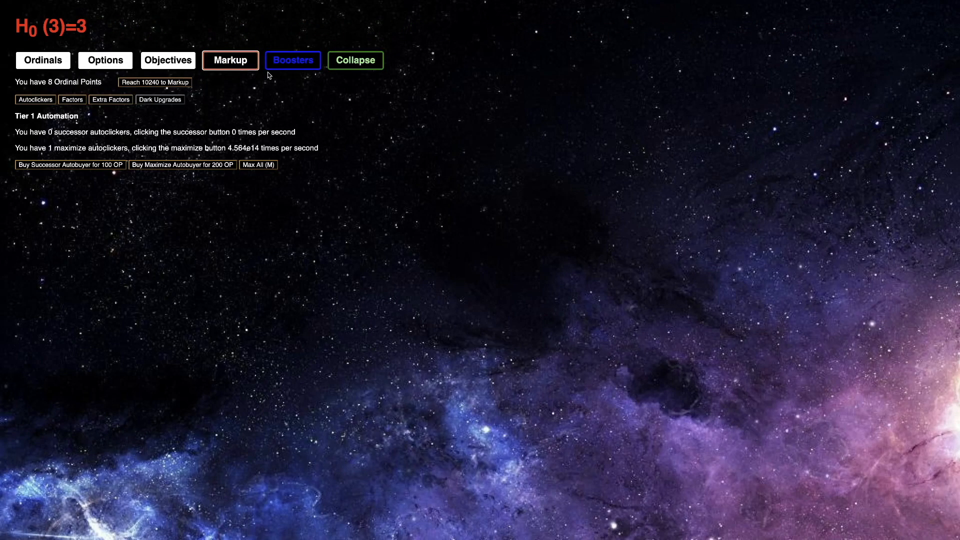
left_click(230, 60)
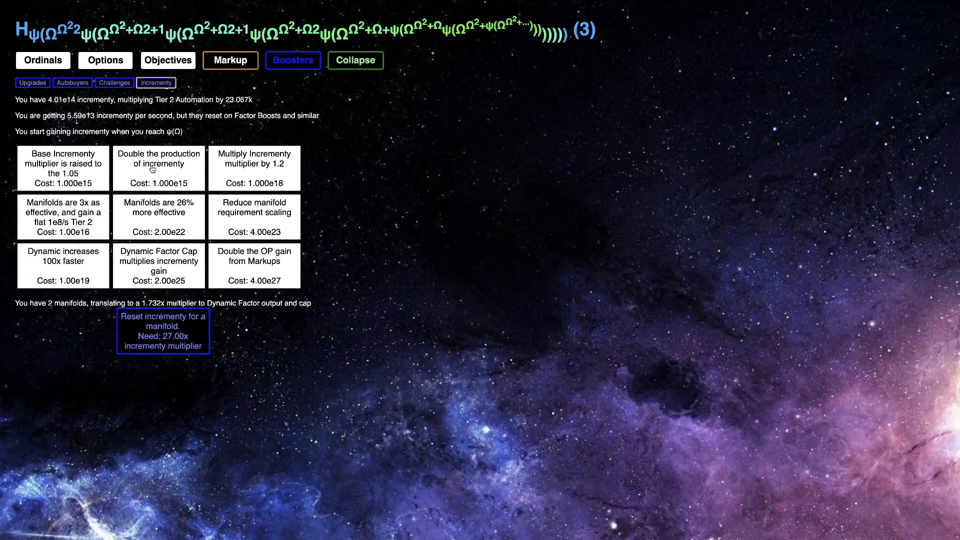
Buy 'Double the production' and 'Base Increment multiplier', gain a manifold, and factor boost for 33 boosters
left_click(159, 169)
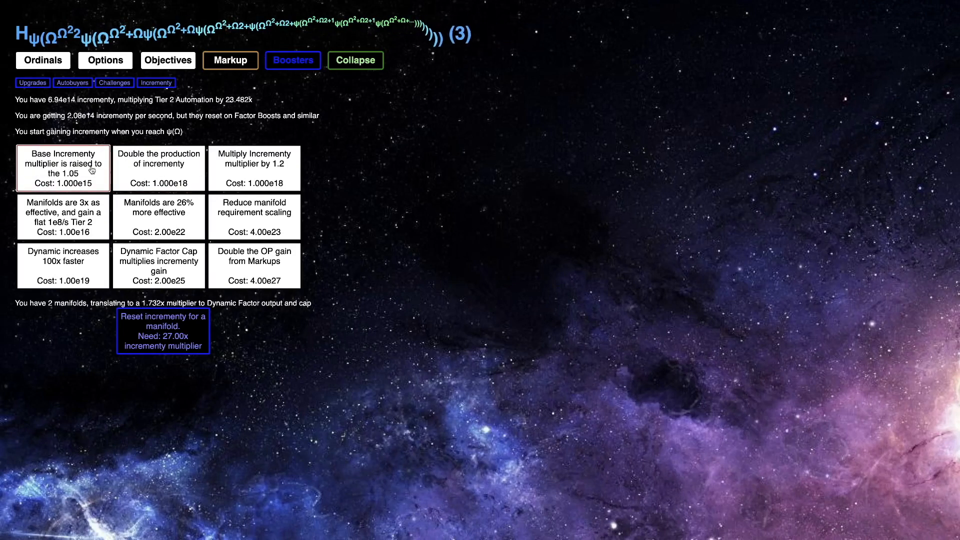
left_click(63, 168)
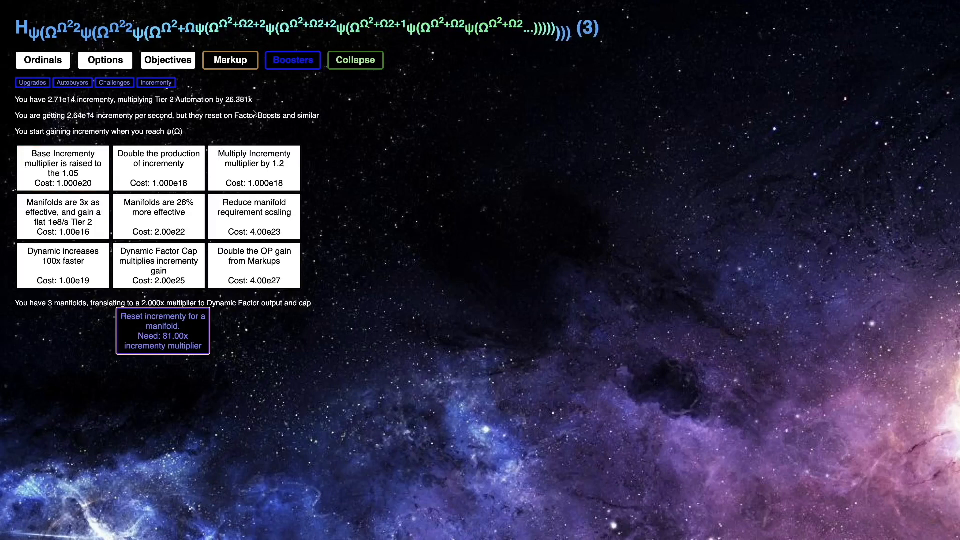
left_click(293, 60)
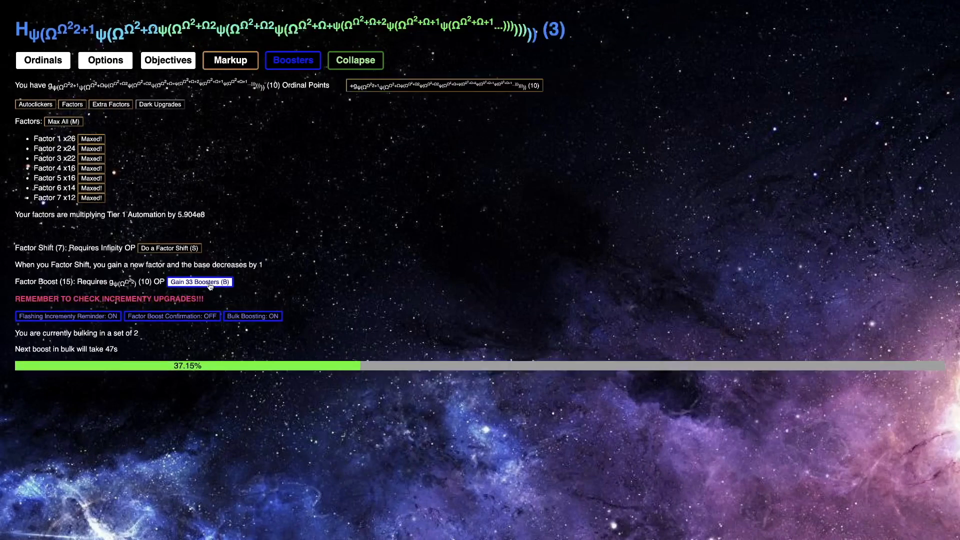
left_click(293, 60)
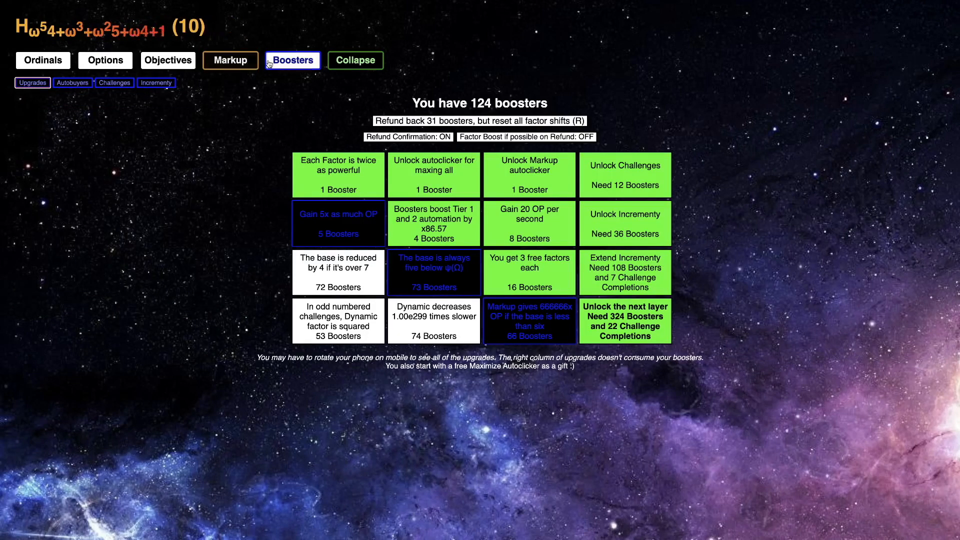
Exit Challenge 2 and refund all spent boosters
left_click(113, 82)
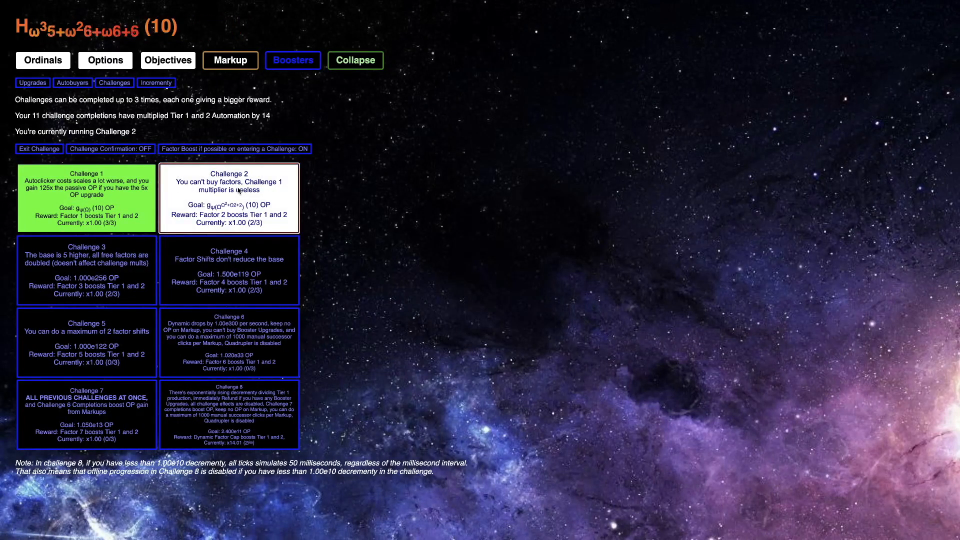
left_click(230, 60)
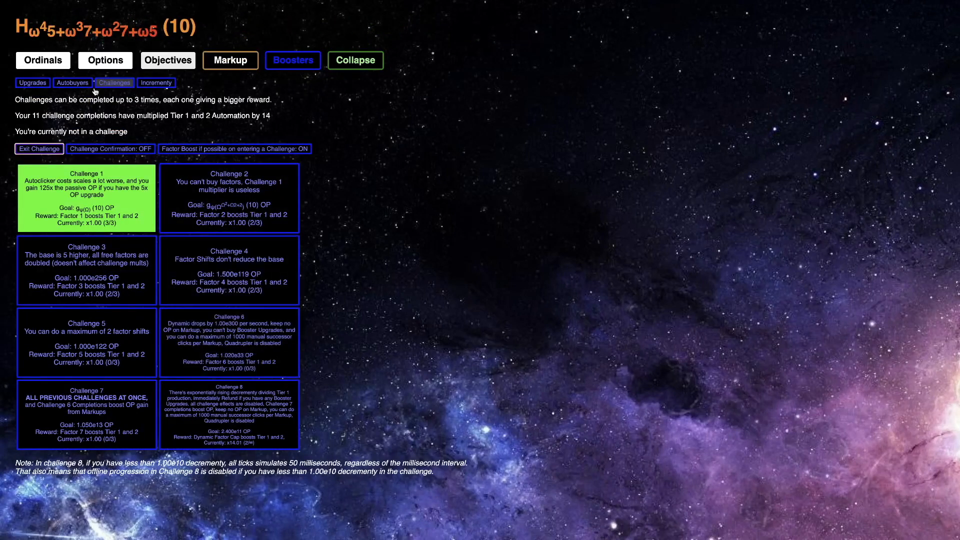
left_click(32, 83)
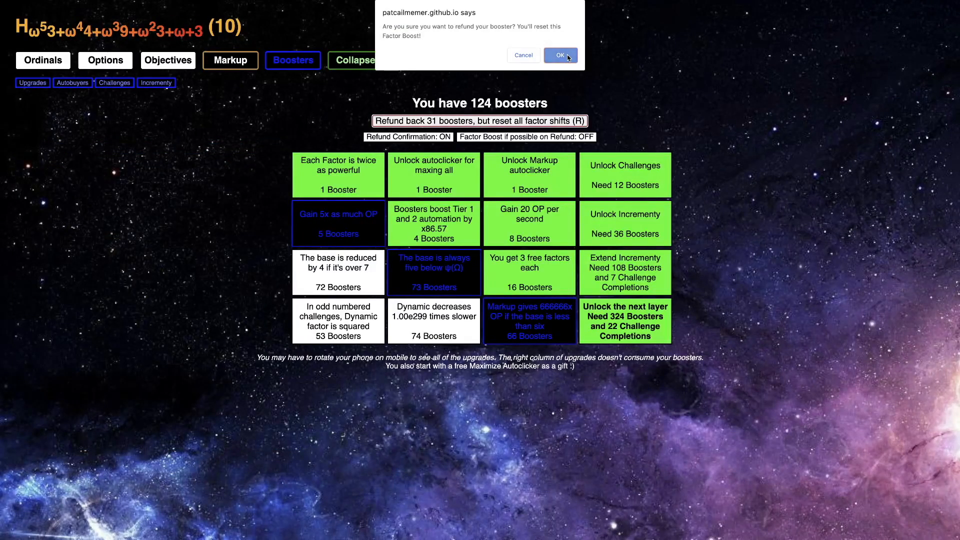
left_click(560, 55)
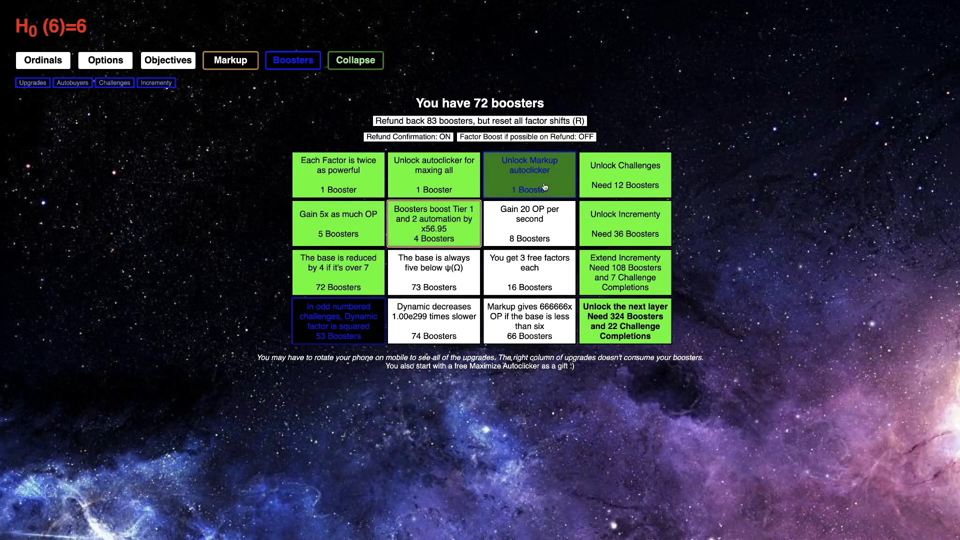
Rebuy a booster upgrade and enter Challenge 5
left_click(529, 272)
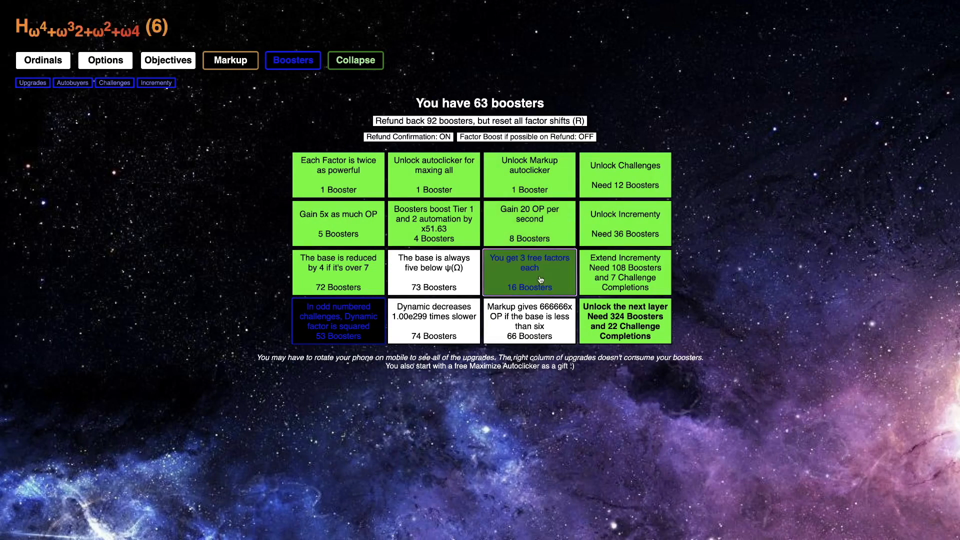
left_click(114, 82)
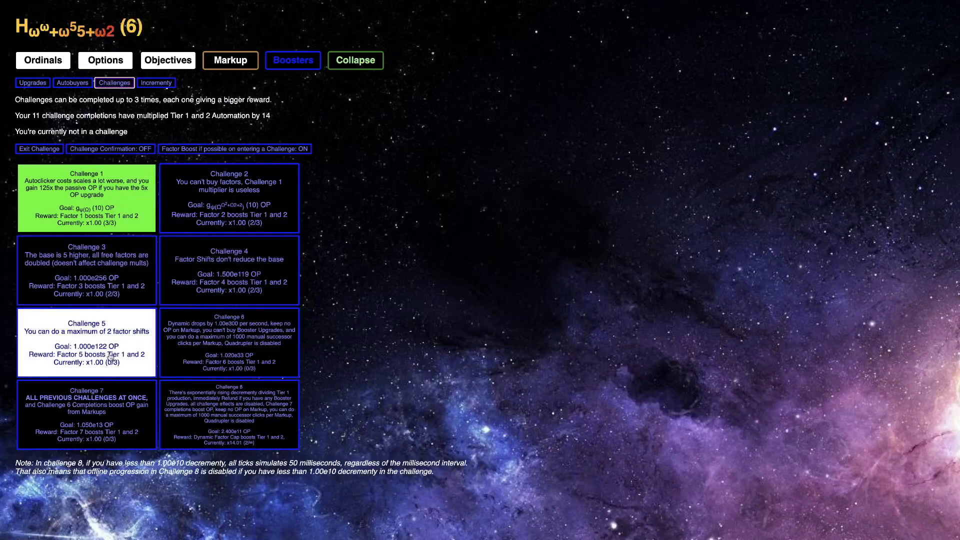
left_click(230, 60)
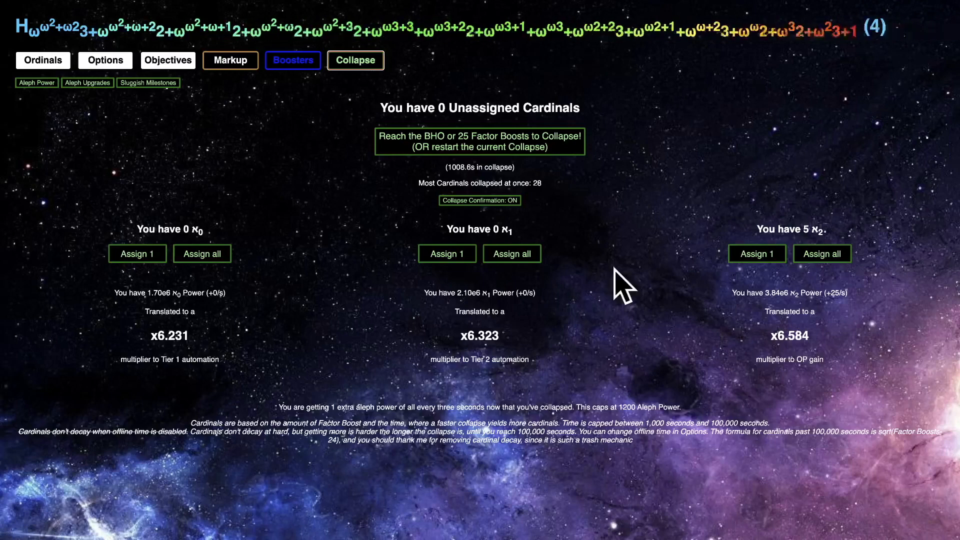
mouse_move(220, 99)
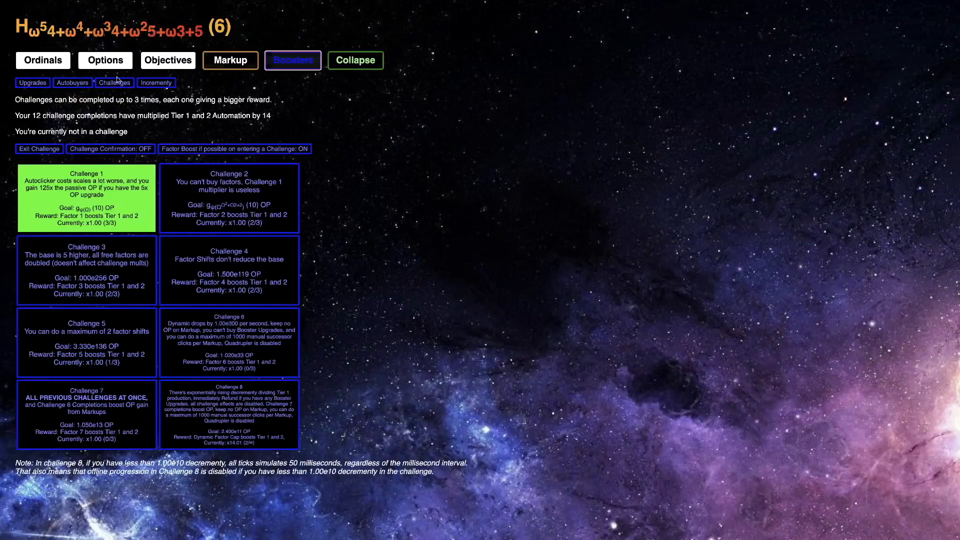
Complete Challenge 5 (12 total), buy the Tier 1 and 2 automation boost, and start Challenge 2
left_click(114, 83)
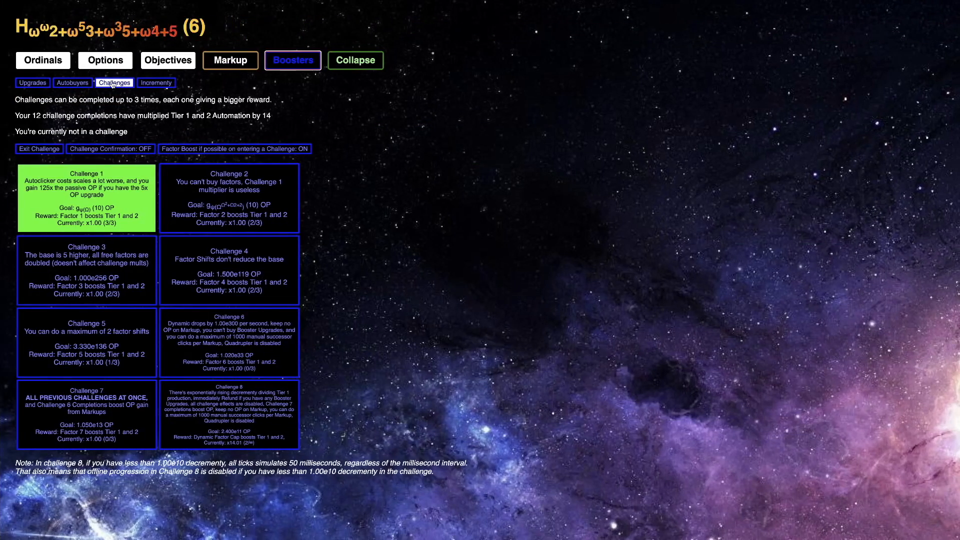
left_click(32, 83)
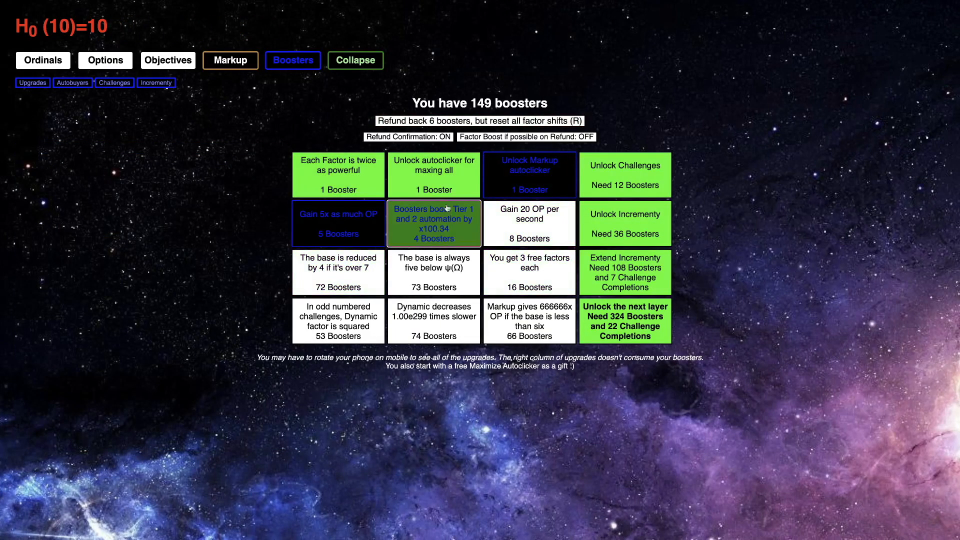
left_click(115, 83)
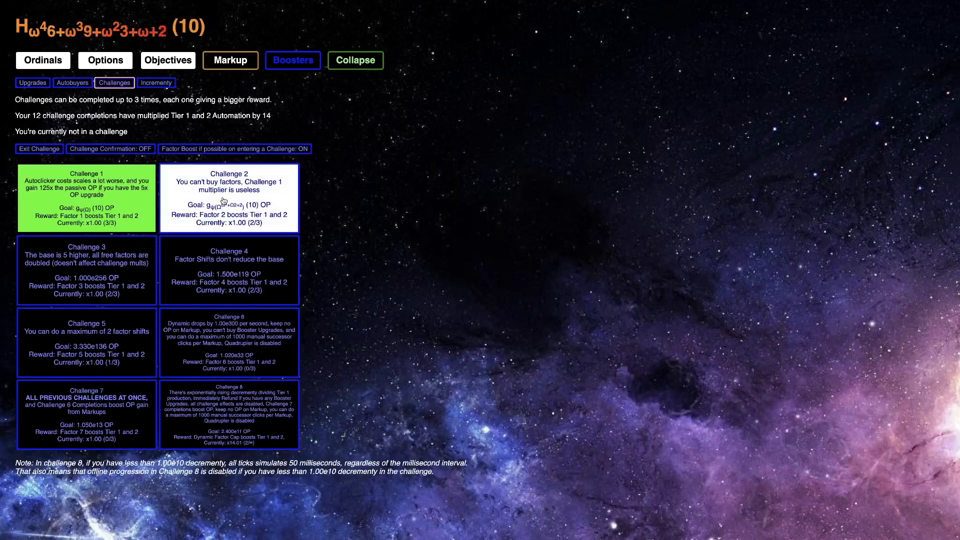
left_click(228, 196)
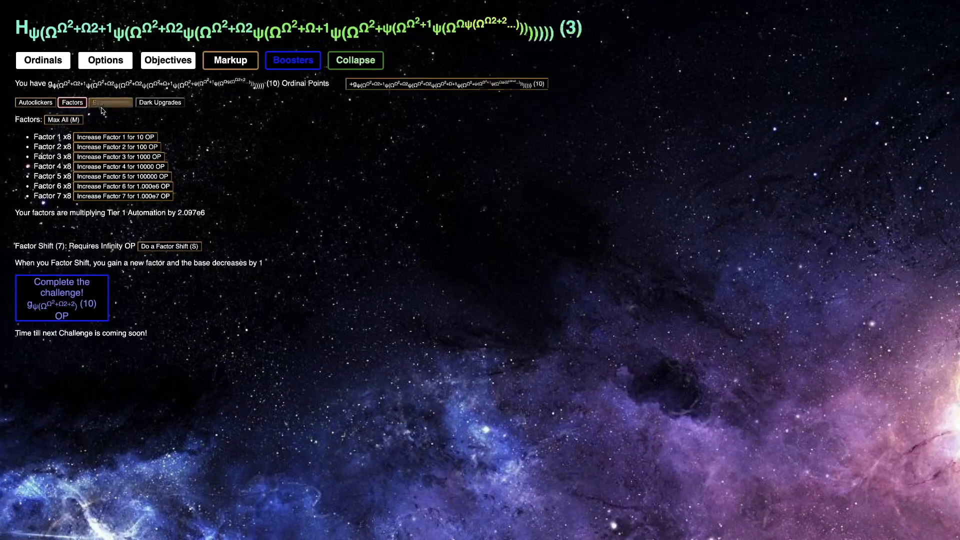
left_click(110, 102)
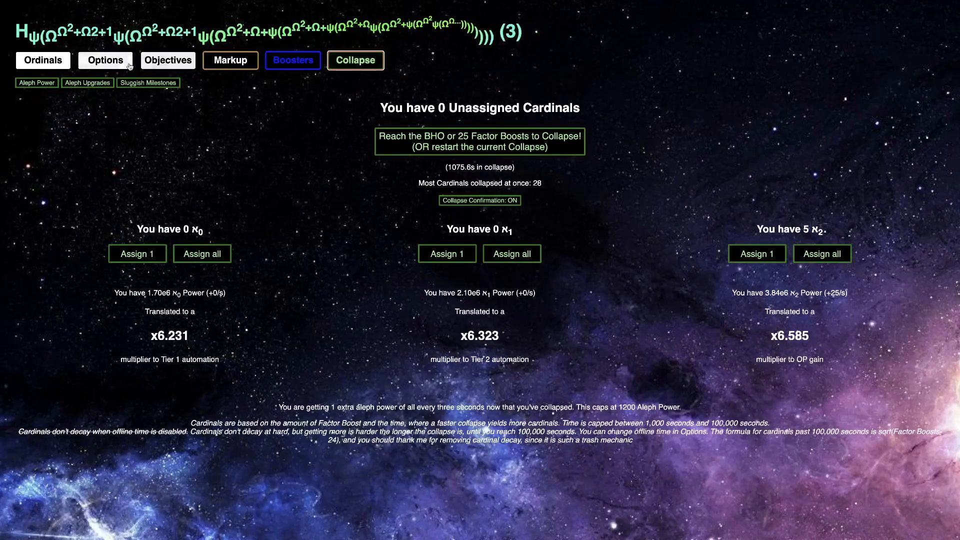
left_click(230, 60)
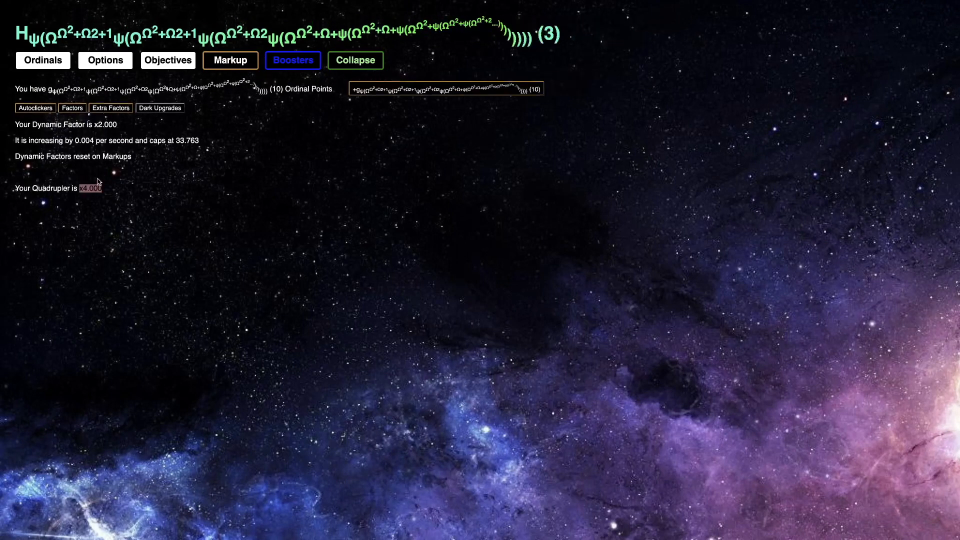
left_click(292, 60)
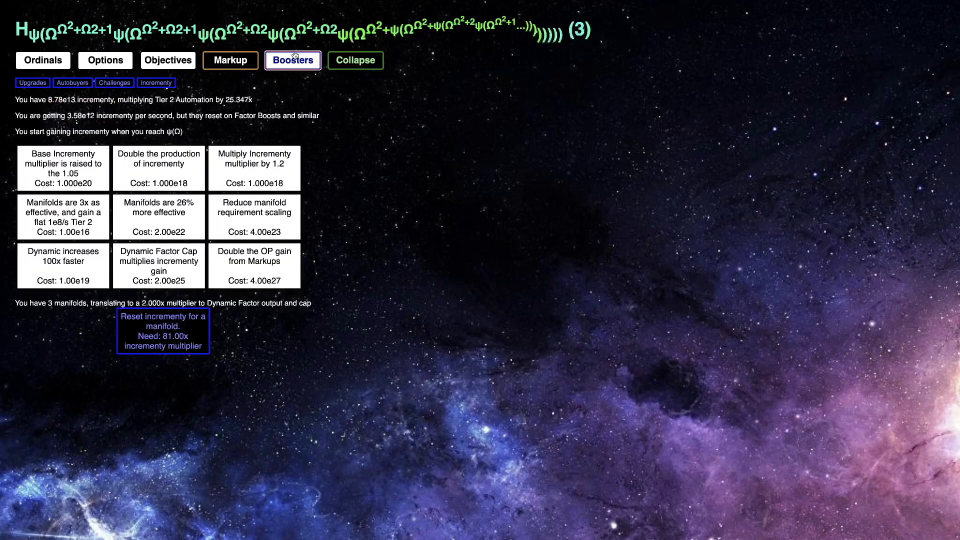
left_click(168, 60)
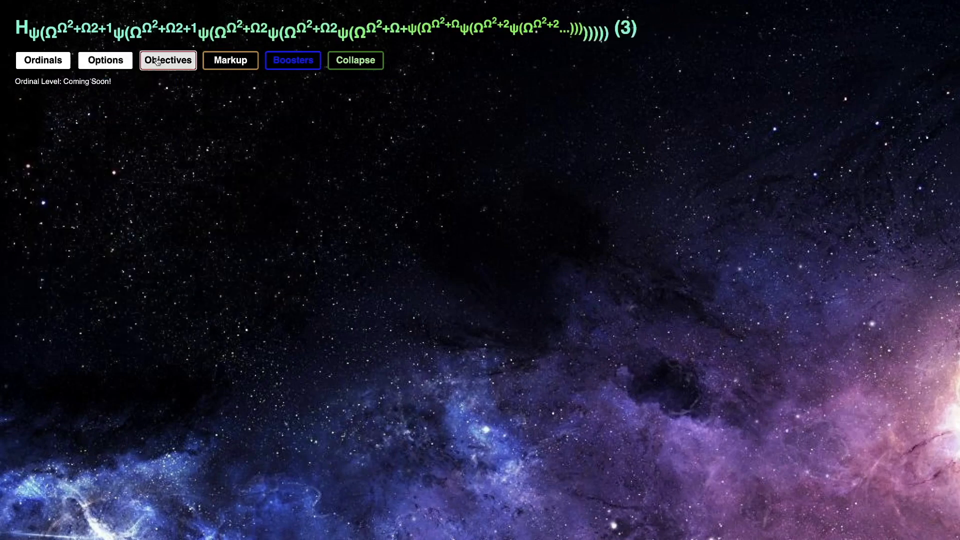
left_click(105, 60)
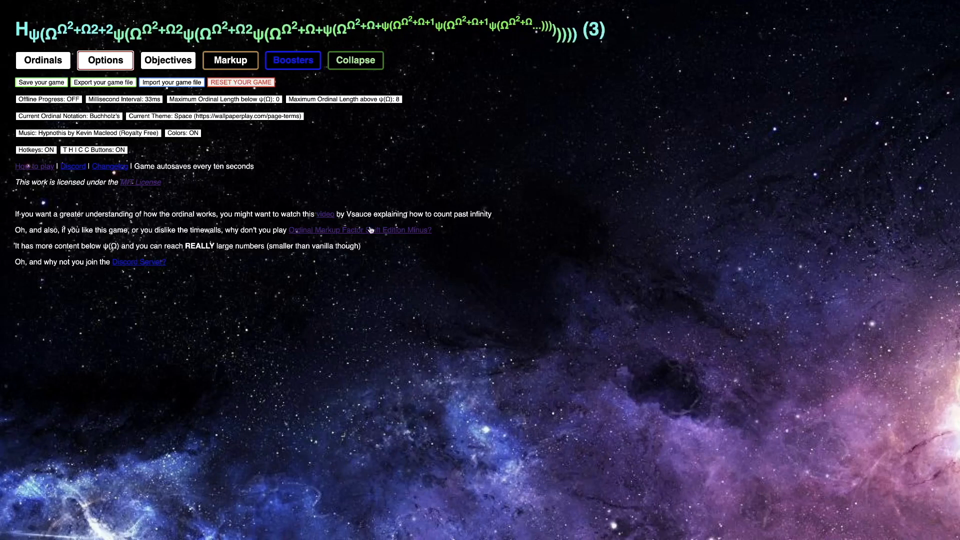
left_click(43, 60)
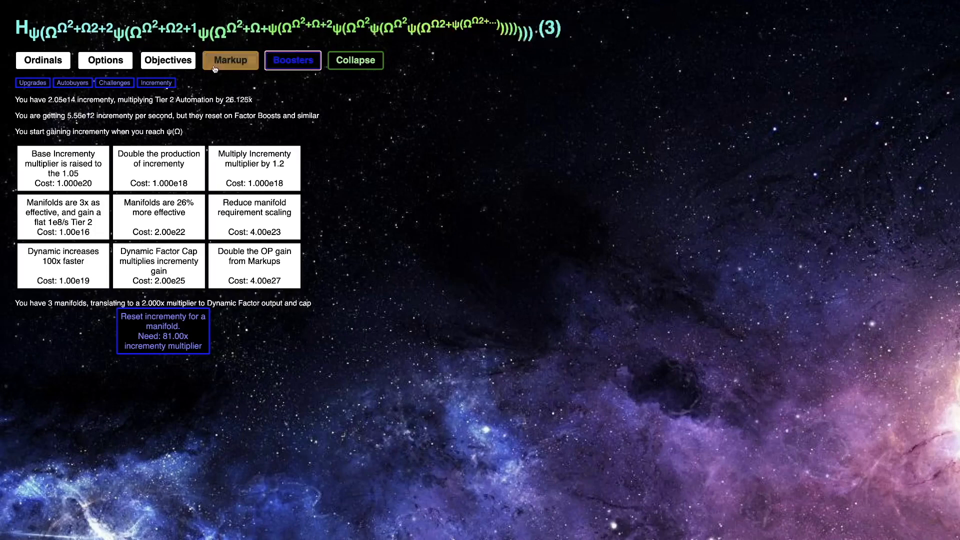
left_click(230, 60)
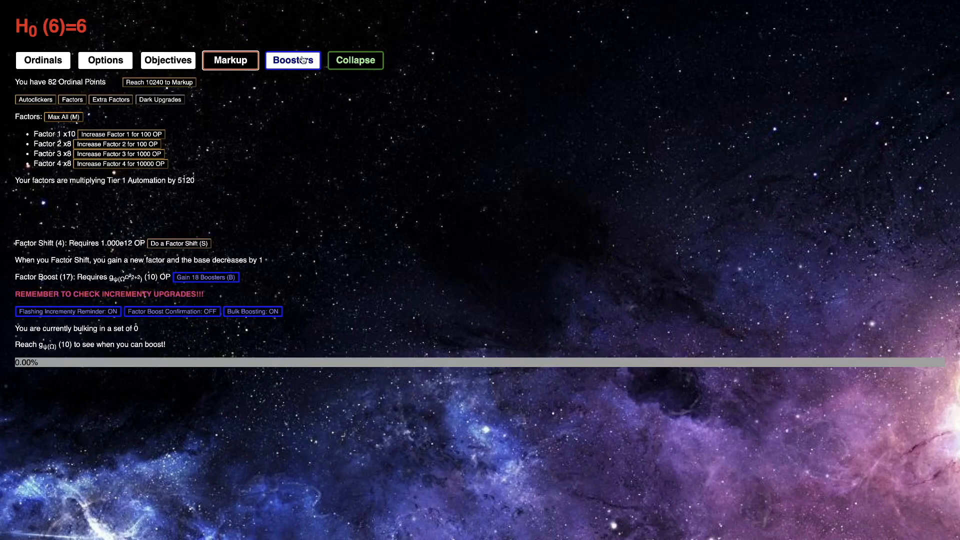
Rebuy a booster upgrade, factor boost for 18 boosters (142 total), then refund all boosters
left_click(293, 60)
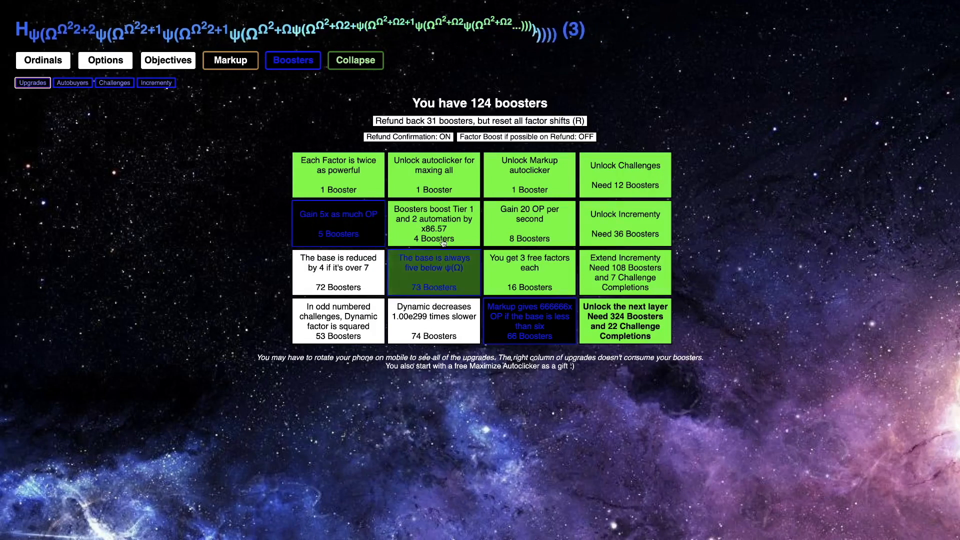
left_click(434, 272)
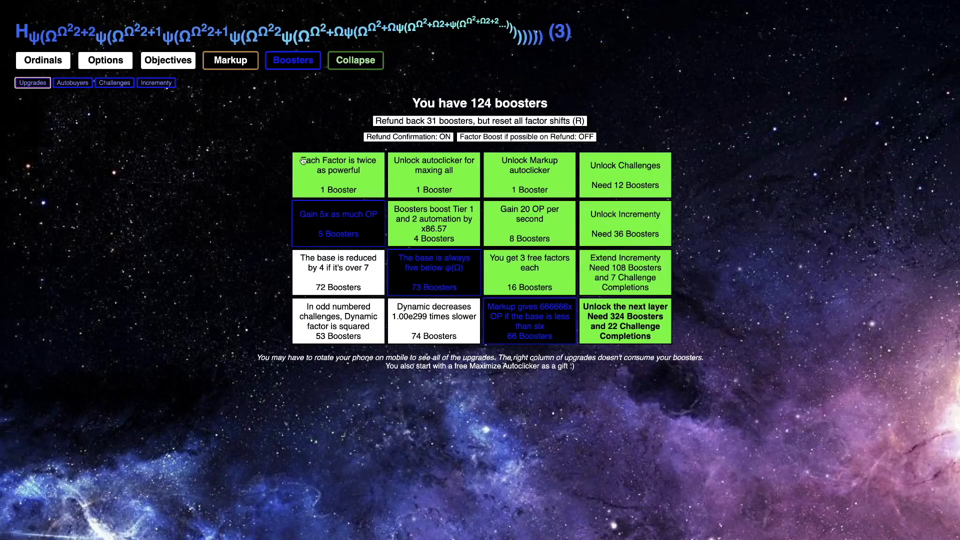
left_click(230, 60)
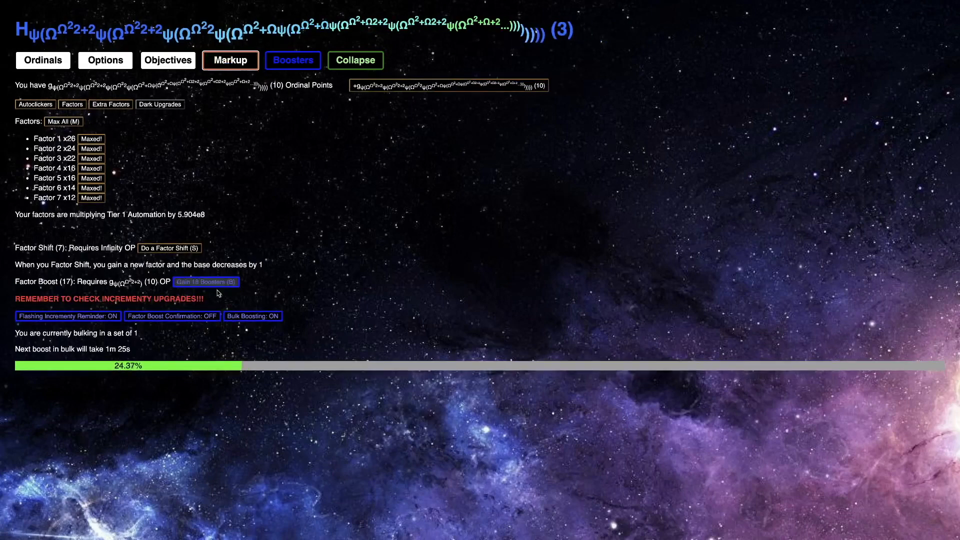
left_click(169, 248)
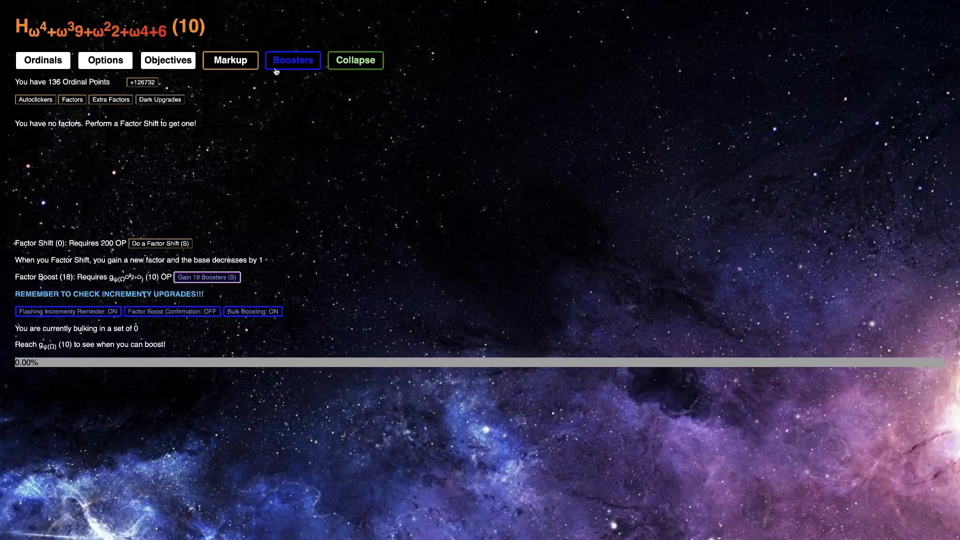
left_click(293, 60)
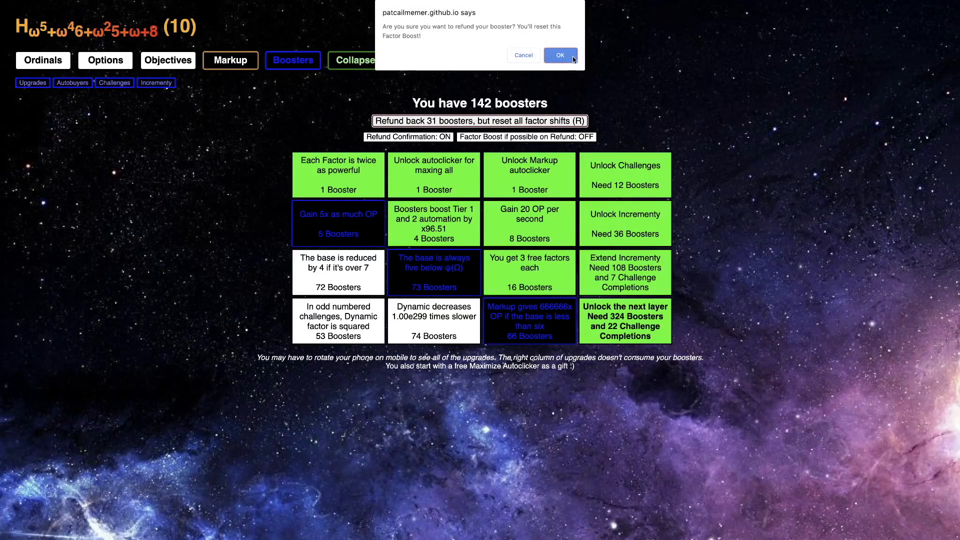
left_click(559, 55)
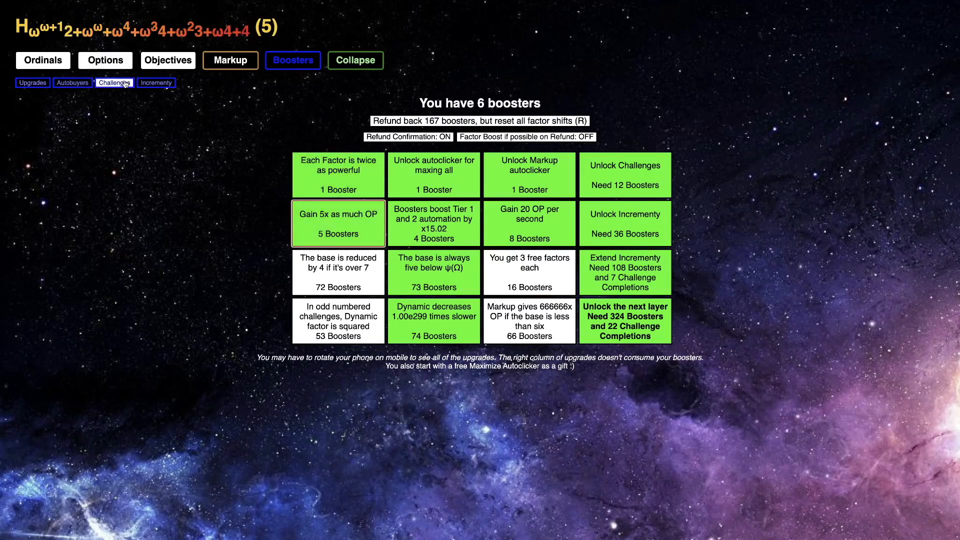
Enter Challenge 6 and check its progress alongside the booster upgrades
left_click(114, 82)
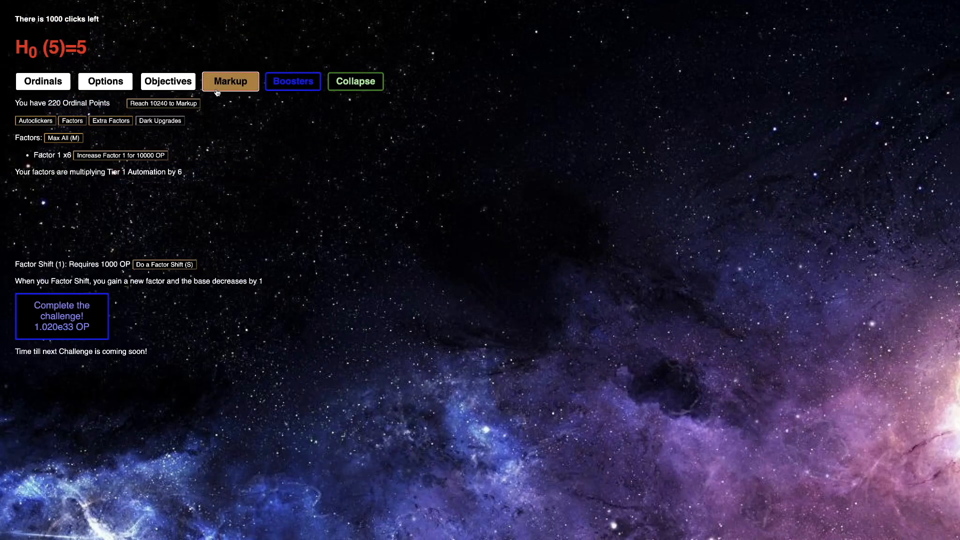
left_click(293, 81)
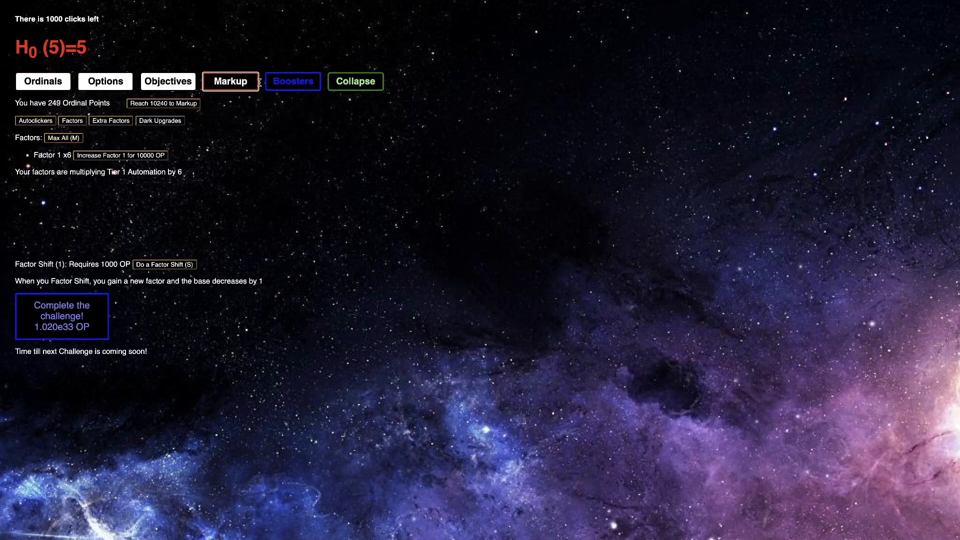
left_click(292, 81)
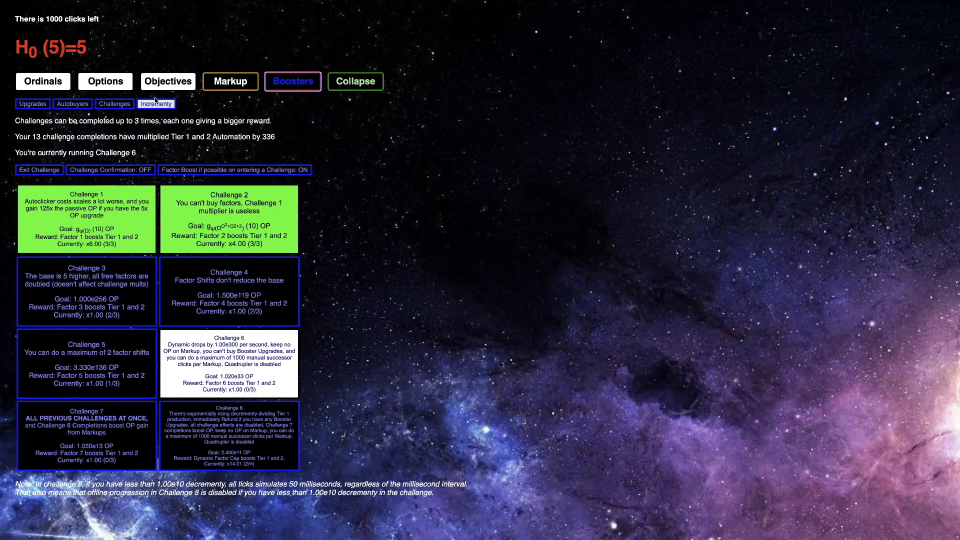
left_click(32, 104)
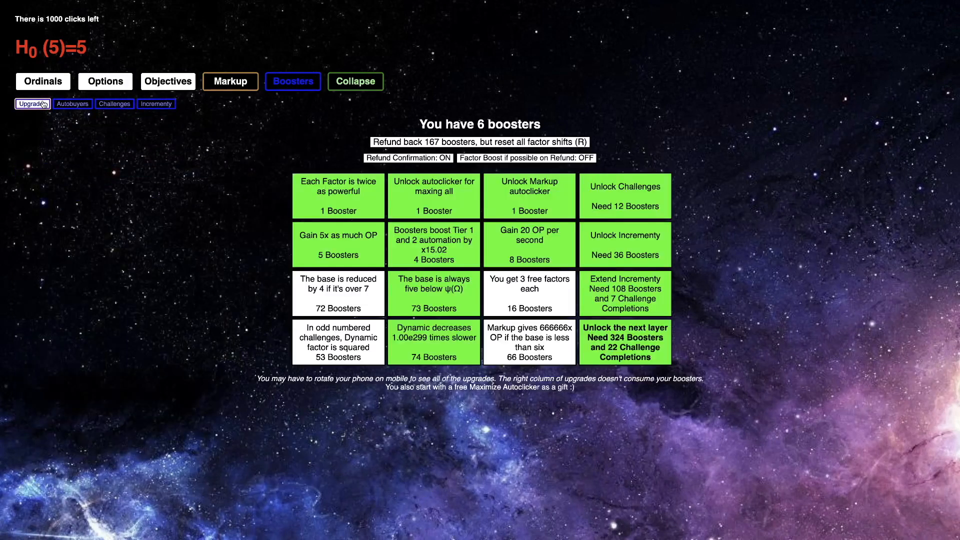
left_click(114, 103)
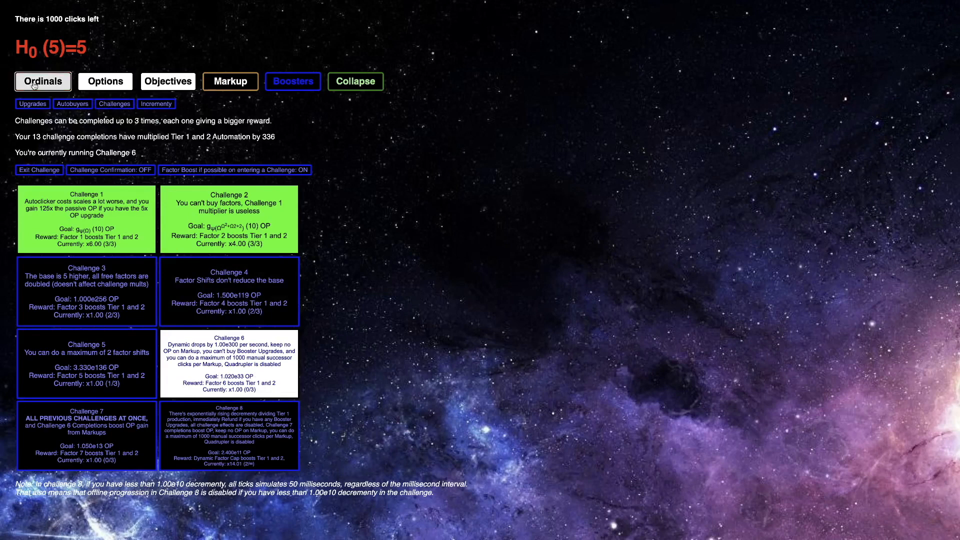
Grow the ordinal by hand and complete Challenge 6 for the first time
left_click(42, 81)
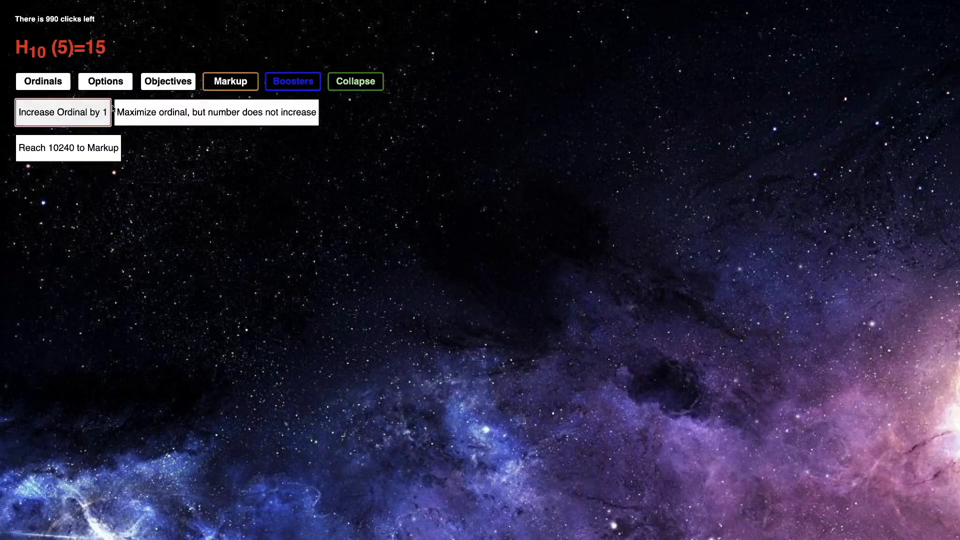
left_click(63, 112)
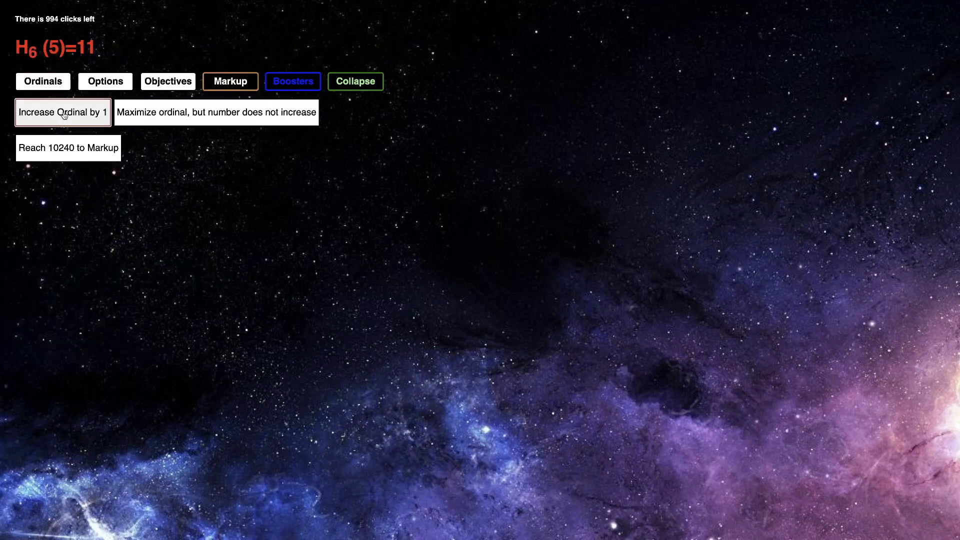
left_click(215, 111)
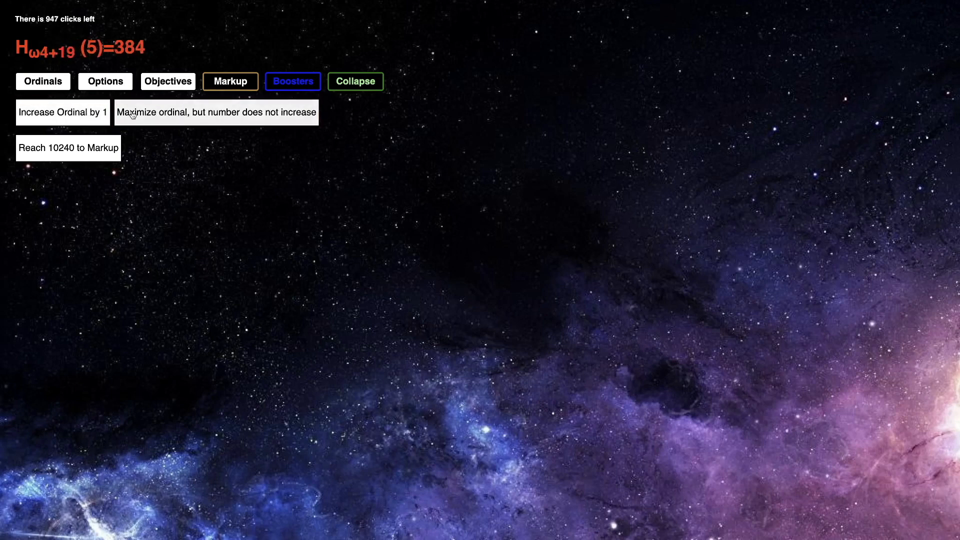
left_click(230, 81)
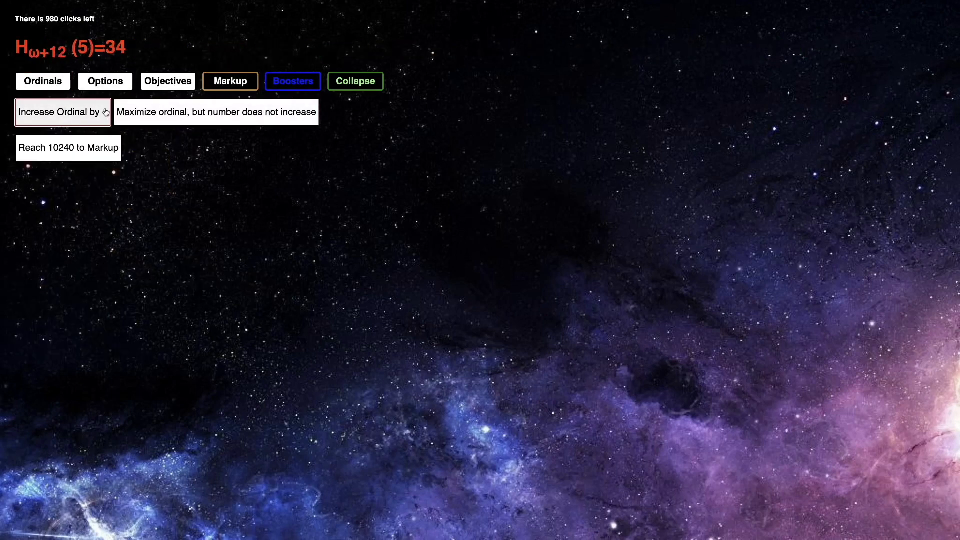
left_click(62, 111)
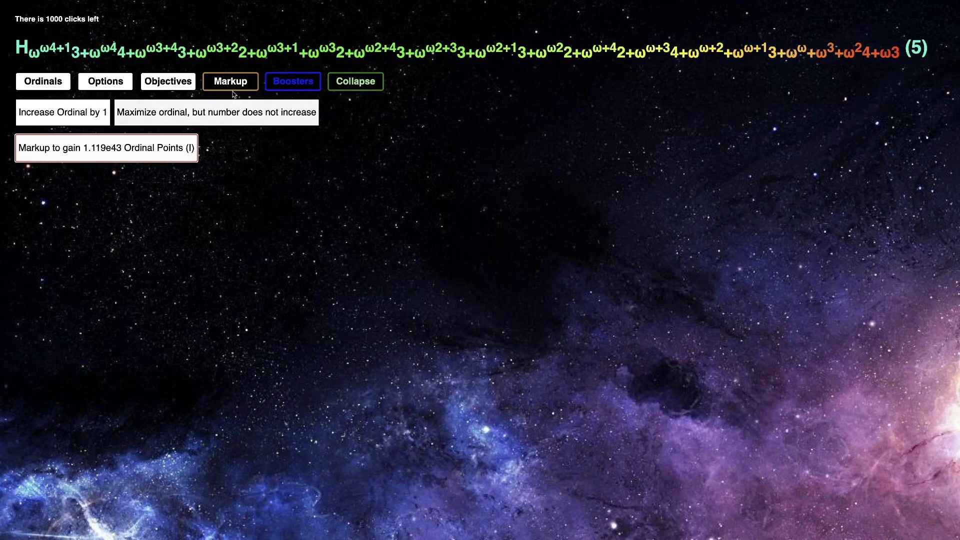
left_click(292, 81)
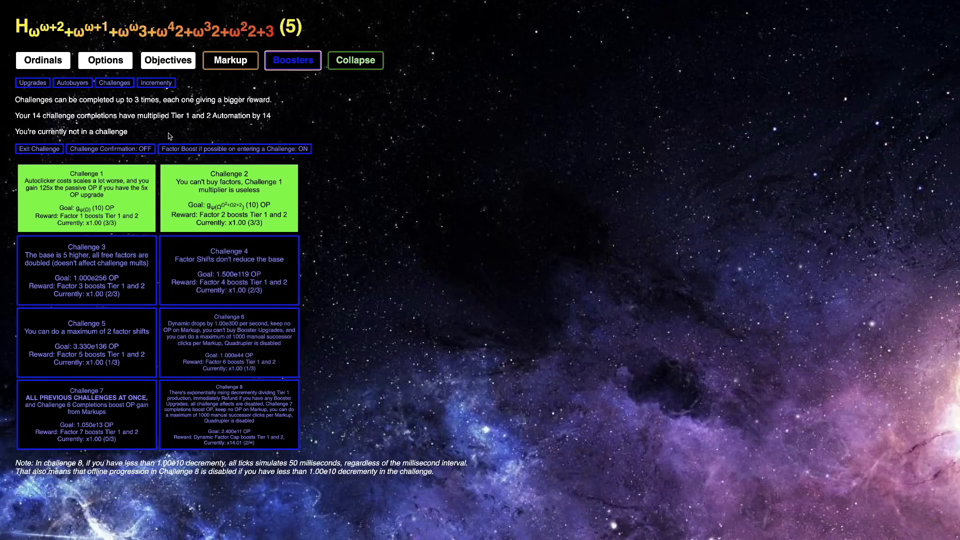
Buy back booster upgrades, then factor shift and complete Challenge 4 a third time
left_click(292, 60)
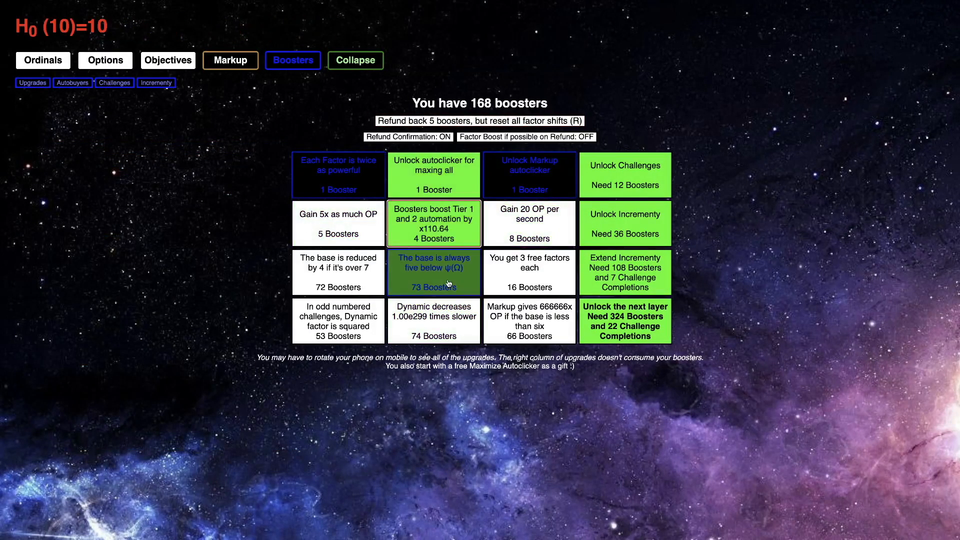
left_click(338, 223)
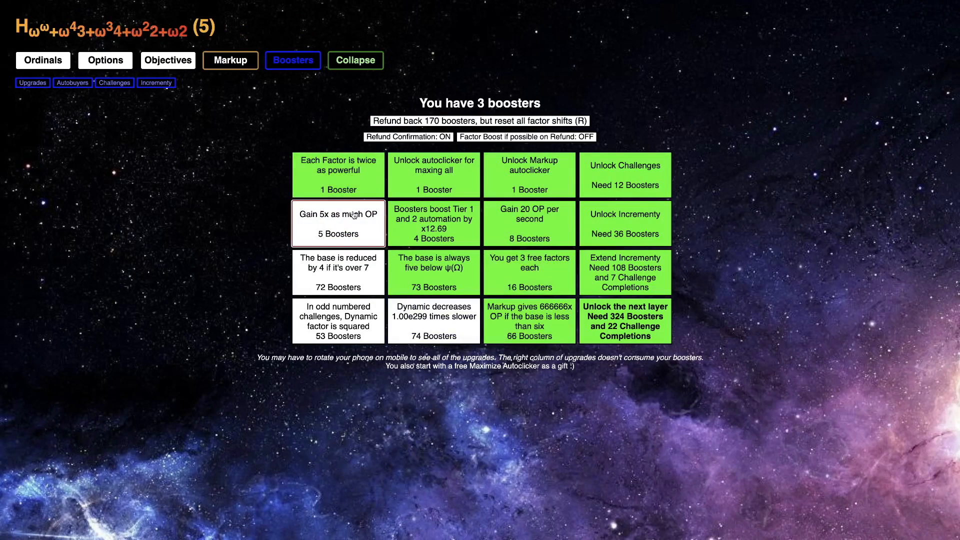
left_click(114, 82)
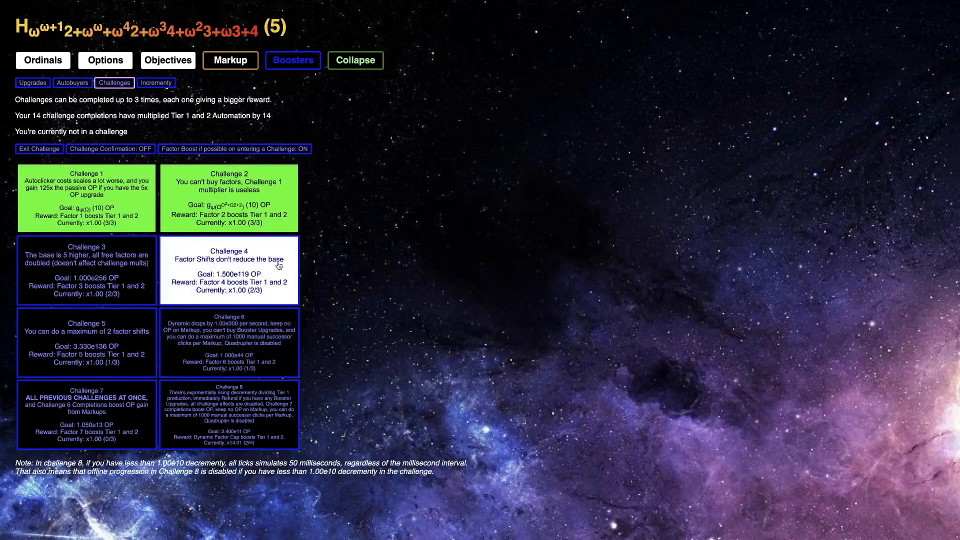
left_click(228, 269)
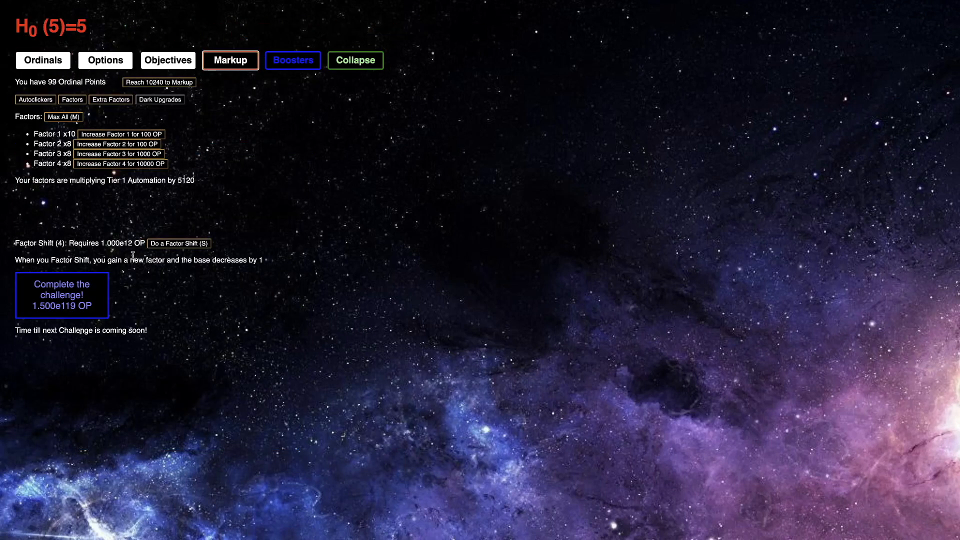
left_click(180, 243)
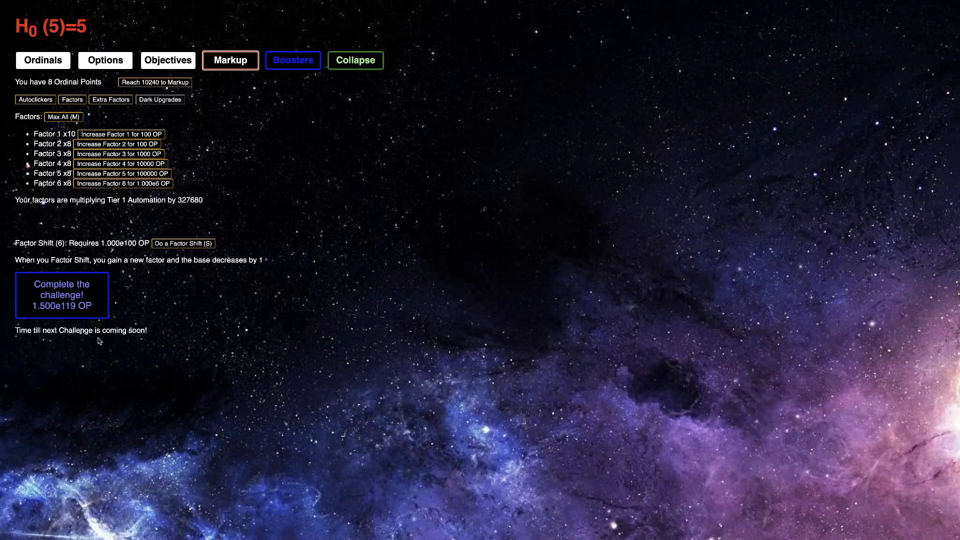
left_click(62, 117)
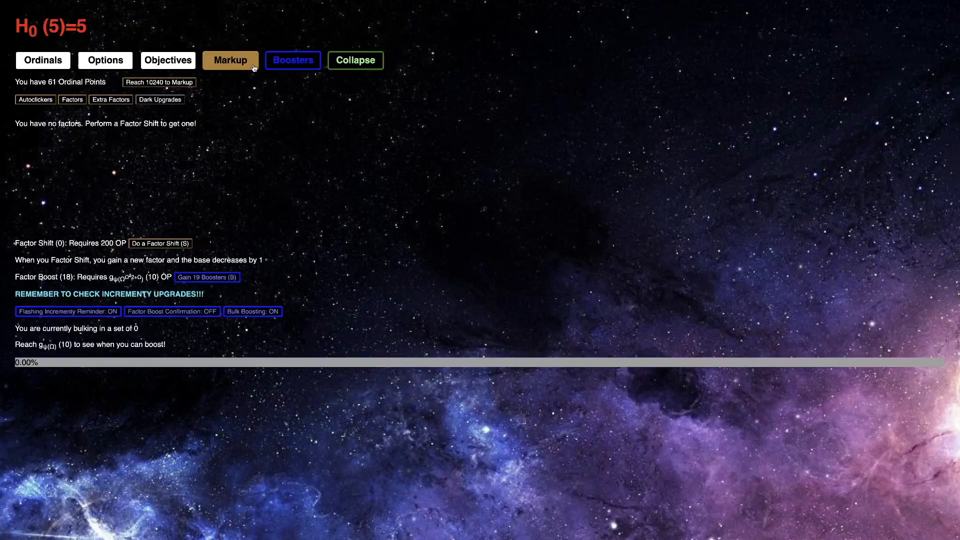
left_click(292, 60)
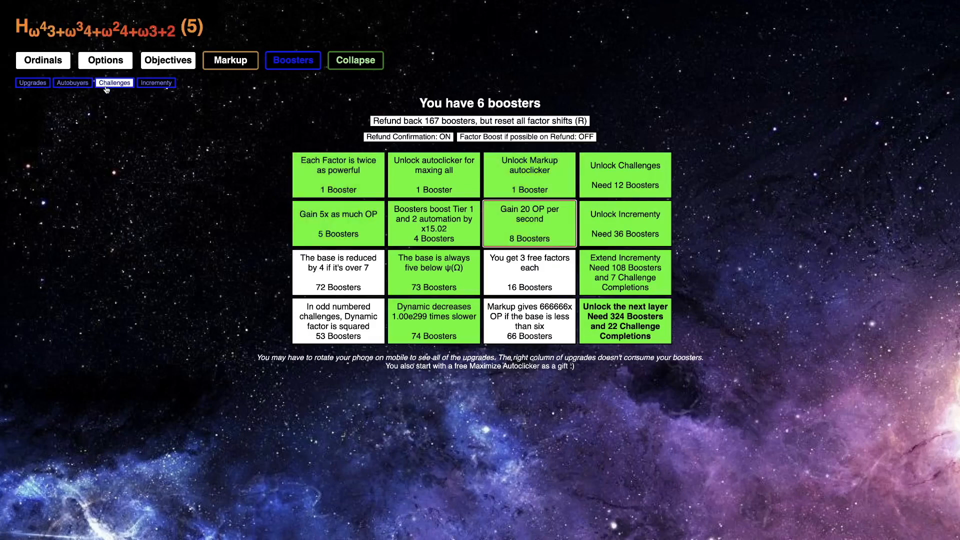
left_click(114, 83)
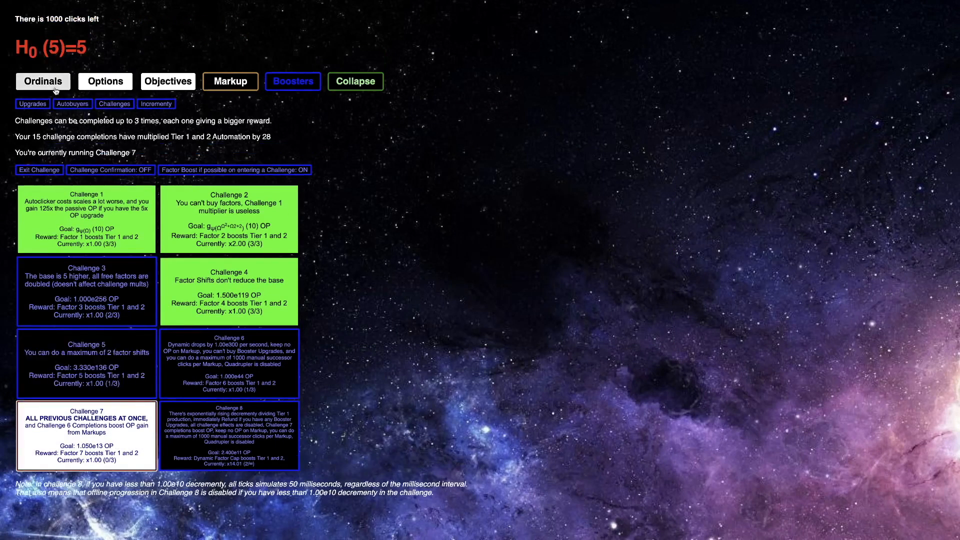
left_click(229, 81)
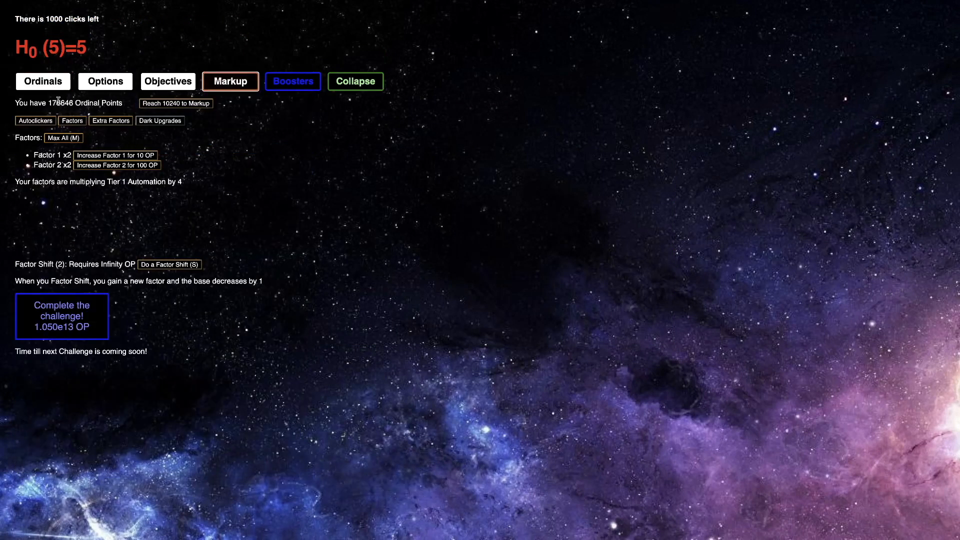
left_click(42, 81)
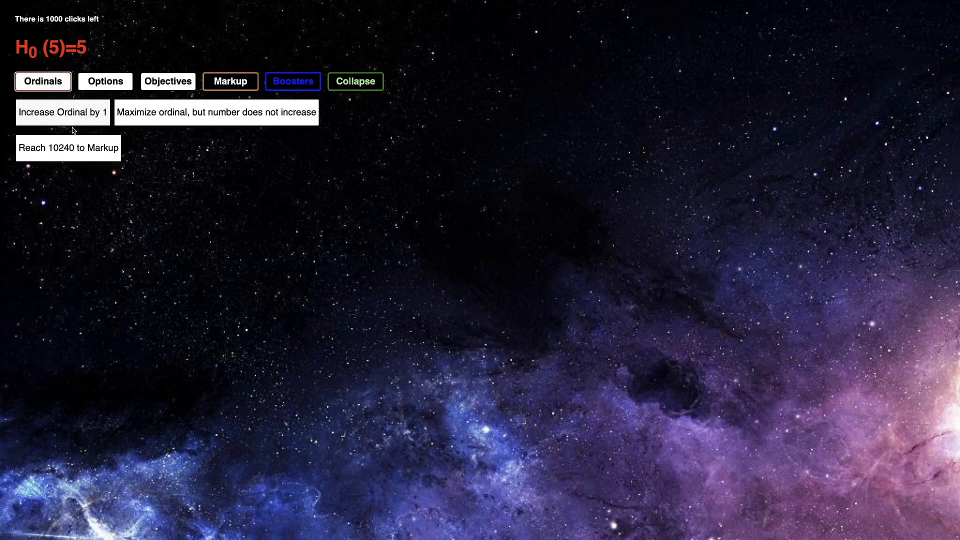
left_click(61, 112)
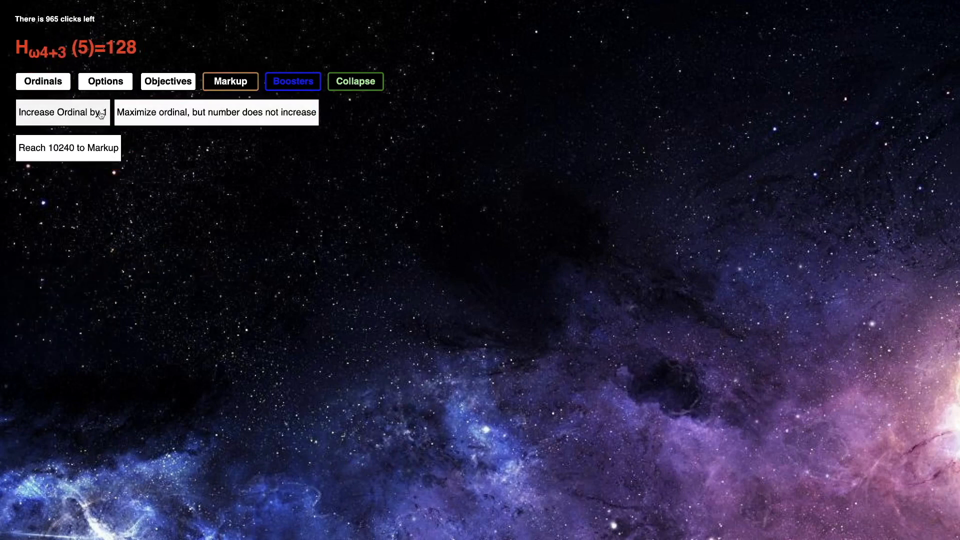
left_click(230, 81)
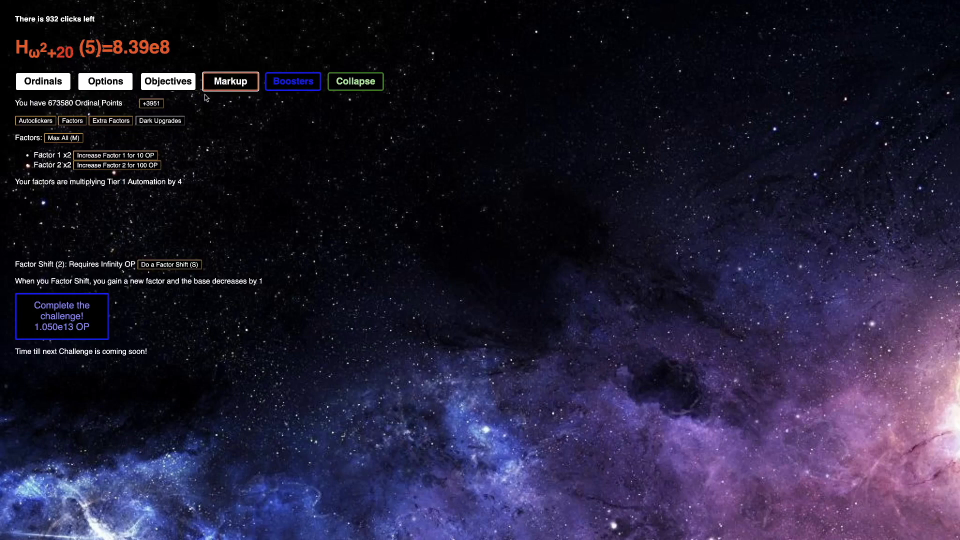
left_click(43, 81)
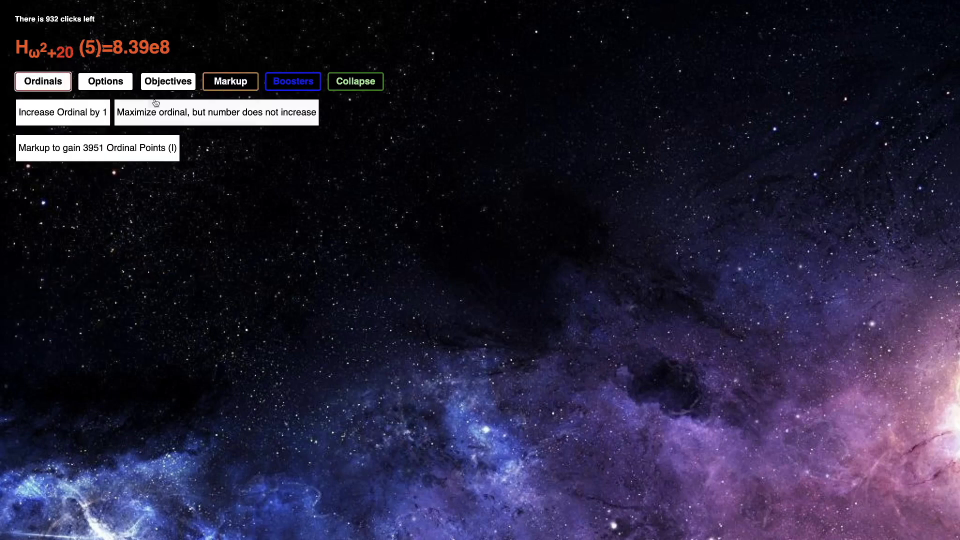
left_click(230, 81)
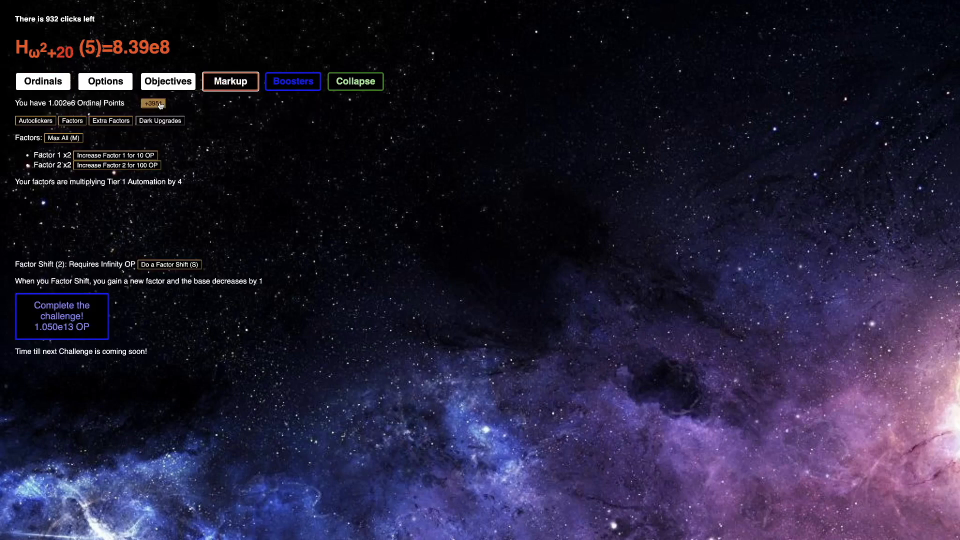
left_click(43, 81)
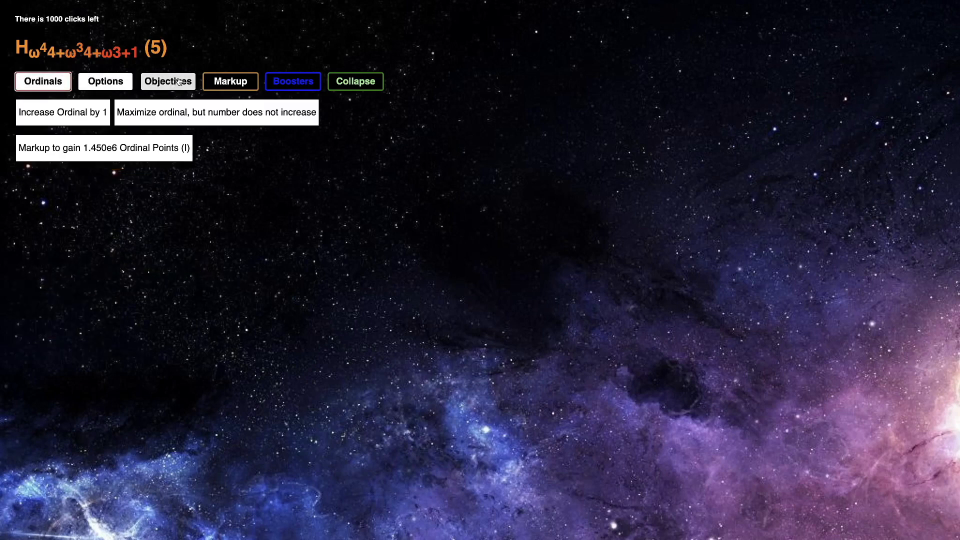
left_click(230, 81)
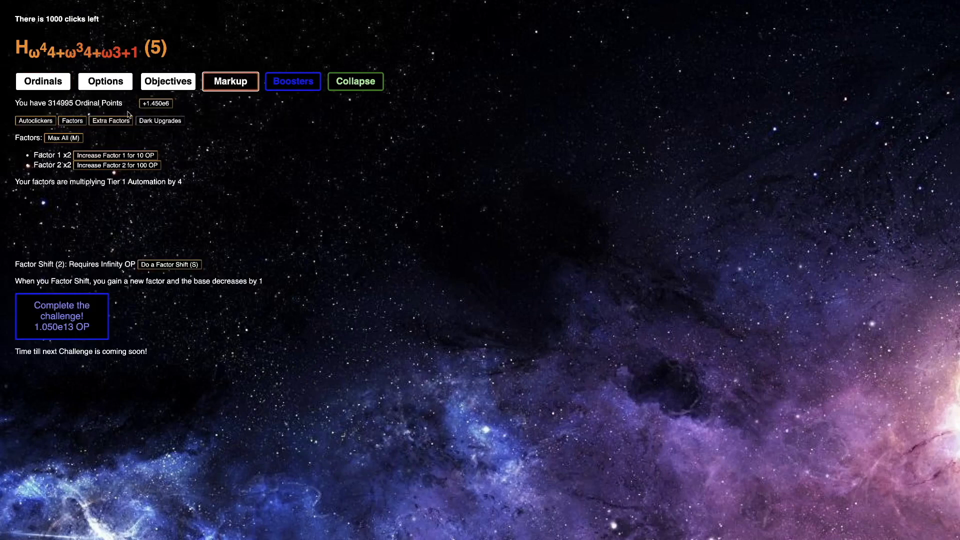
left_click(156, 103)
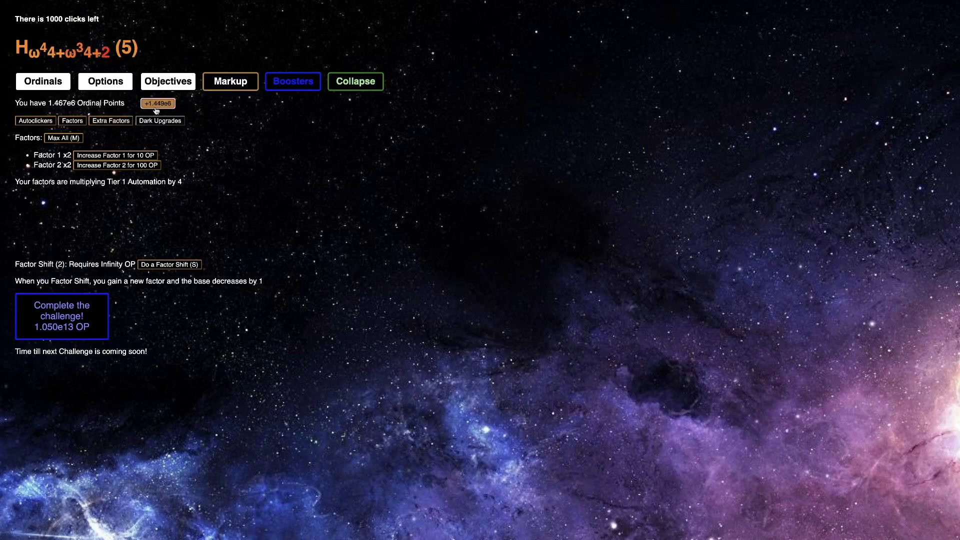
left_click(230, 81)
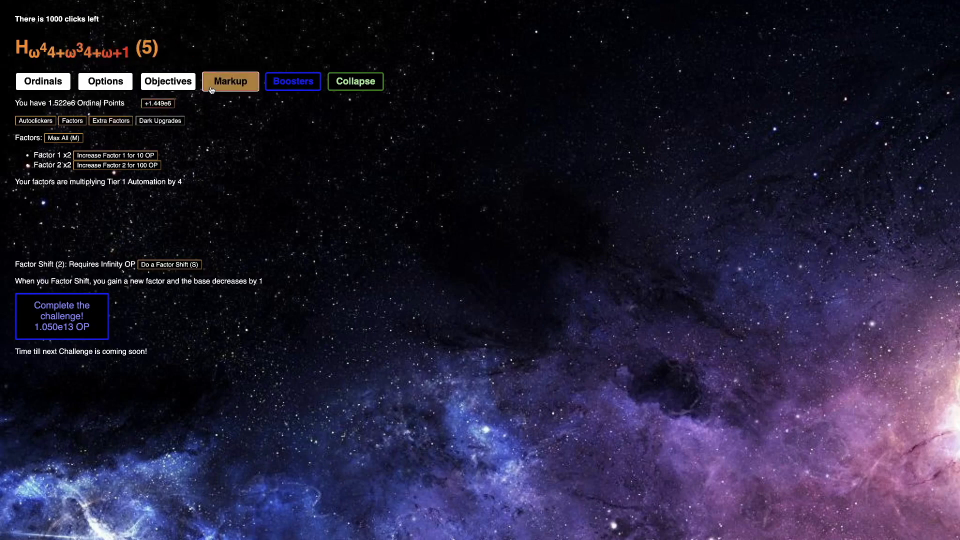
left_click(292, 81)
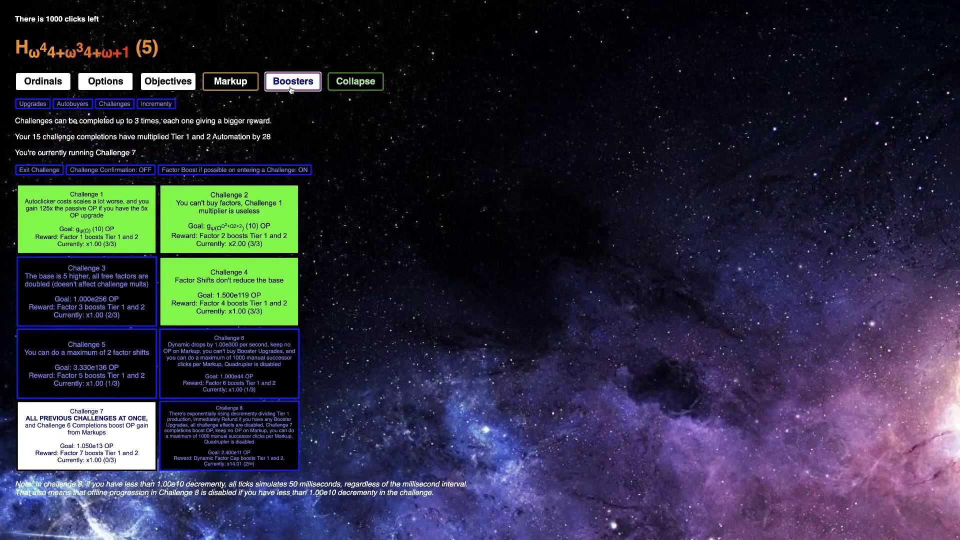
left_click(43, 81)
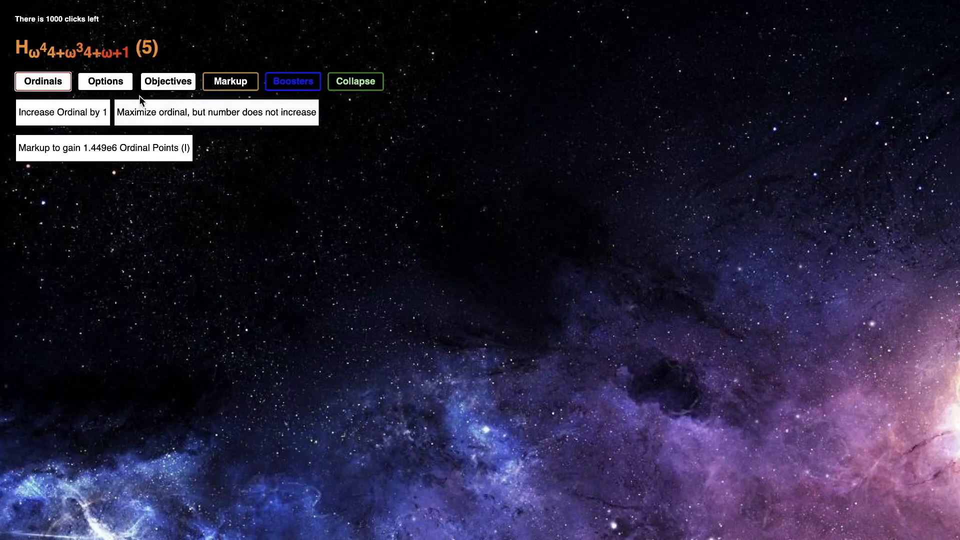
left_click(292, 81)
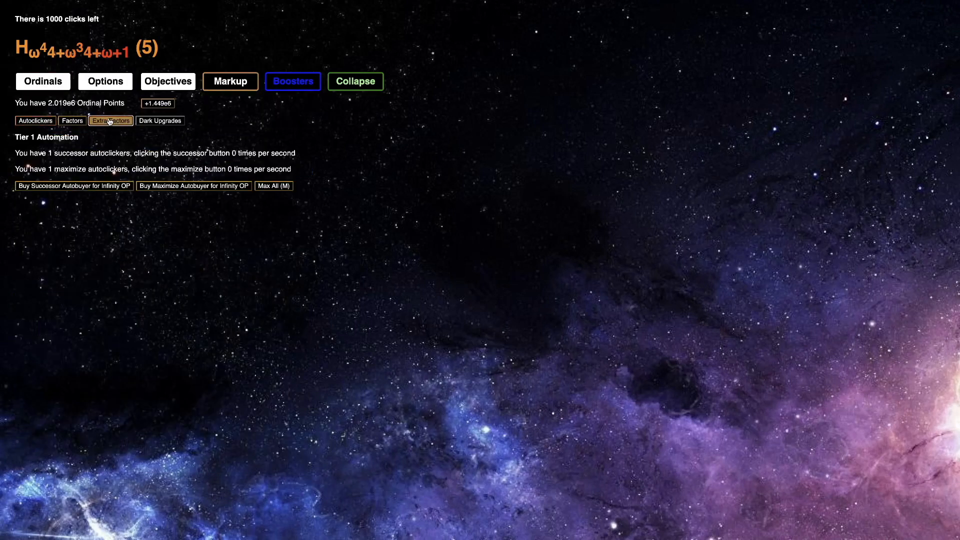
left_click(110, 120)
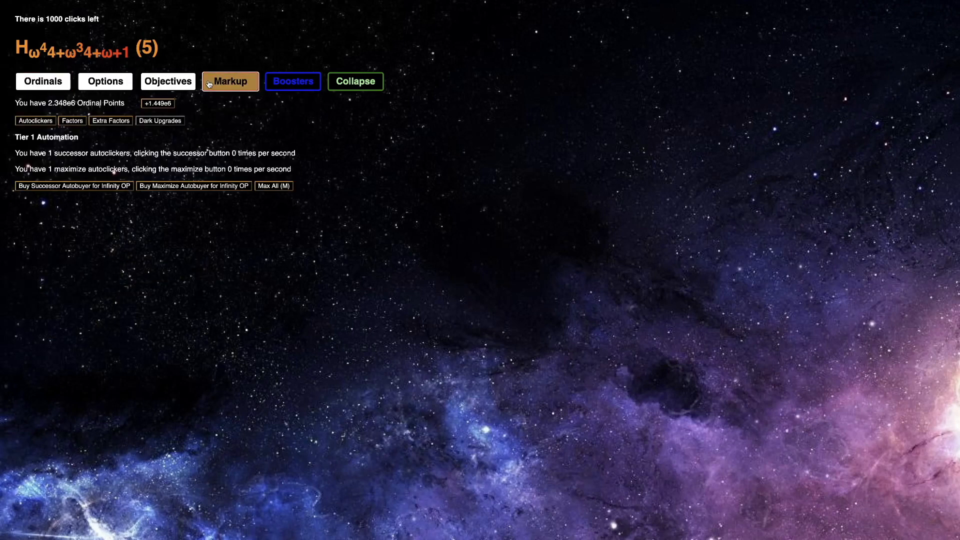
left_click(293, 81)
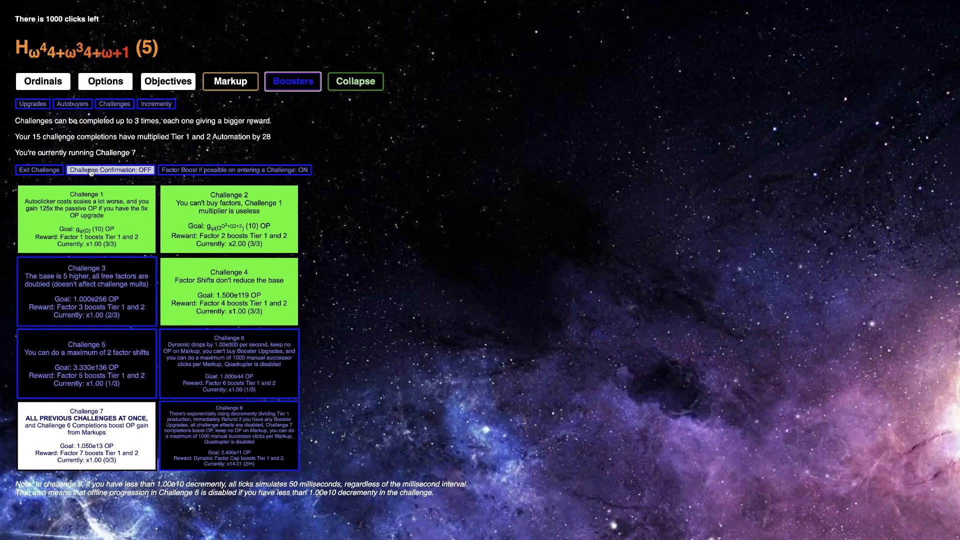
Restart from a reset ordinal, raise and maximize it, and mark up for roughly 3,500 OP each
left_click(39, 170)
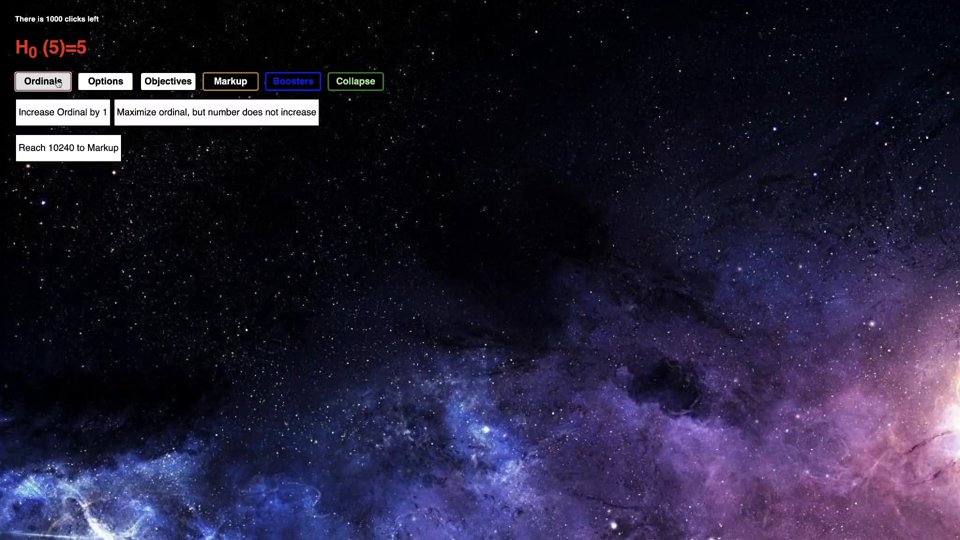
left_click(63, 112)
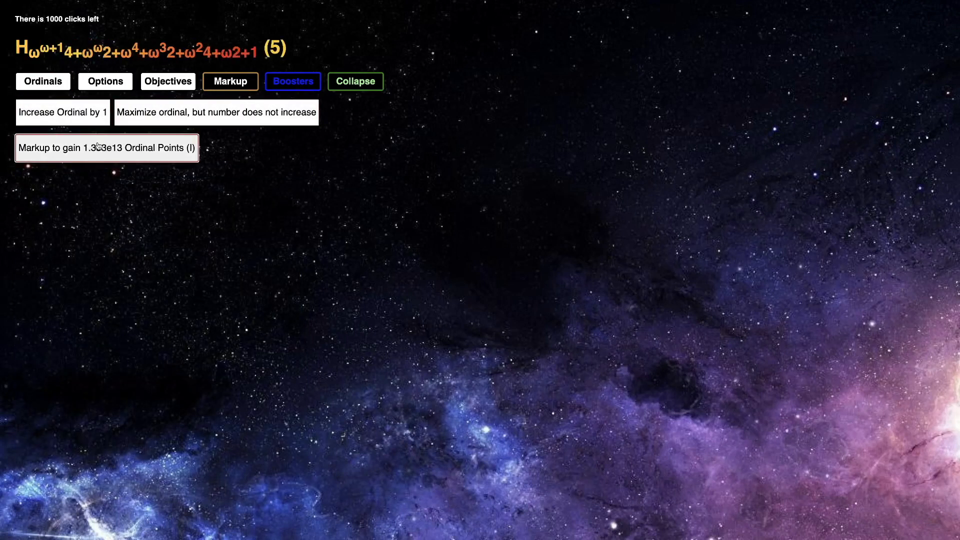
left_click(62, 112)
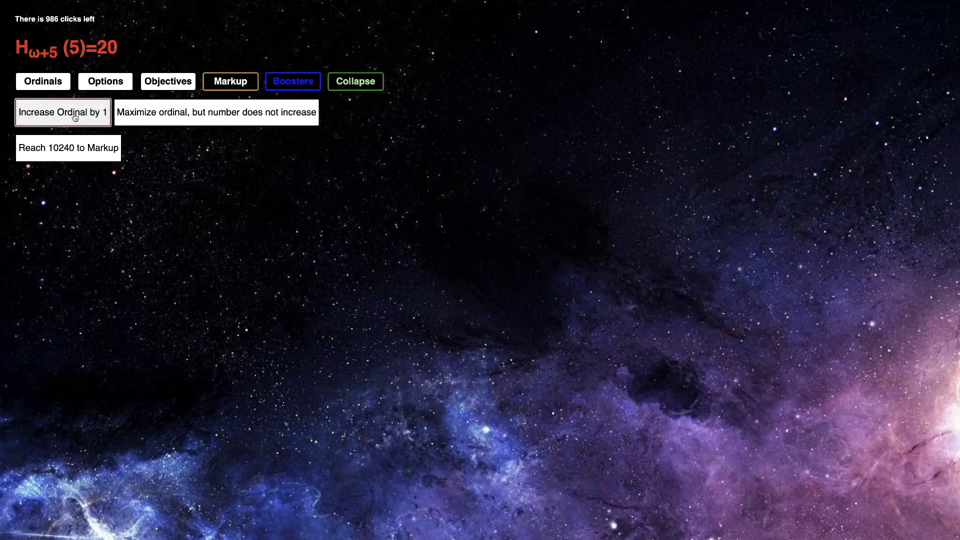
left_click(62, 112)
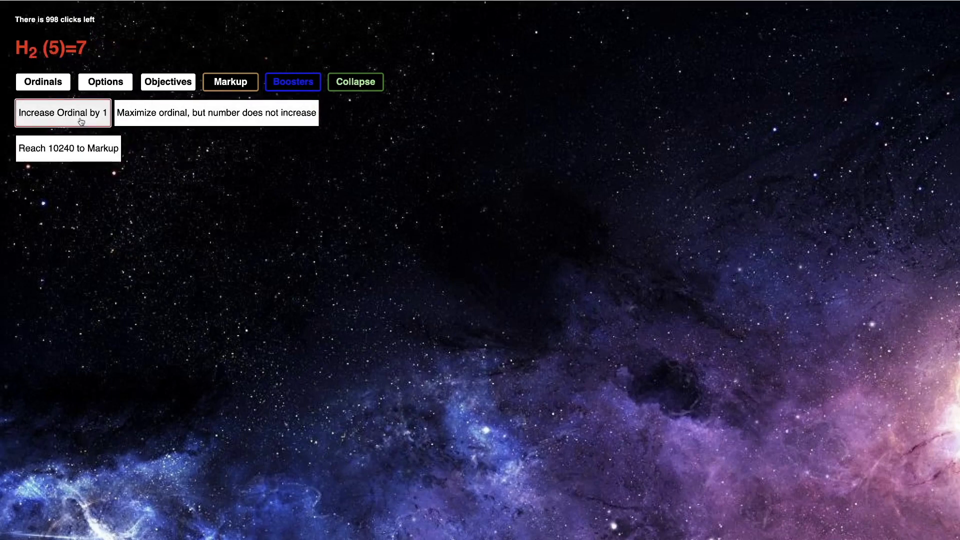
left_click(62, 112)
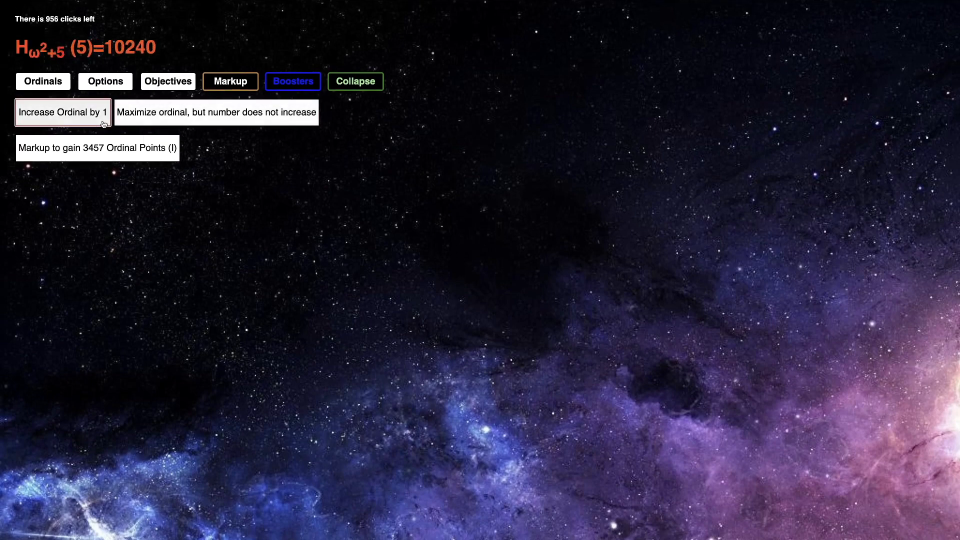
left_click(62, 112)
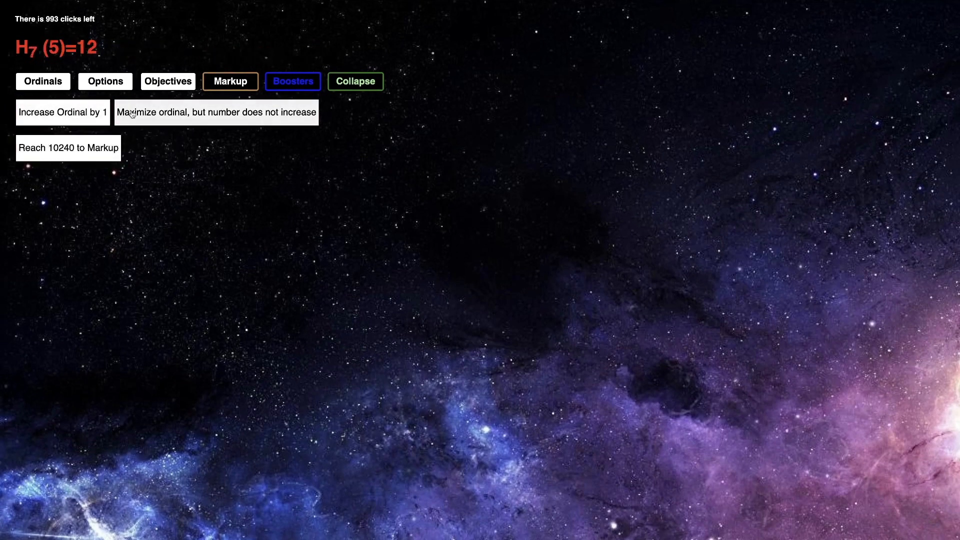
left_click(62, 112)
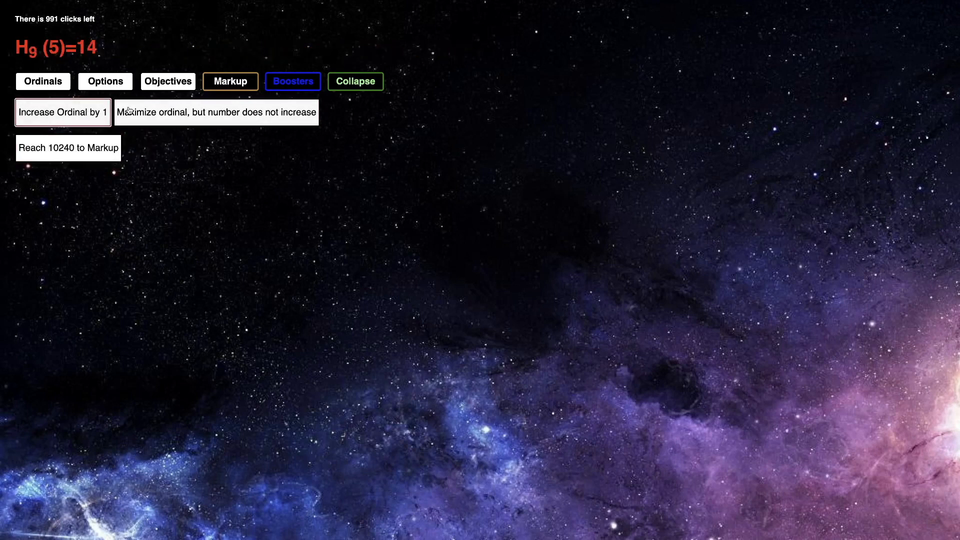
left_click(216, 112)
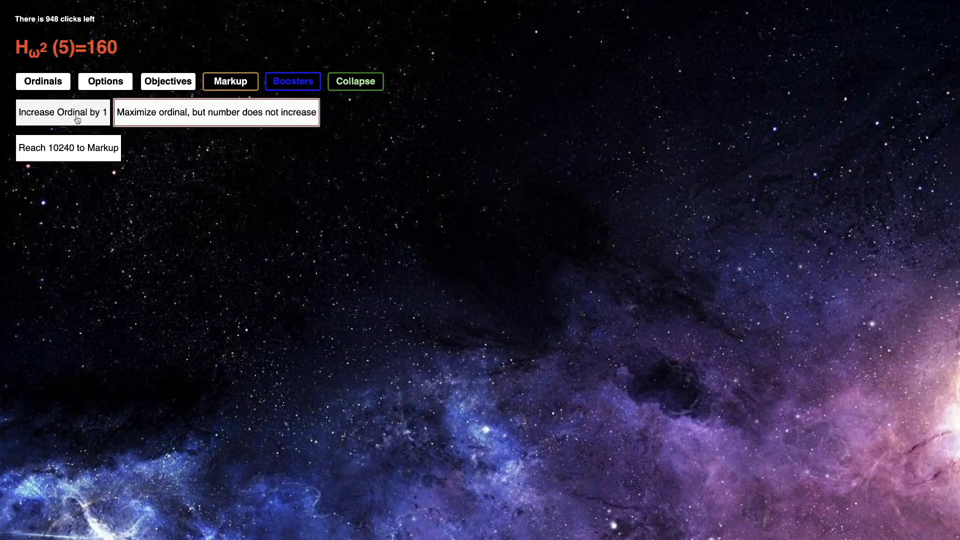
left_click(216, 111)
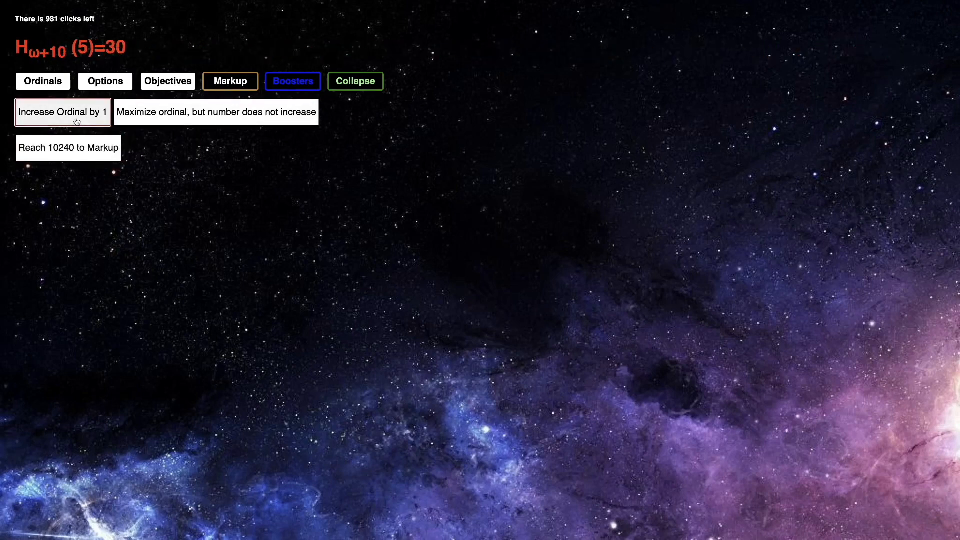
left_click(68, 147)
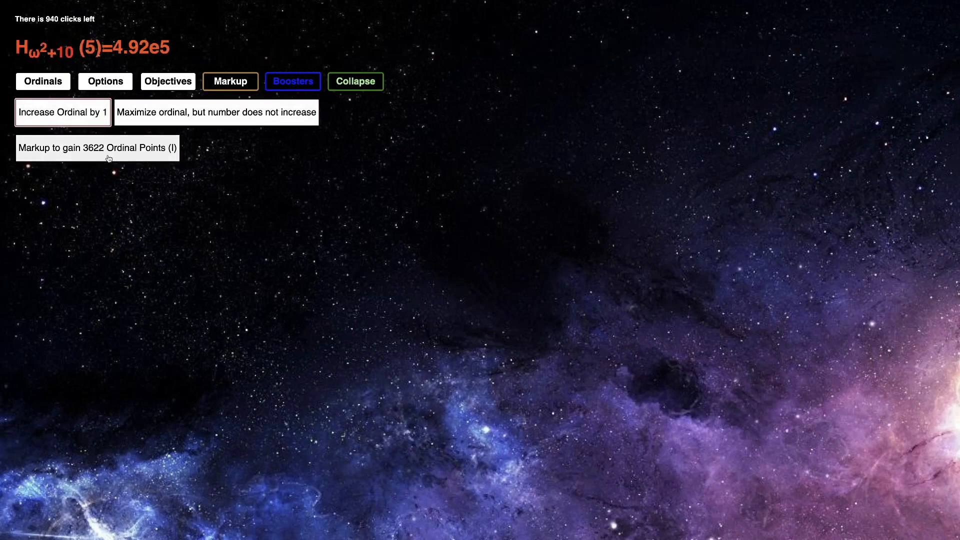
left_click(96, 147)
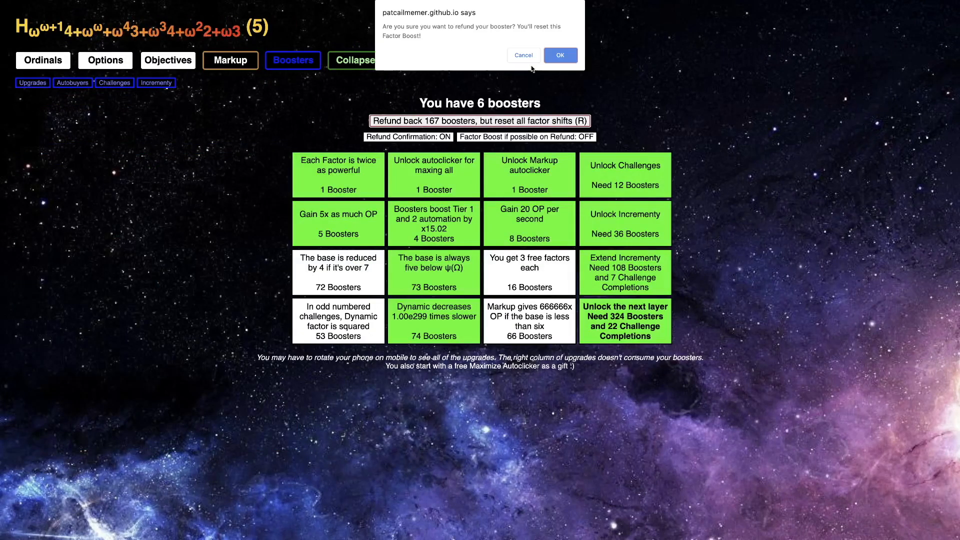
Confirm the booster refund, buy the 20 OP per second upgrade, and max all seven factors
left_click(559, 55)
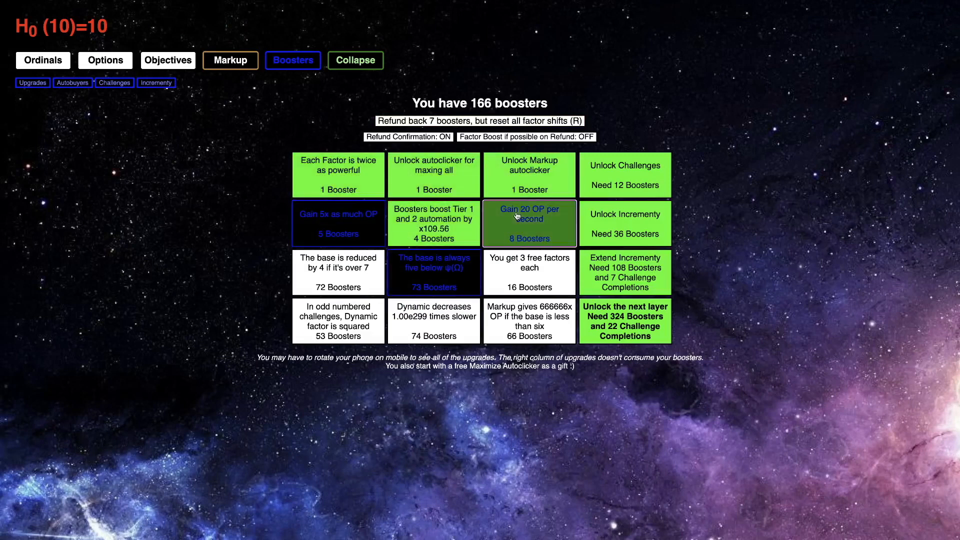
left_click(229, 60)
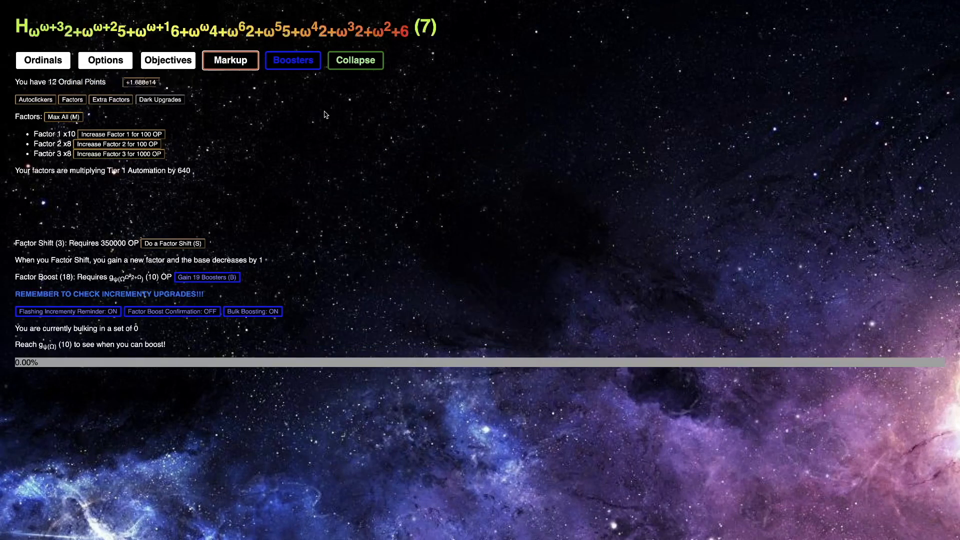
left_click(174, 242)
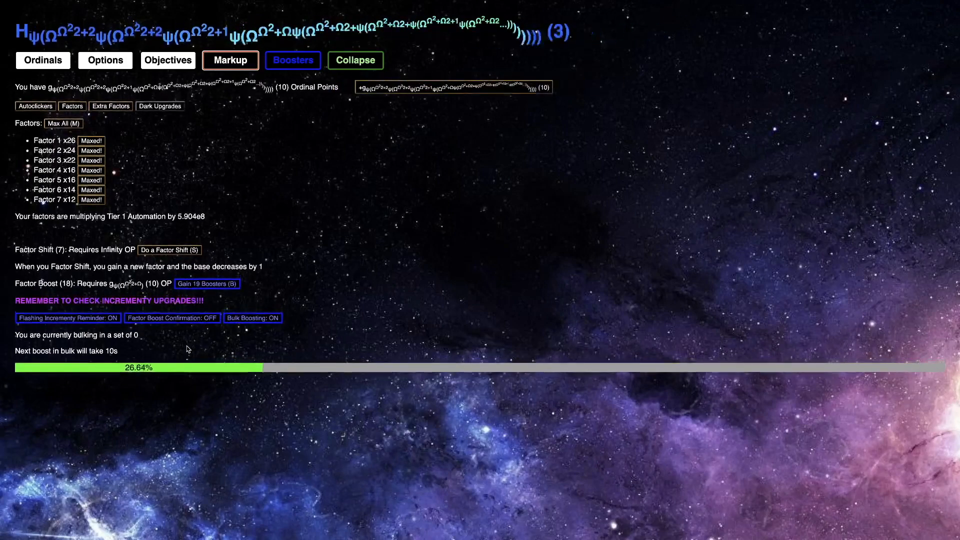
Buy the 'Manifolds are 3x as effective' increment upgrade for a 6x manifold multiplier
left_click(293, 60)
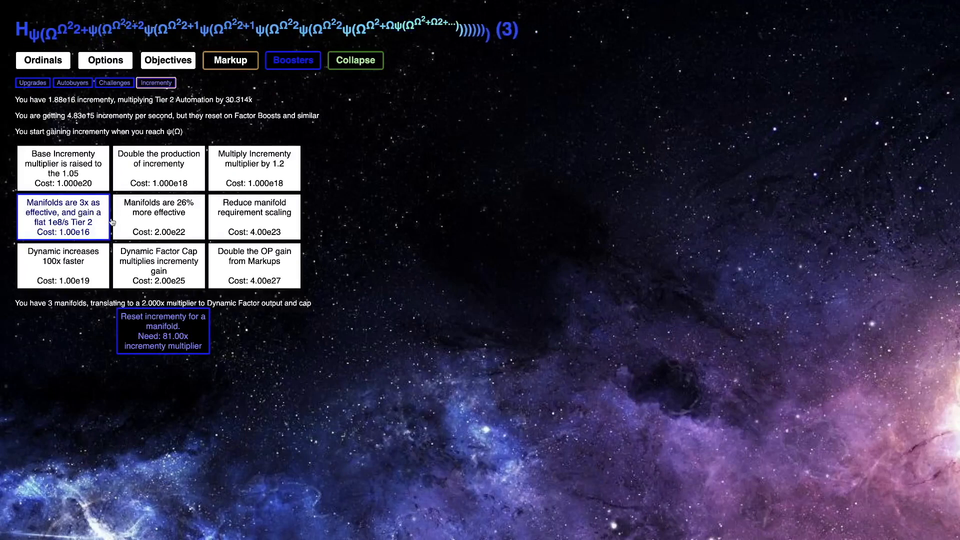
left_click(63, 216)
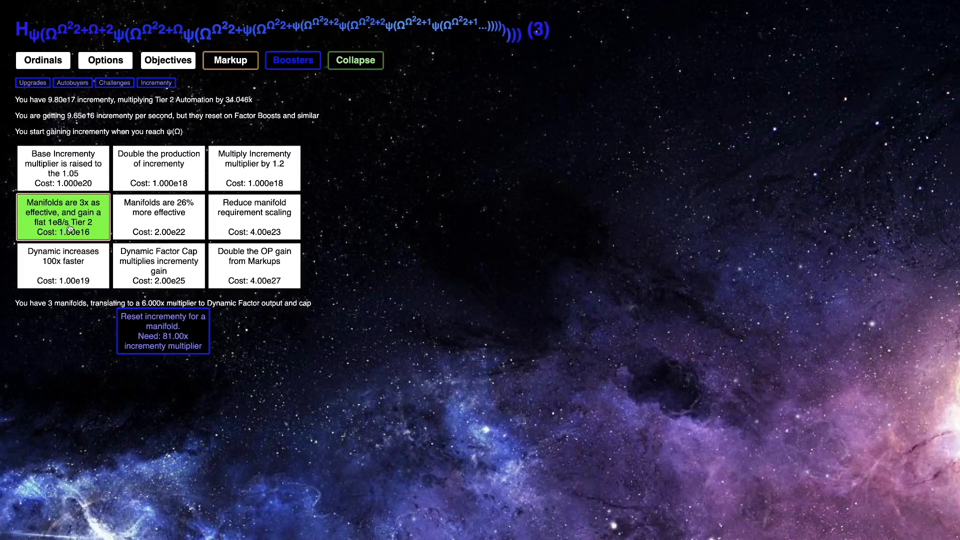
left_click(293, 60)
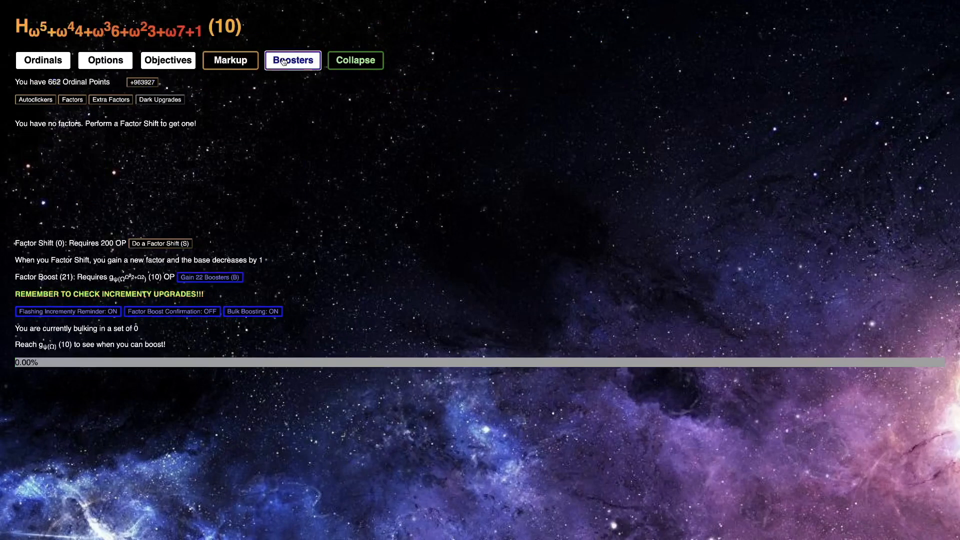
Buy back the Gain 5x OP booster upgrade
left_click(293, 60)
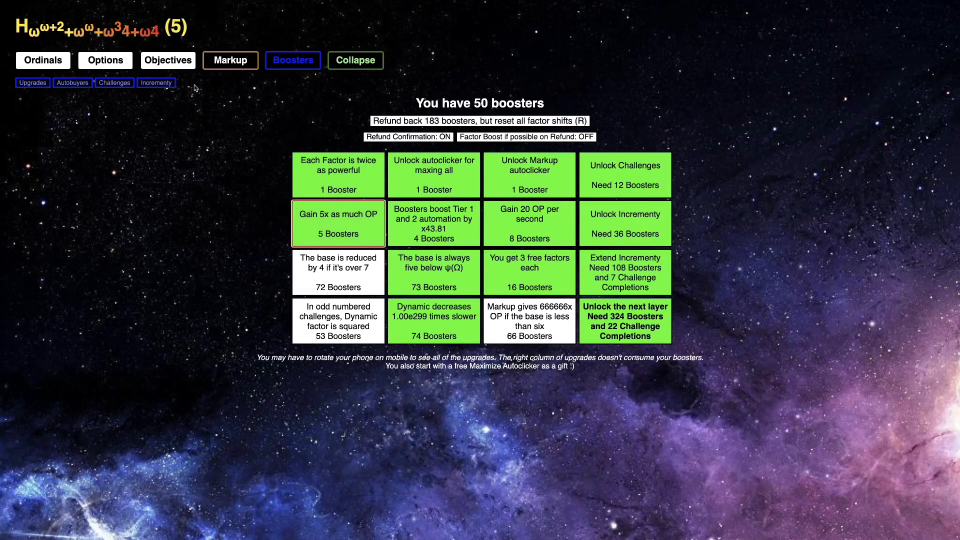
left_click(230, 60)
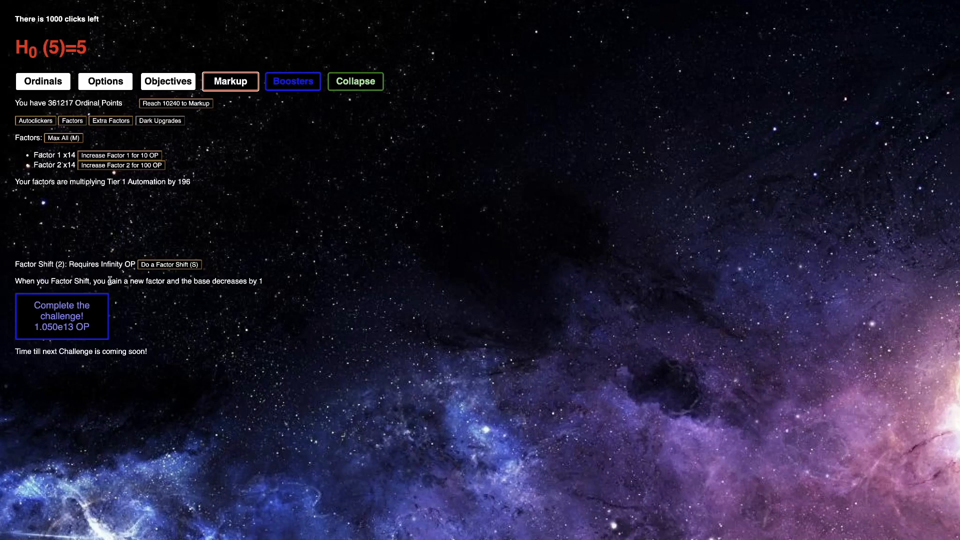
Raise the ordinal to finish the challenge, then check the Challenges list showing 19 completions
left_click(43, 81)
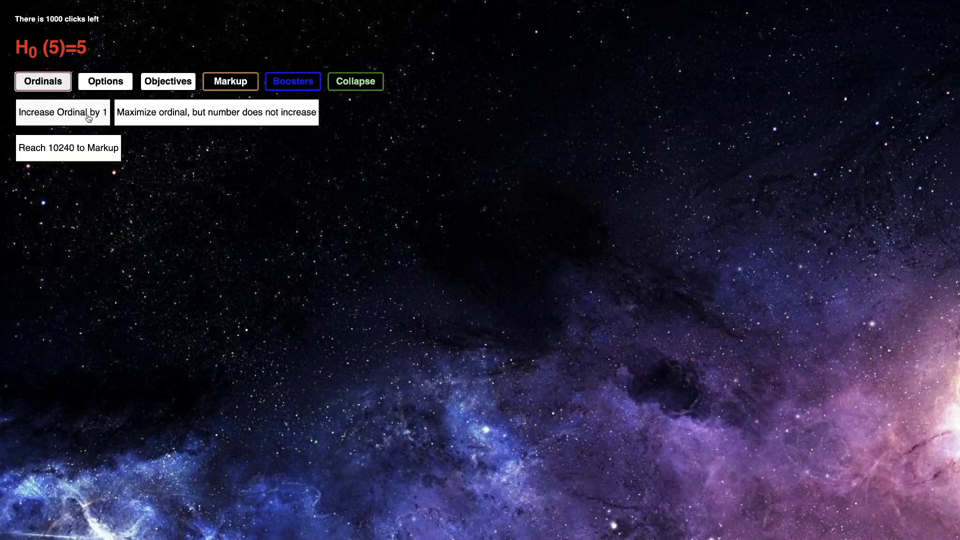
left_click(63, 112)
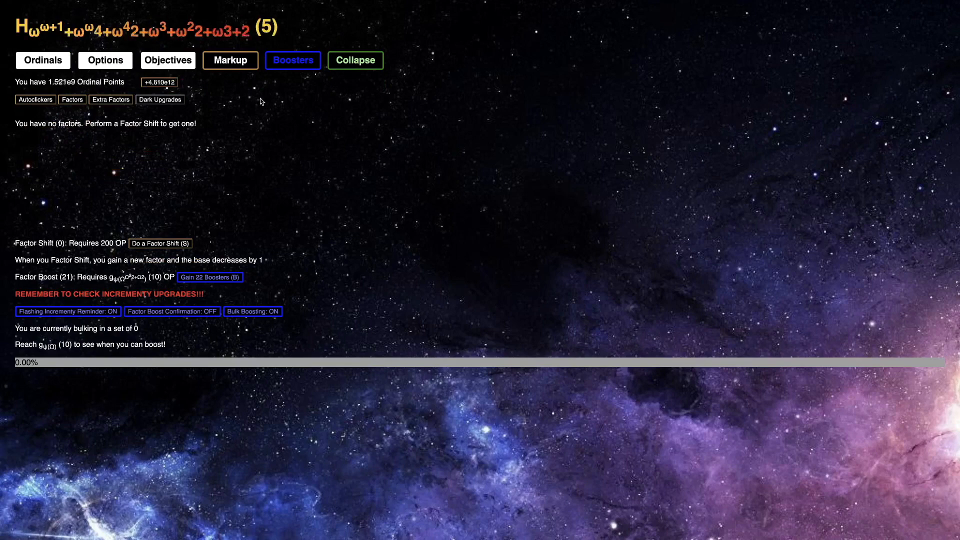
left_click(43, 60)
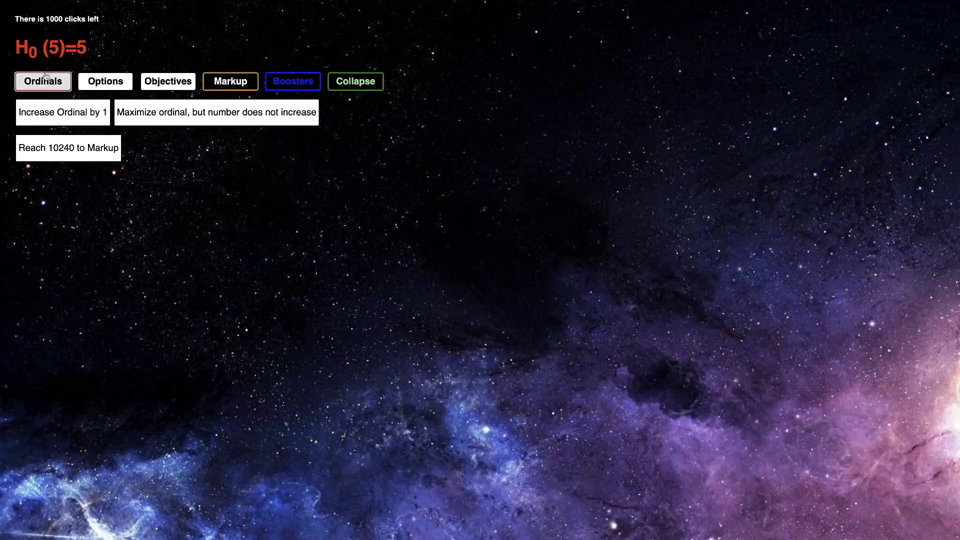
left_click(293, 81)
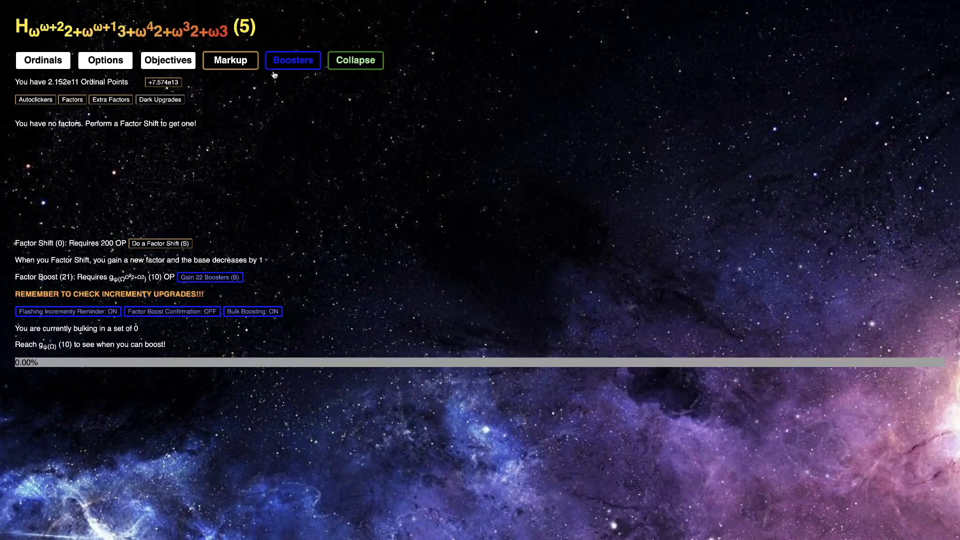
left_click(292, 60)
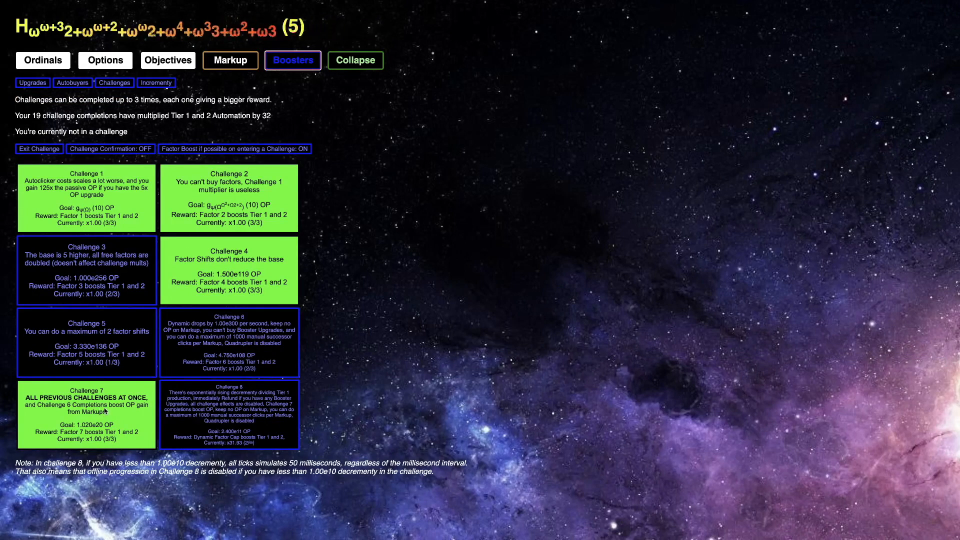
Complete Challenge 6 a third time, bringing total completions to 20
left_click(42, 60)
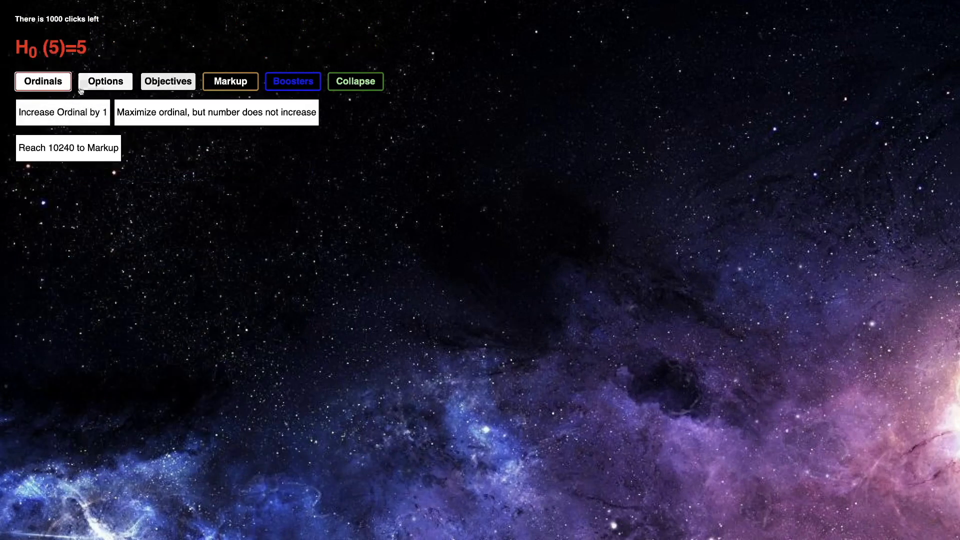
left_click(230, 81)
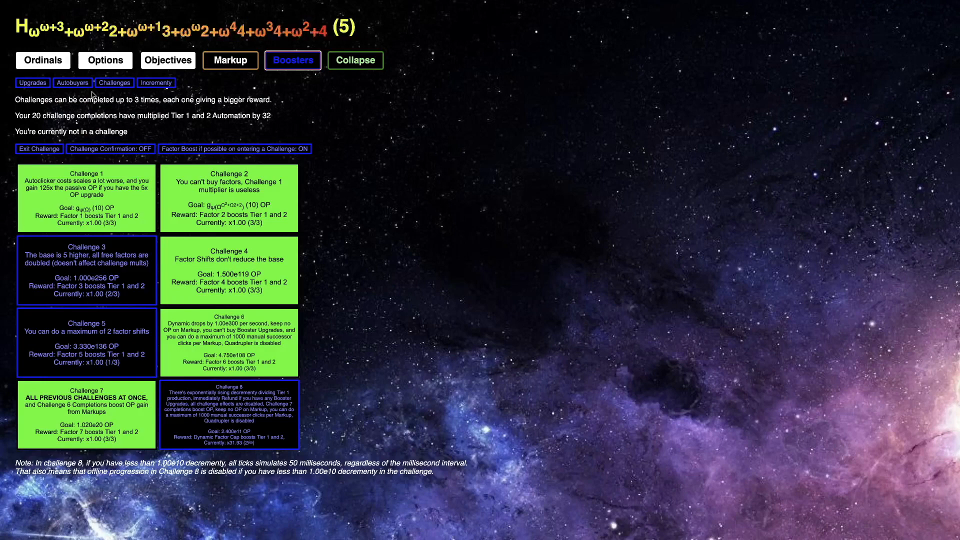
left_click(293, 60)
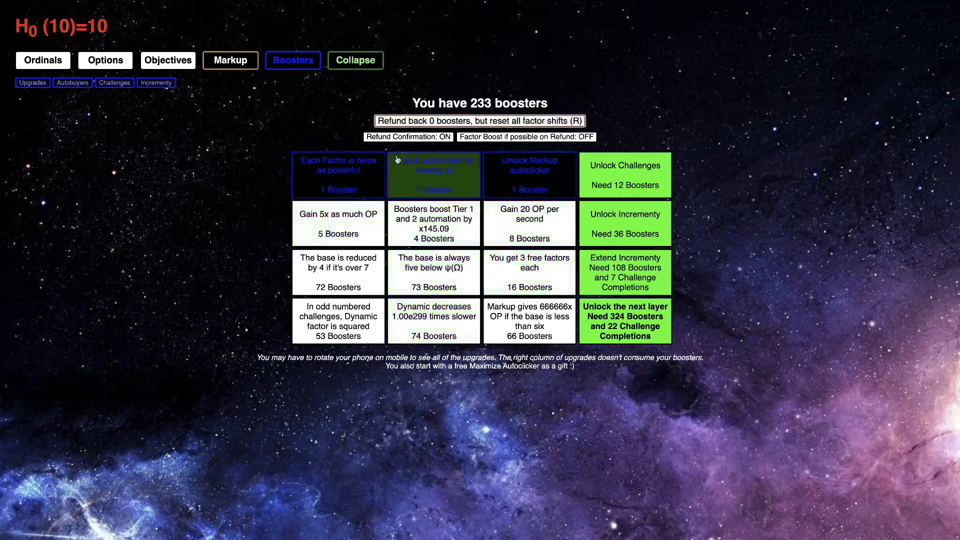
Rebuy the affordable booster upgrades, leaving 6 boosters unspent
left_click(433, 174)
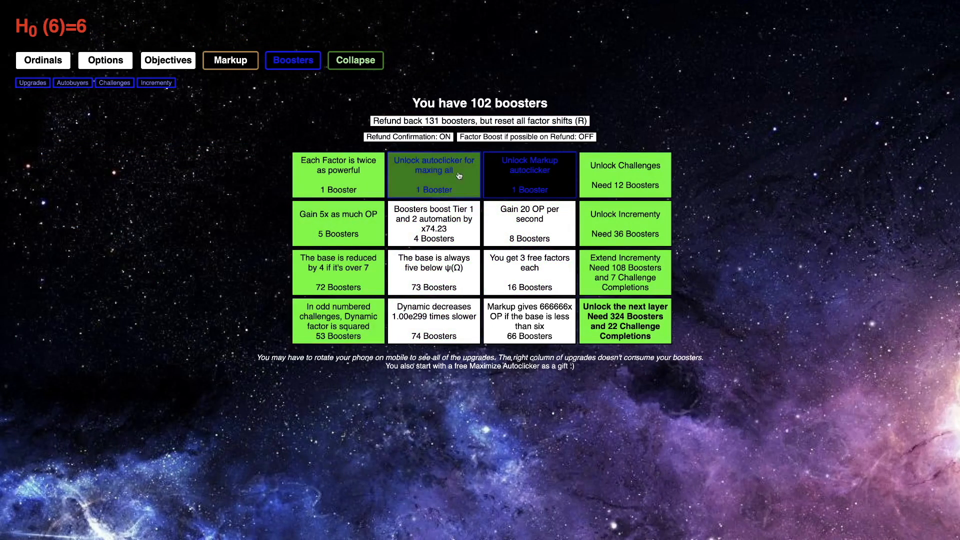
left_click(434, 174)
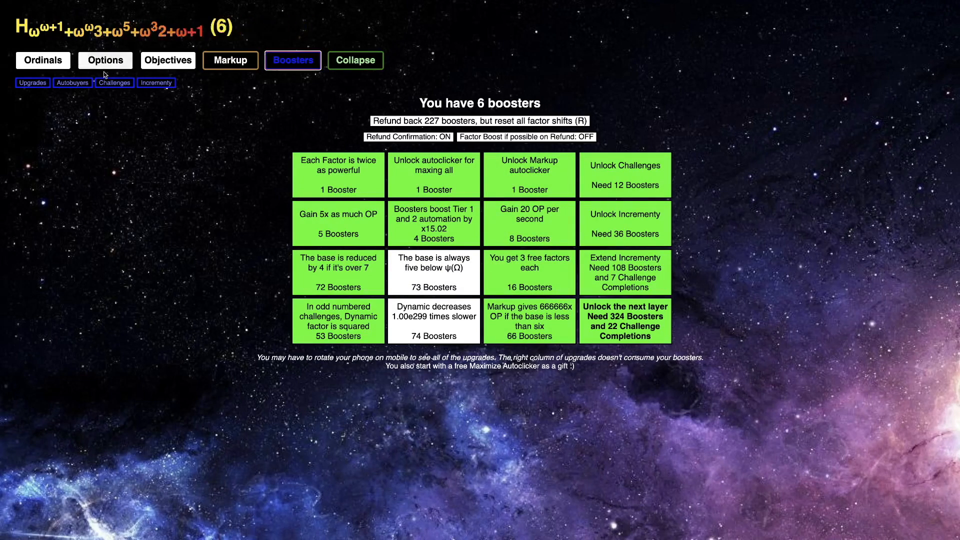
left_click(230, 60)
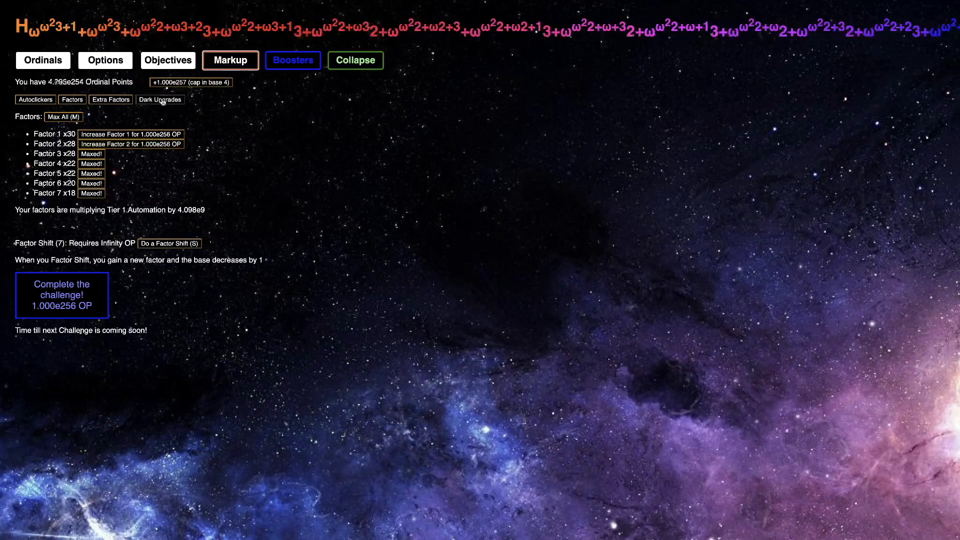
Enter Challenge 5 and mark up toward its 3.330e136 ordinal point goal
left_click(293, 60)
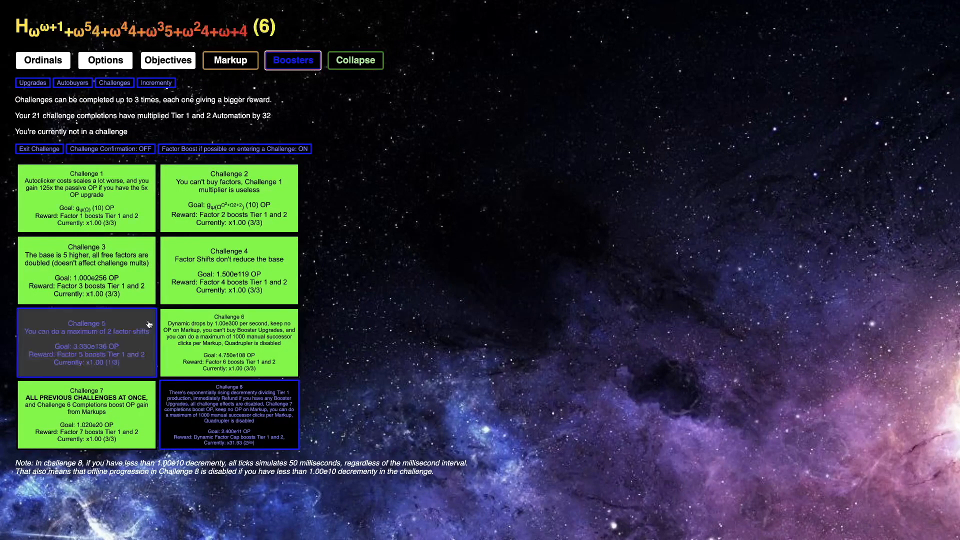
left_click(85, 343)
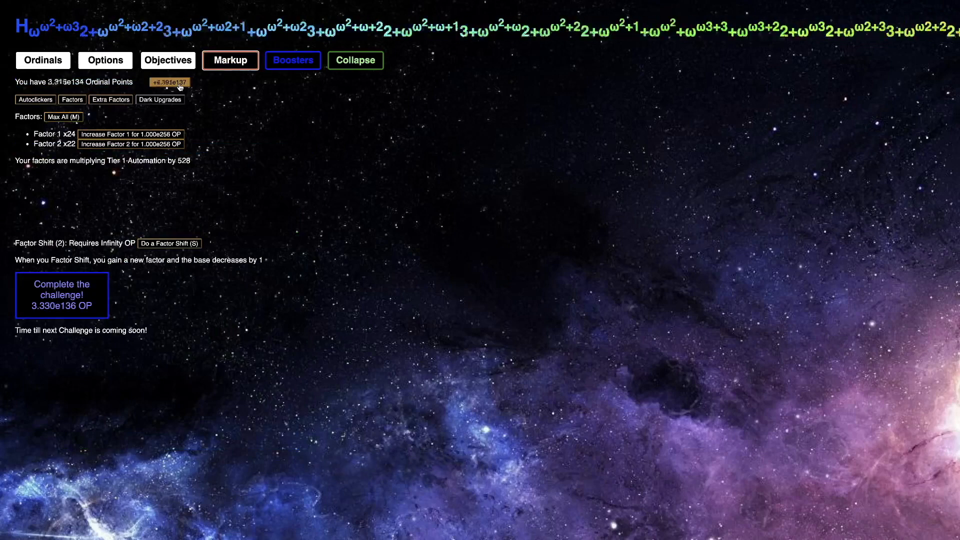
left_click(293, 60)
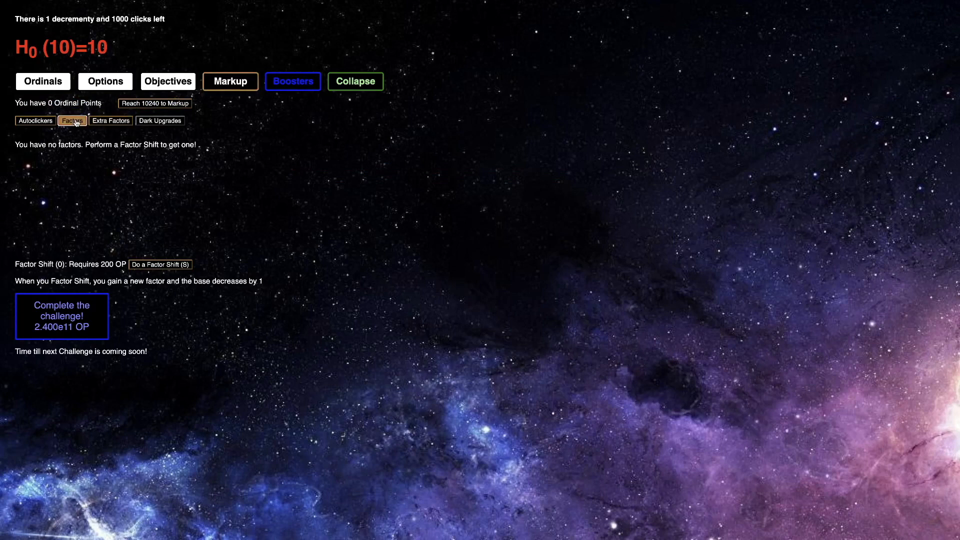
Raise the ordinal by hand in Challenge 8 and mark up for ordinal points
left_click(43, 81)
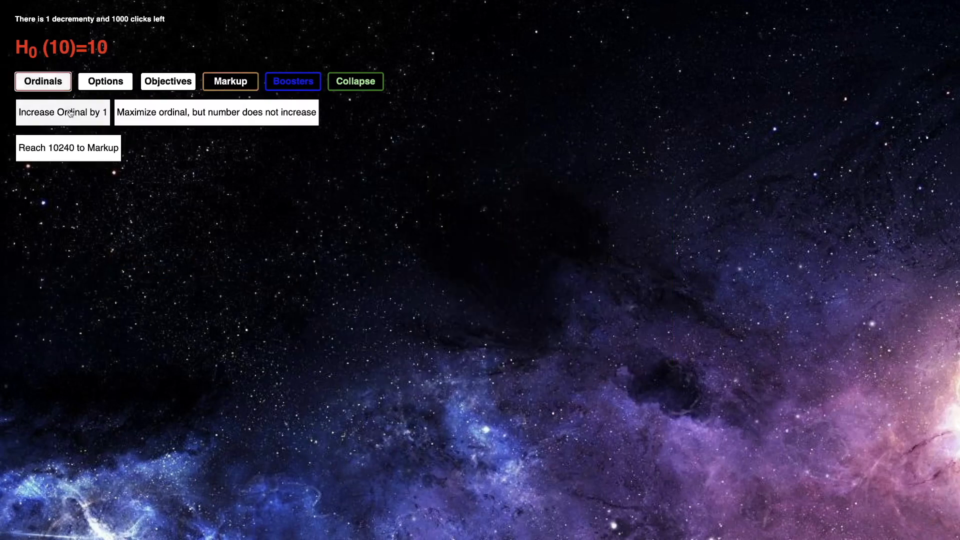
left_click(62, 112)
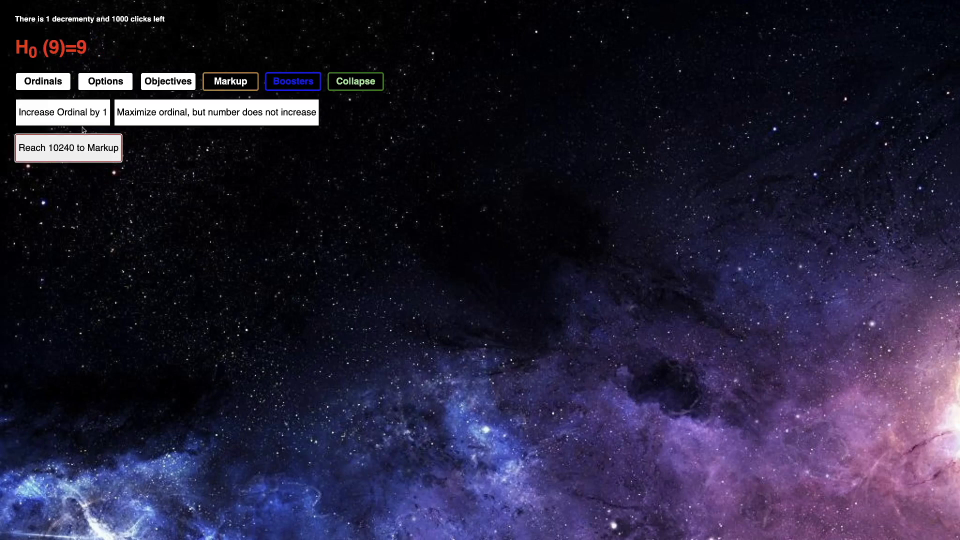
left_click(62, 112)
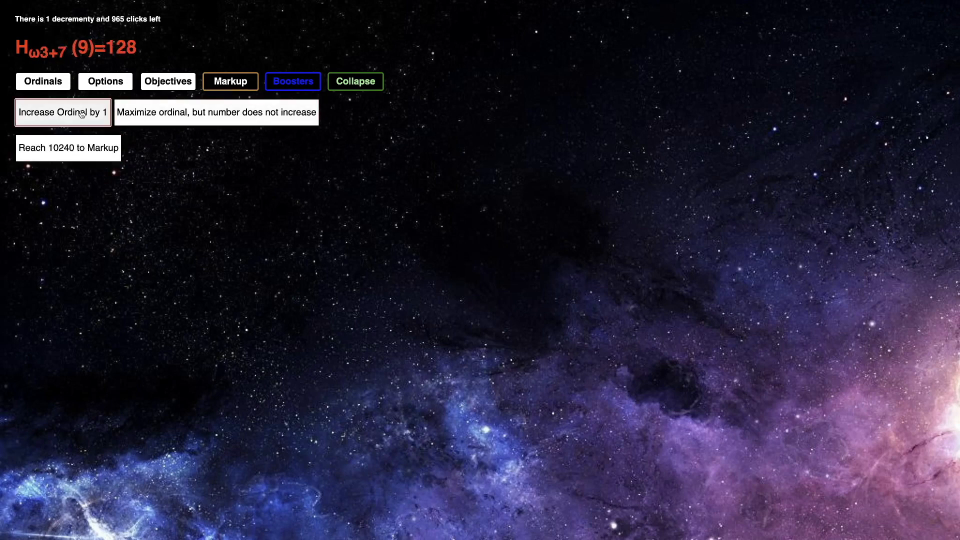
left_click(216, 112)
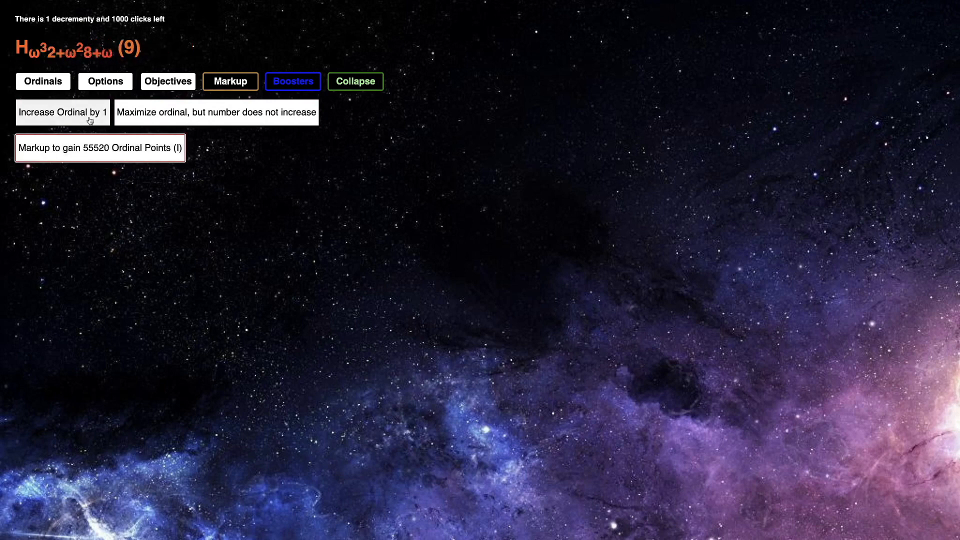
left_click(62, 111)
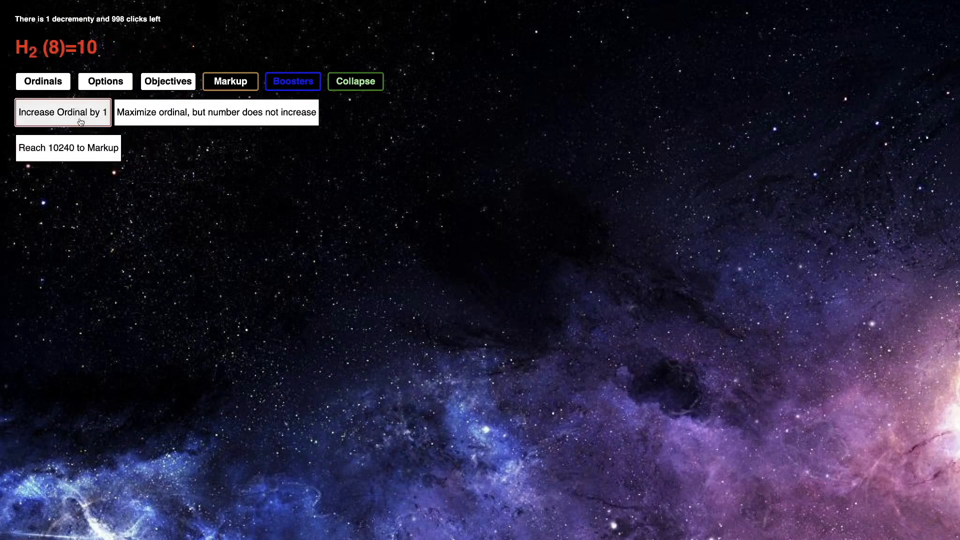
left_click(62, 112)
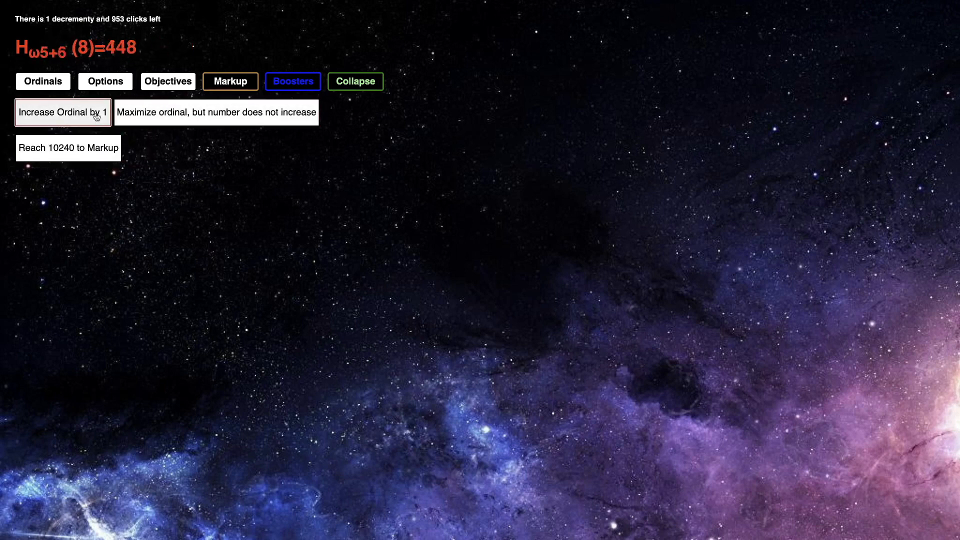
left_click(62, 112)
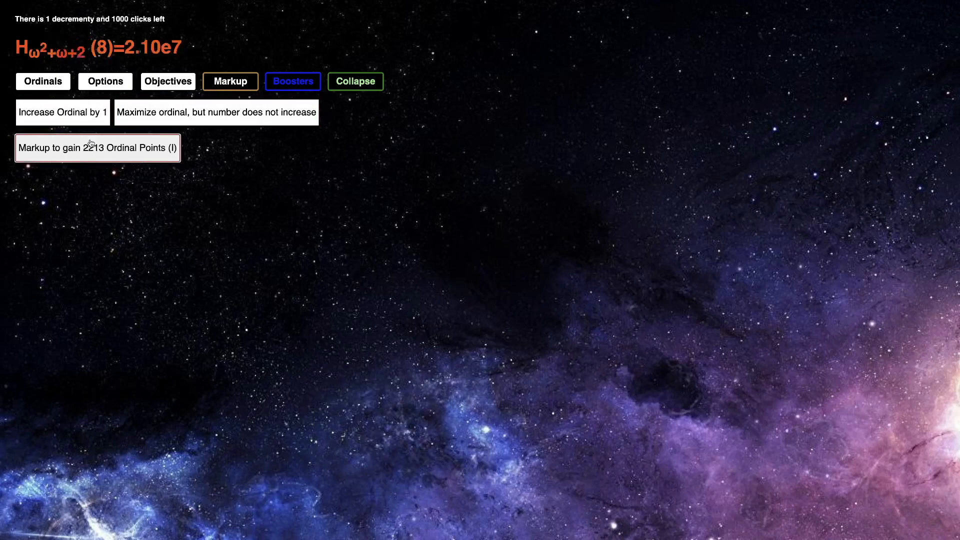
left_click(97, 147)
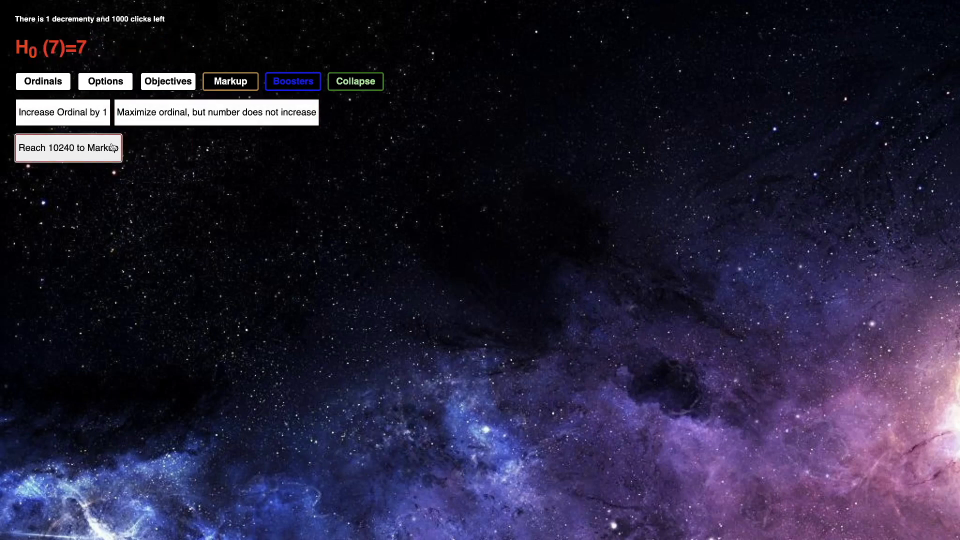
Keep raising the ordinal and mark up again, reaching about 5.3e12 ordinal points
left_click(62, 112)
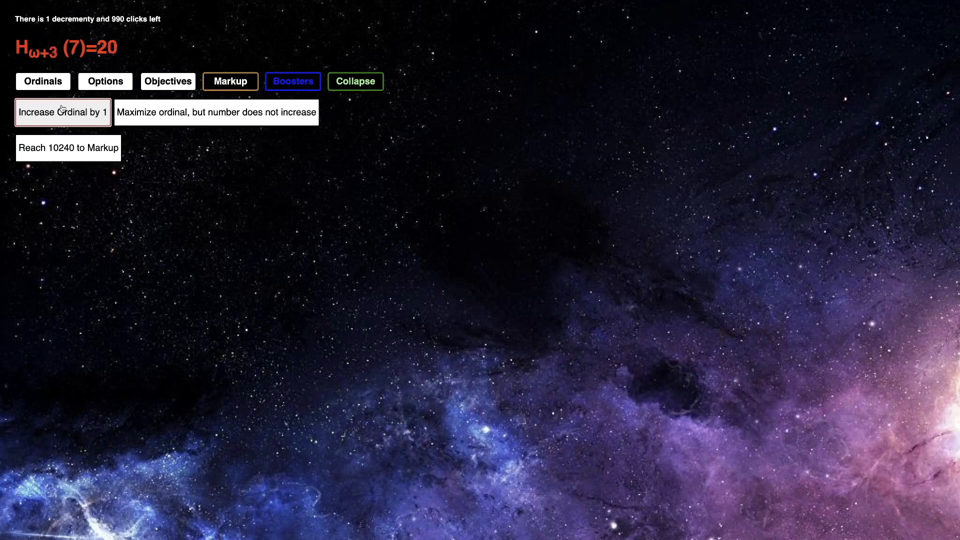
left_click(62, 112)
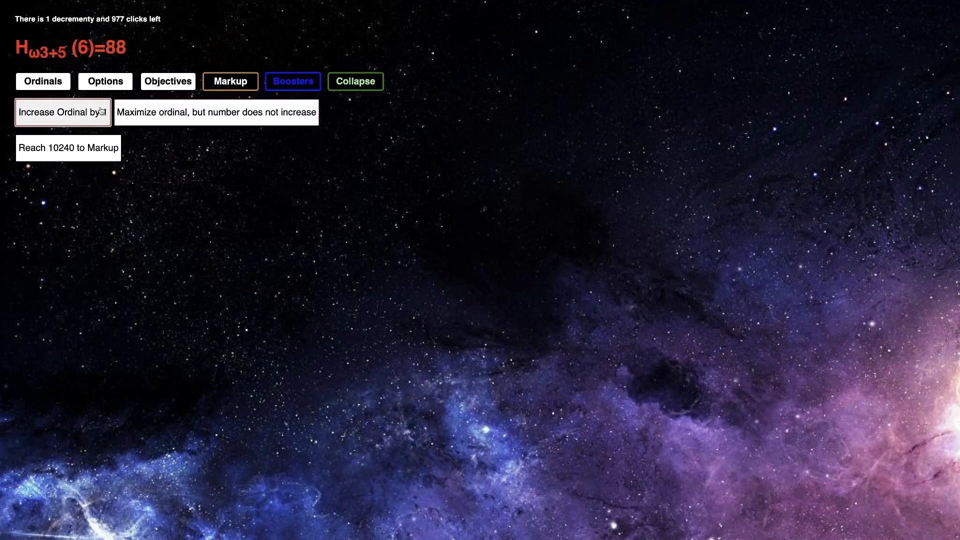
left_click(61, 112)
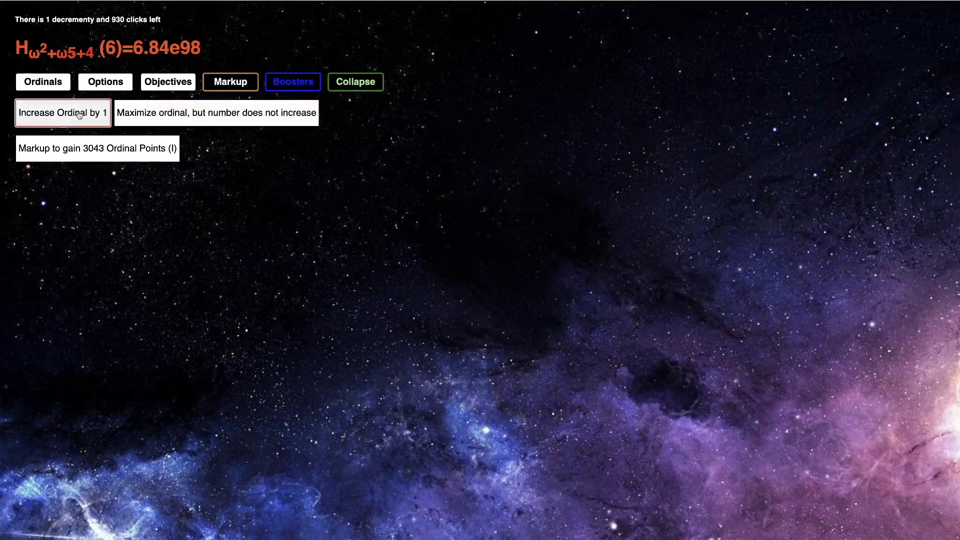
left_click(103, 148)
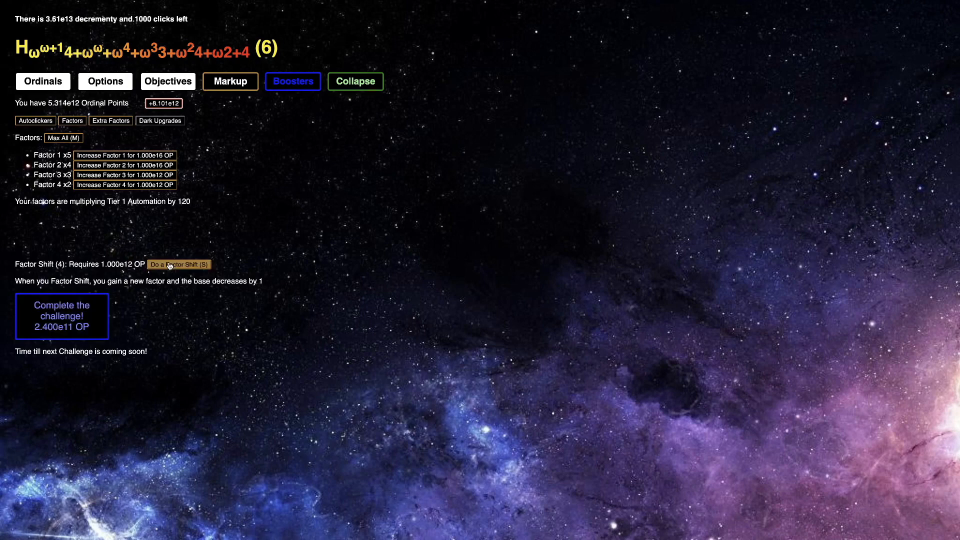
Factor shift to base 5, mark up to 1.170e15 OP, then view the aleph upgrades
left_click(43, 81)
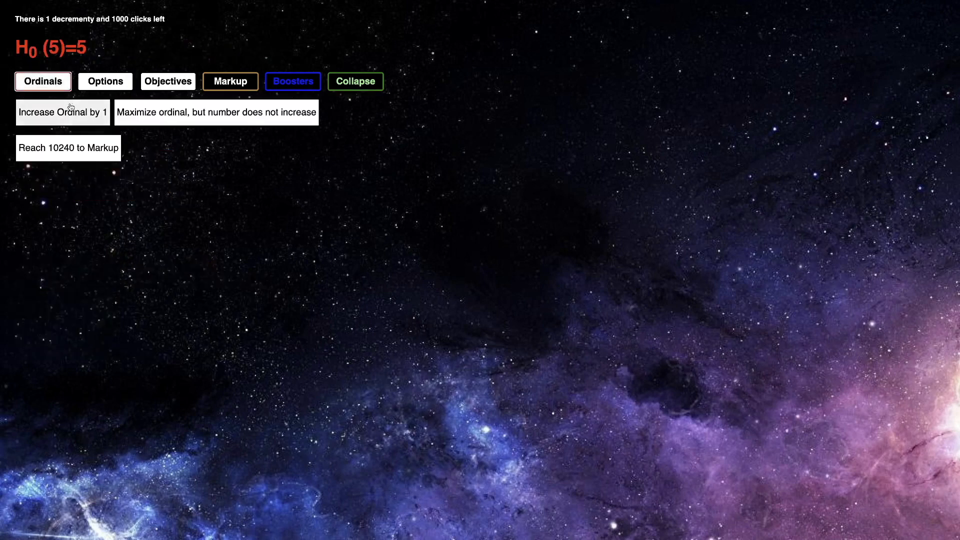
left_click(62, 112)
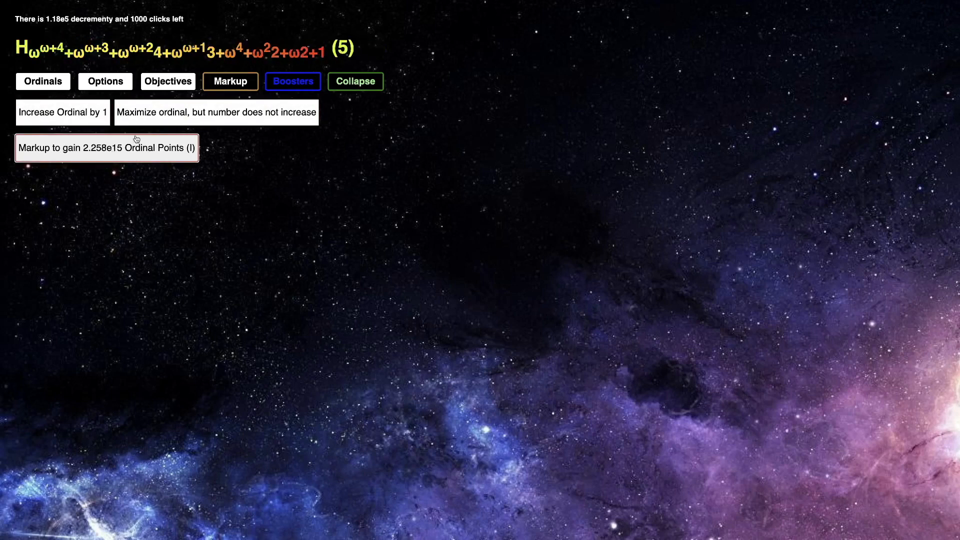
left_click(106, 148)
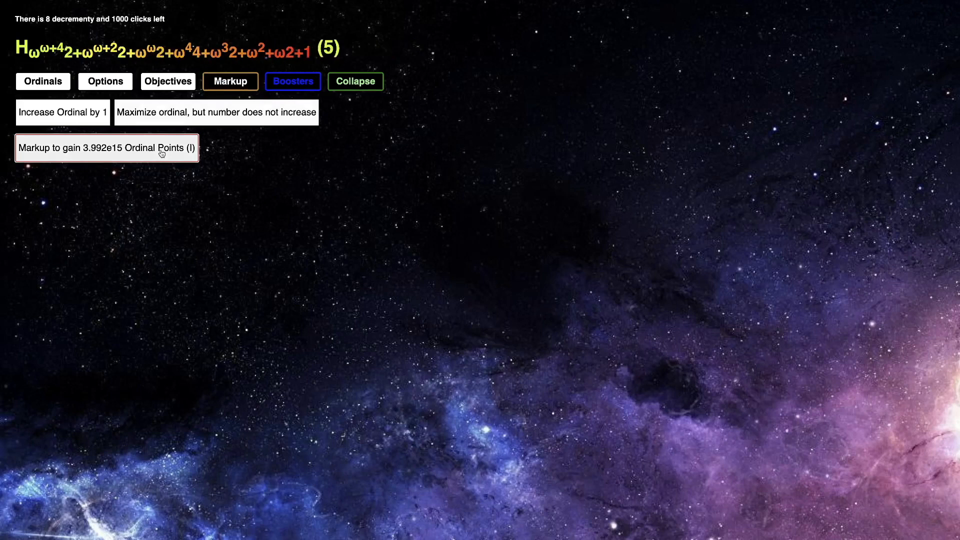
left_click(107, 147)
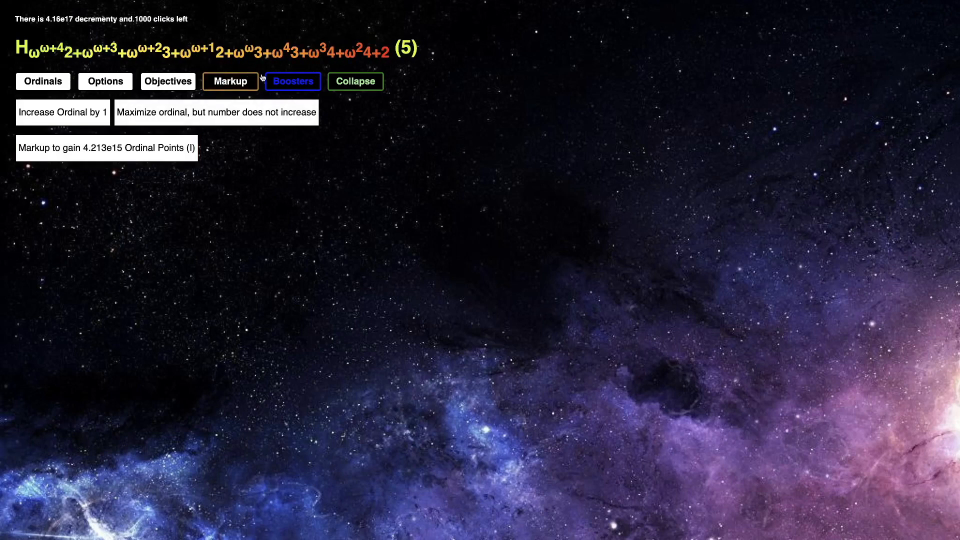
left_click(293, 81)
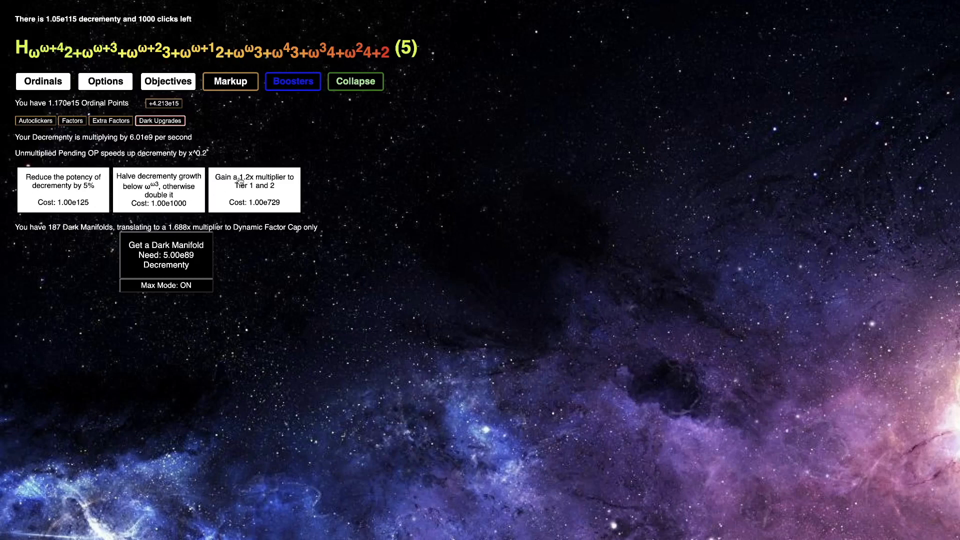
left_click(63, 188)
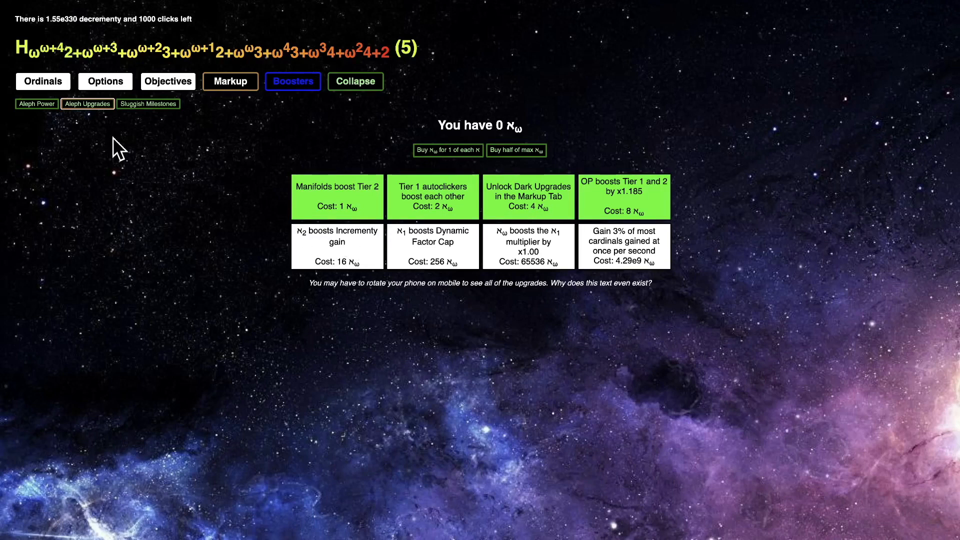
View aleph power and cardinals, then return to the dark upgrades at 548 Dark Manifolds
left_click(36, 104)
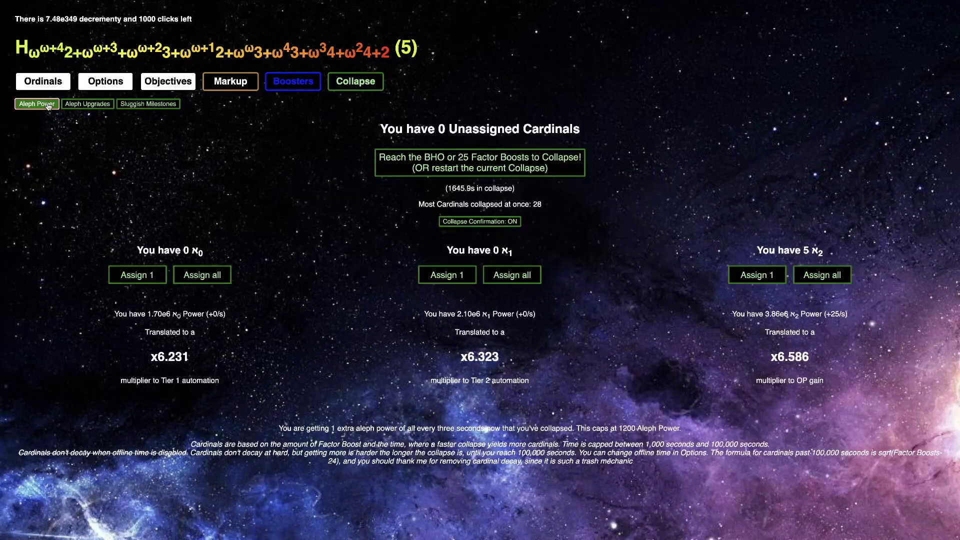
left_click(87, 104)
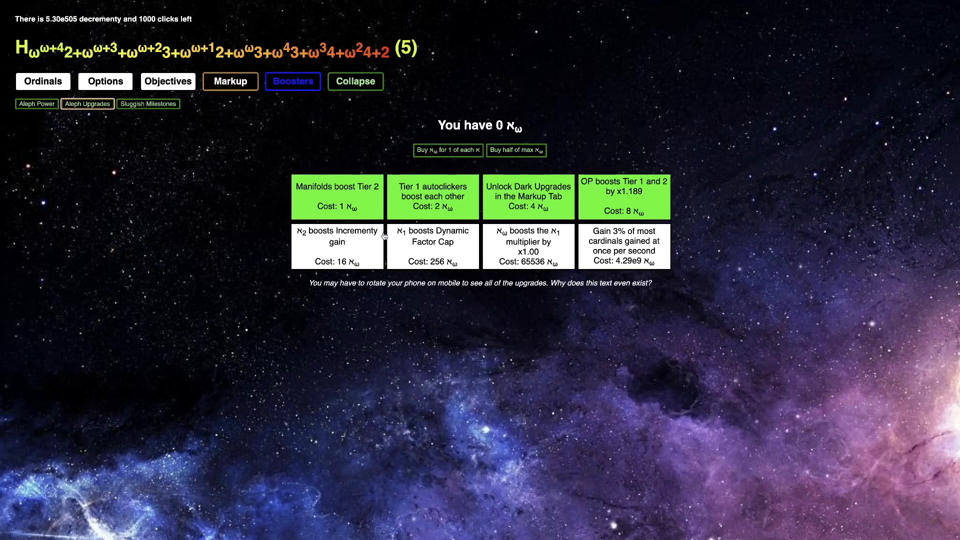
left_click(230, 81)
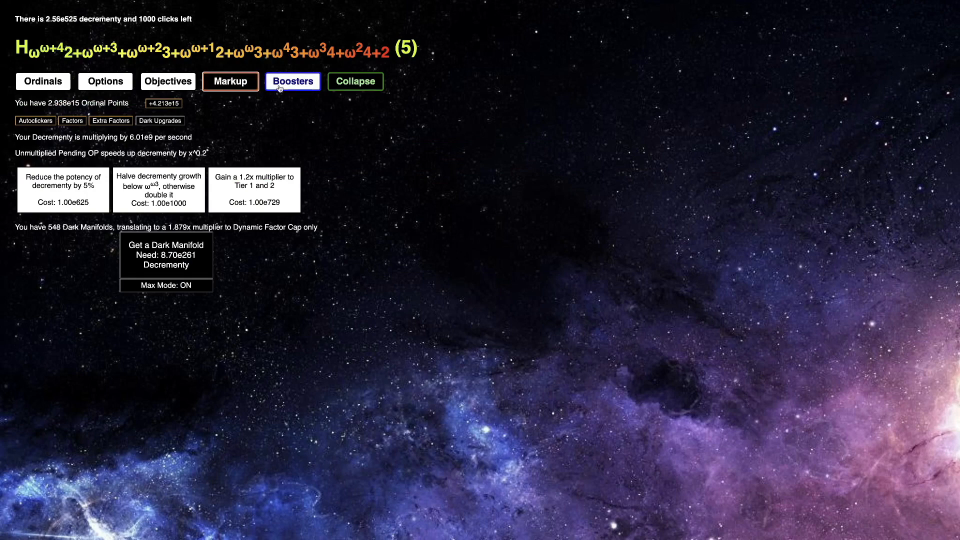
Buy the decrementy potency reduction upgrade, then Factor Boost to 0 OP with no factors
left_click(63, 188)
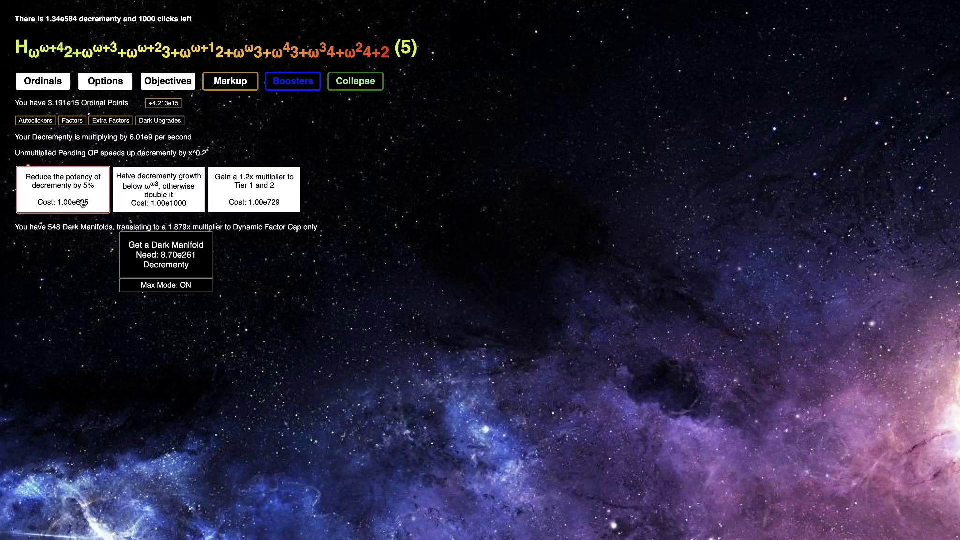
left_click(166, 256)
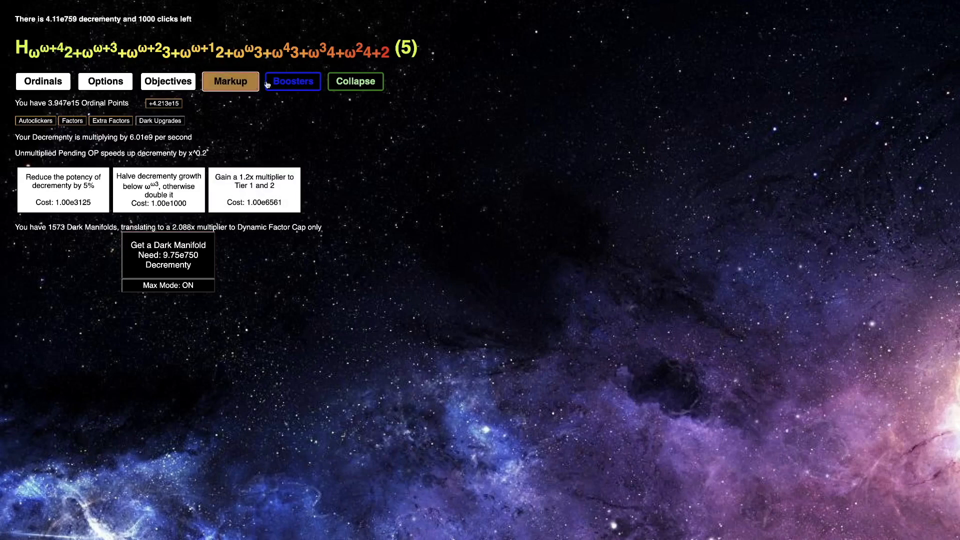
left_click(293, 81)
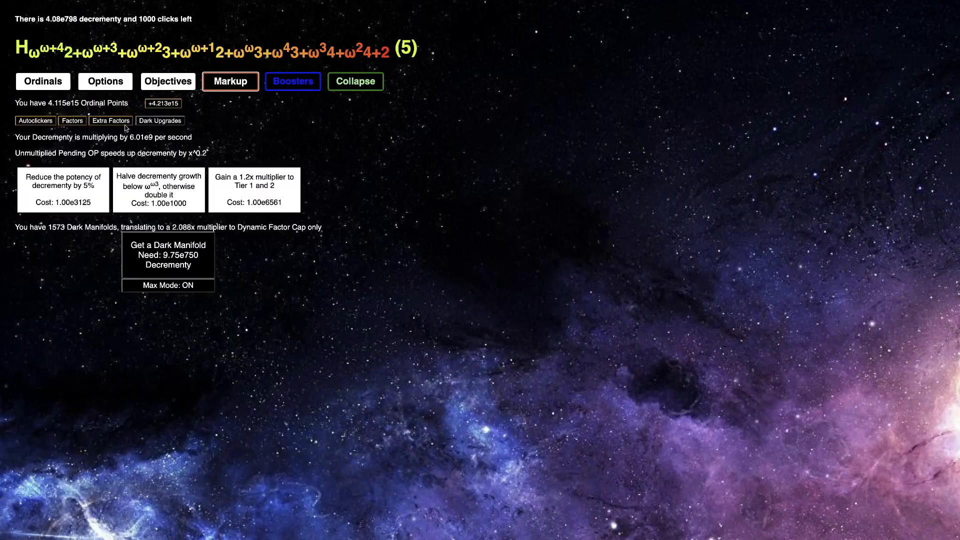
left_click(72, 120)
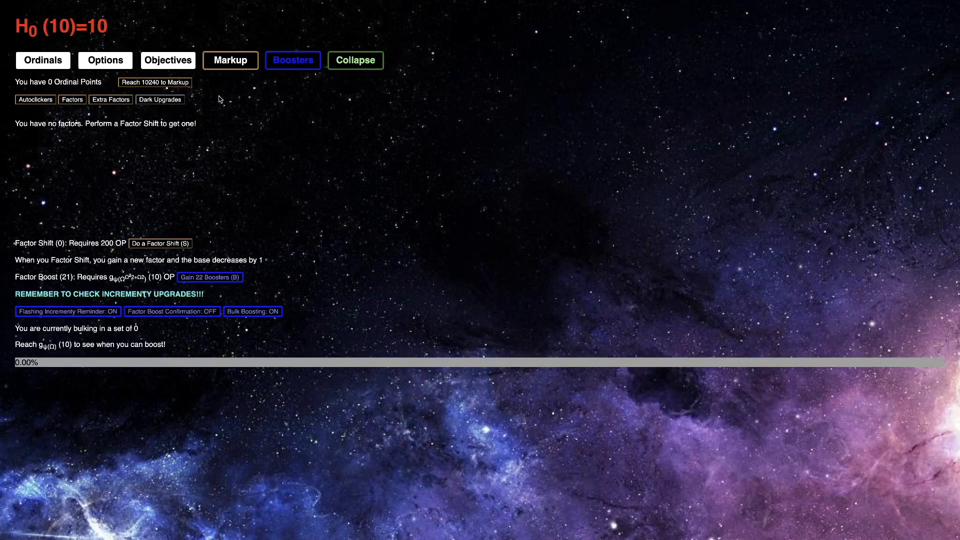
Rebuy booster upgrades, enter Challenge 5, and mark up toward its 1.000e219 goal
left_click(293, 60)
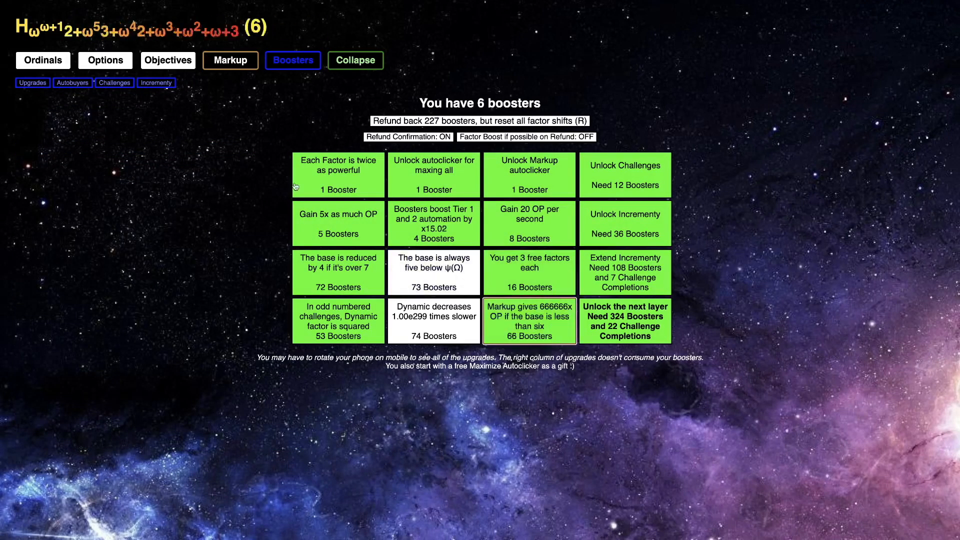
left_click(115, 83)
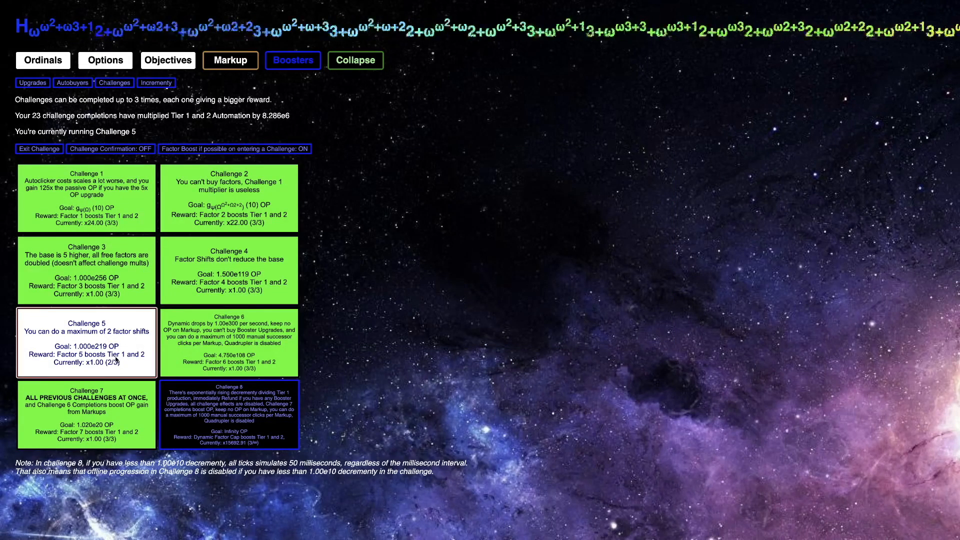
left_click(230, 60)
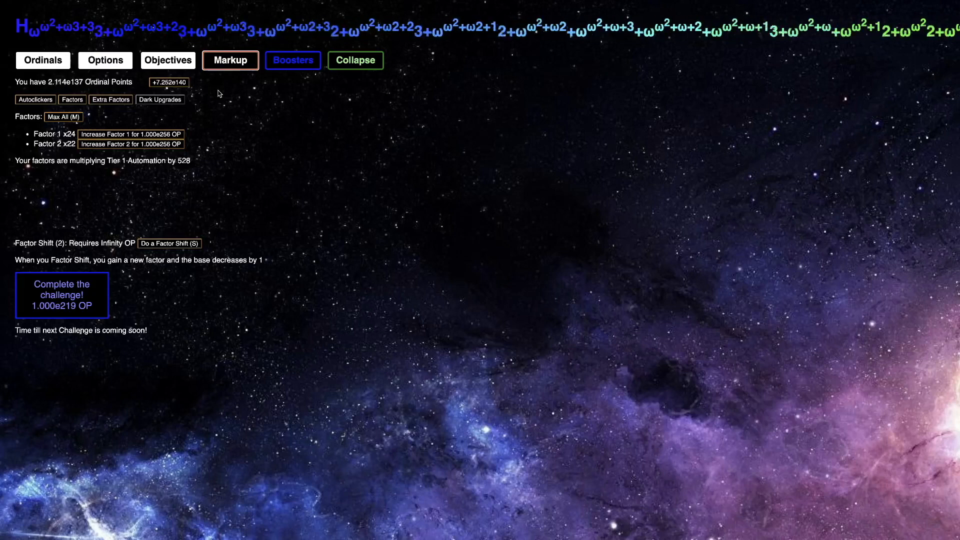
left_click(230, 60)
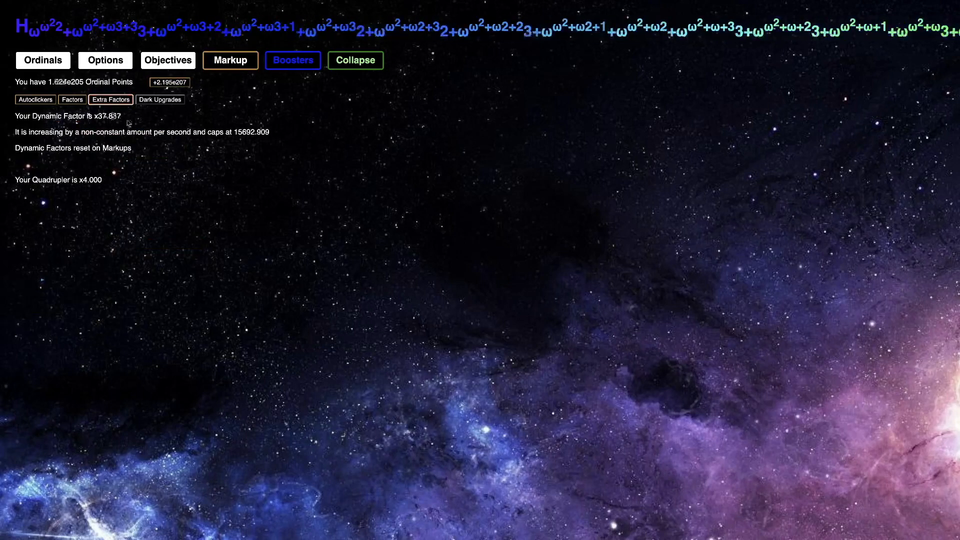
left_click(230, 60)
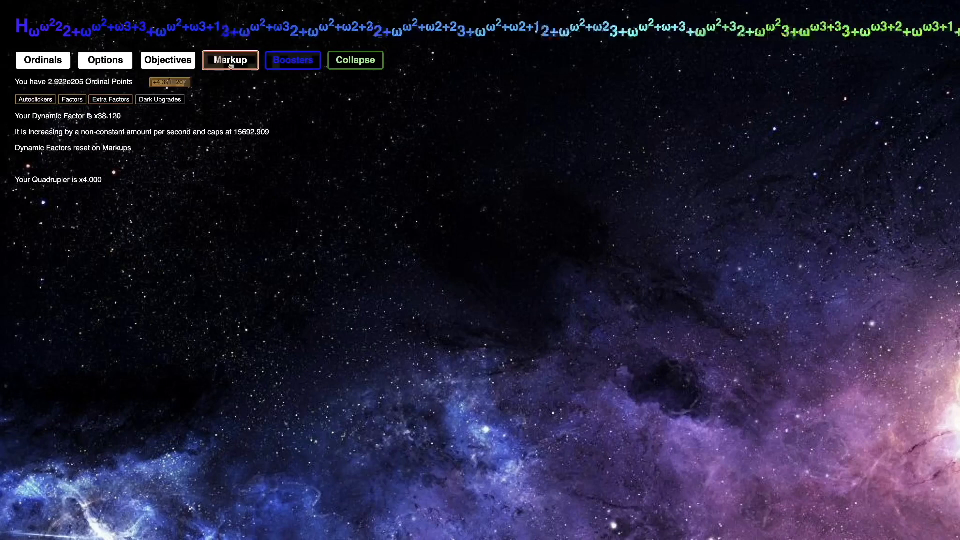
left_click(114, 83)
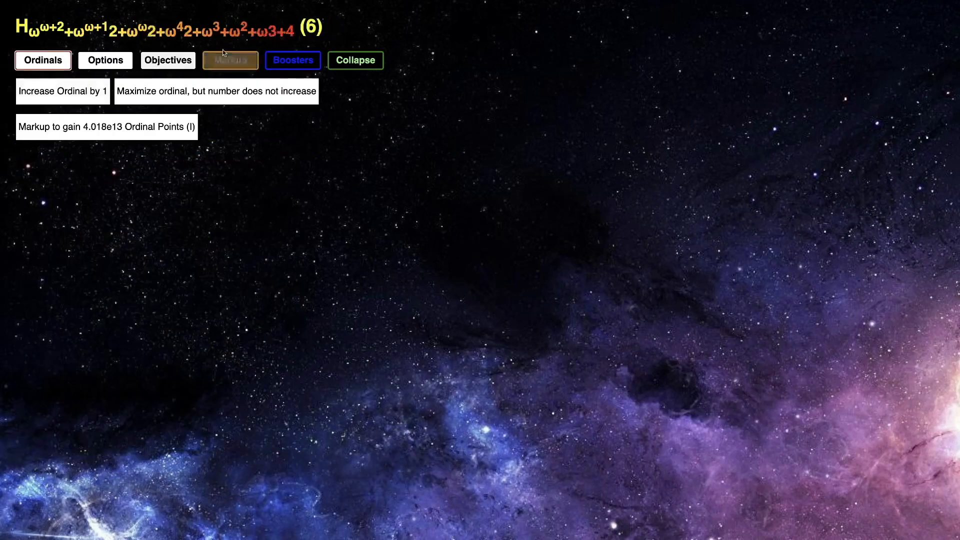
Factor Boost up to 202 boosters, checking the Autoclickers page before and after
left_click(230, 60)
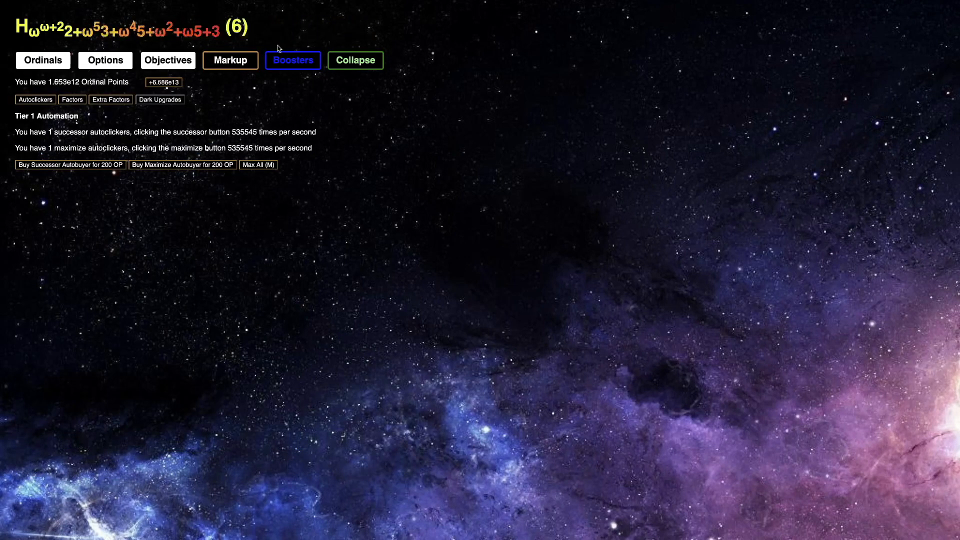
left_click(292, 60)
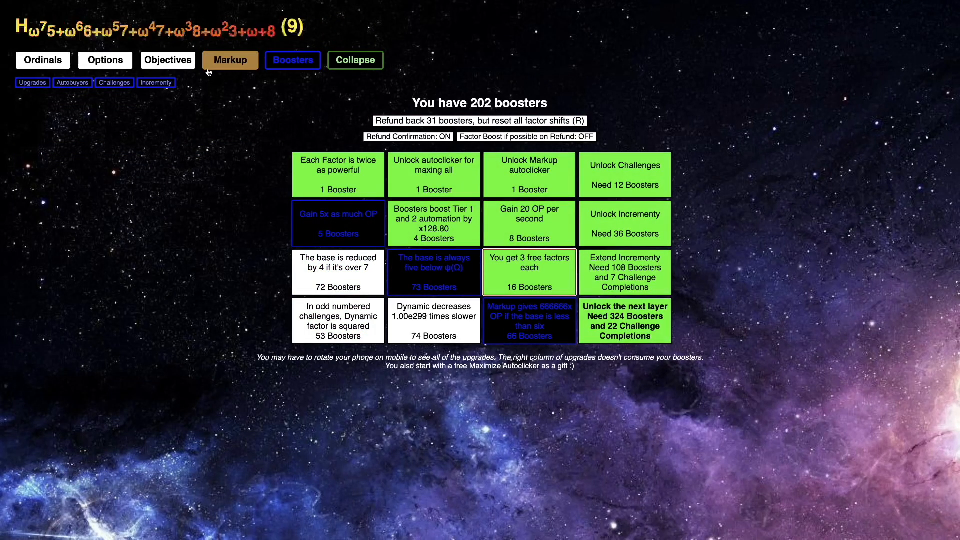
left_click(230, 60)
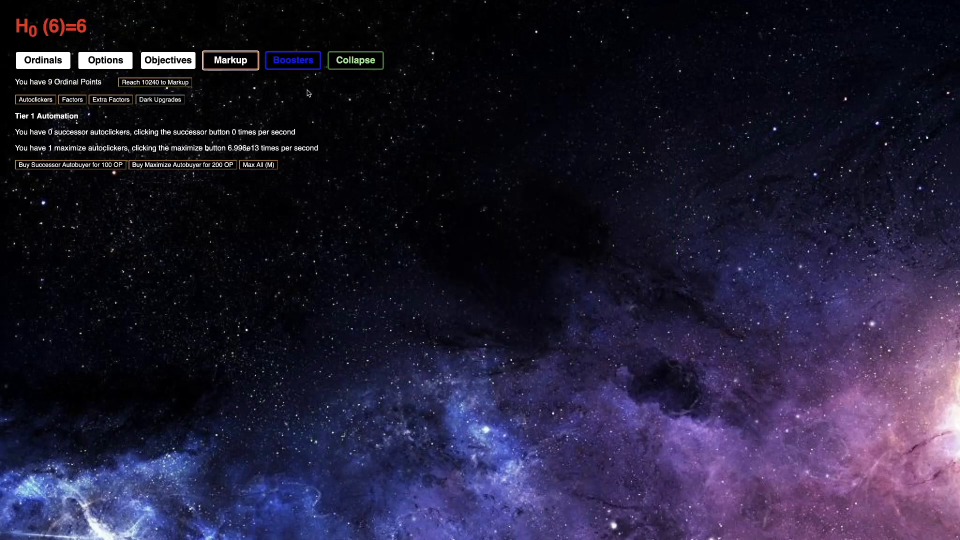
left_click(292, 60)
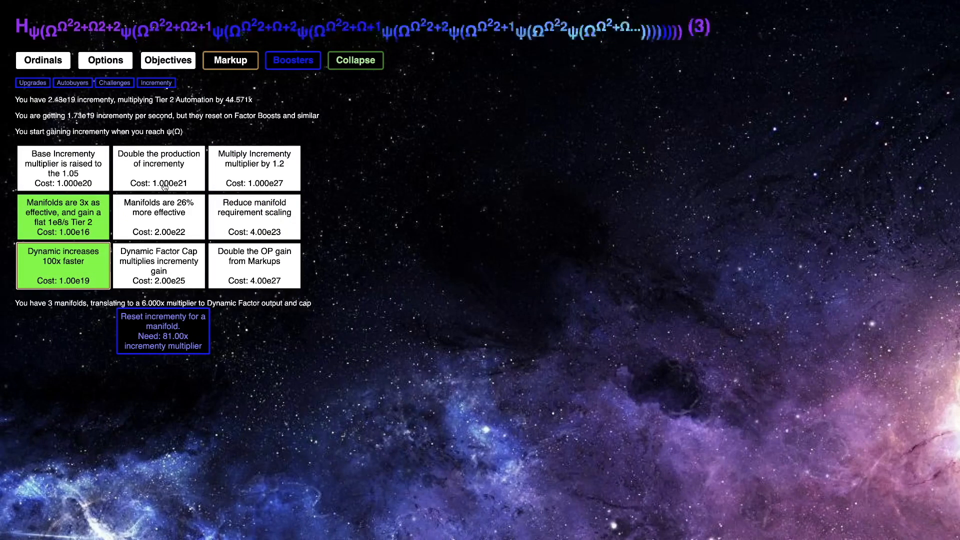
Buy the Base Increment and Double Production increment upgrades
left_click(43, 60)
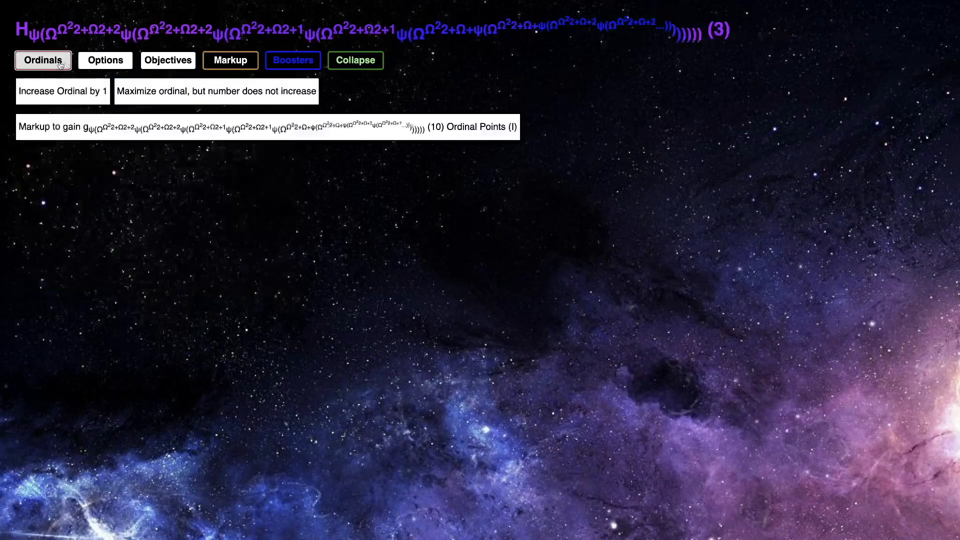
left_click(230, 60)
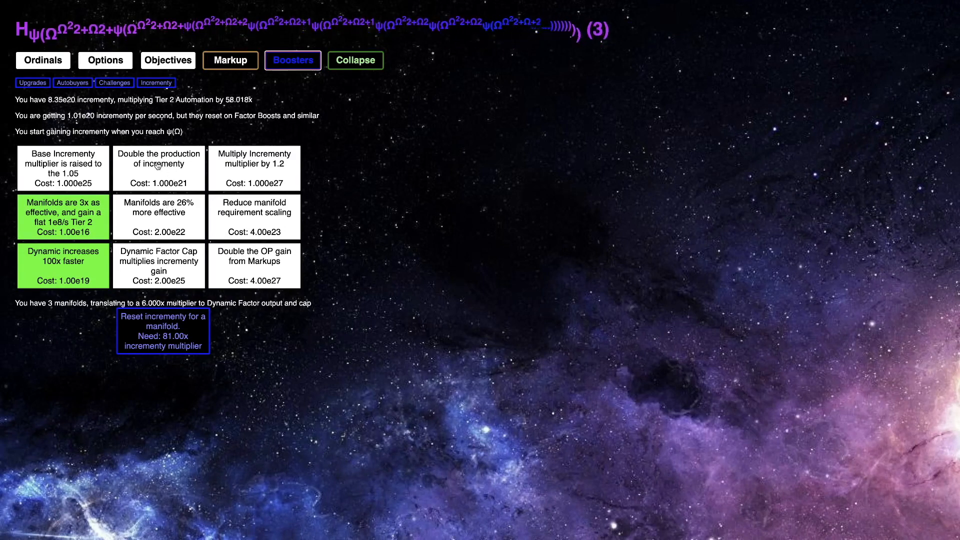
left_click(159, 168)
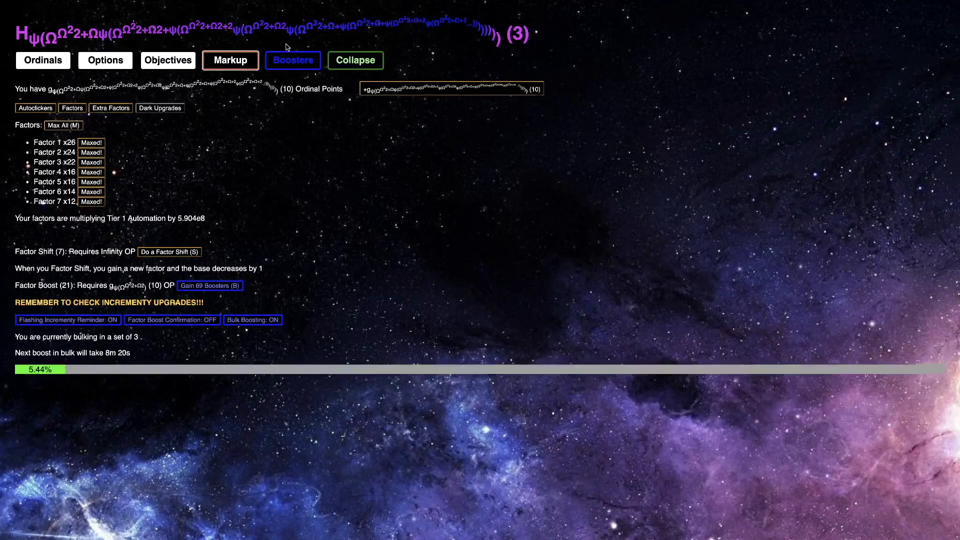
Buy the 26% more effective manifolds upgrade, then Factor Boost for 94 boosters
left_click(292, 60)
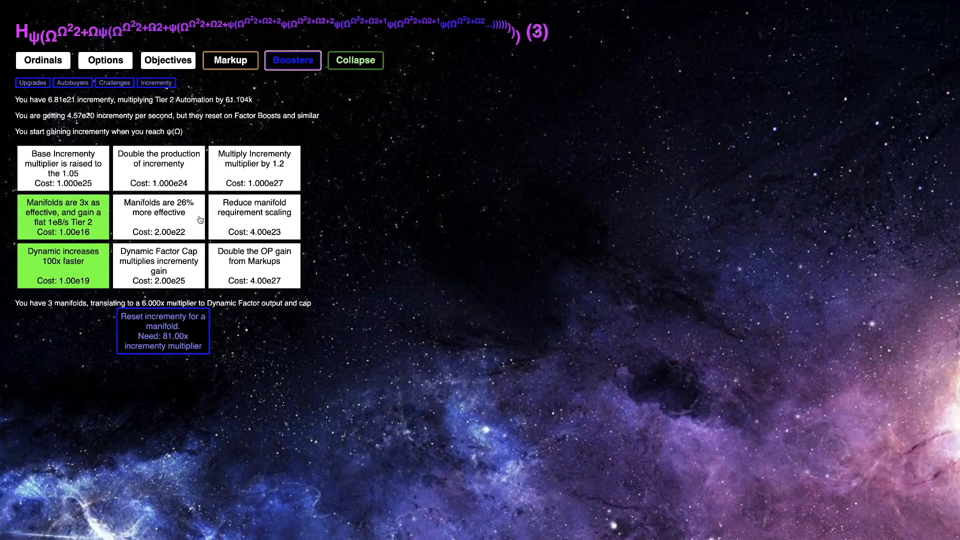
left_click(230, 60)
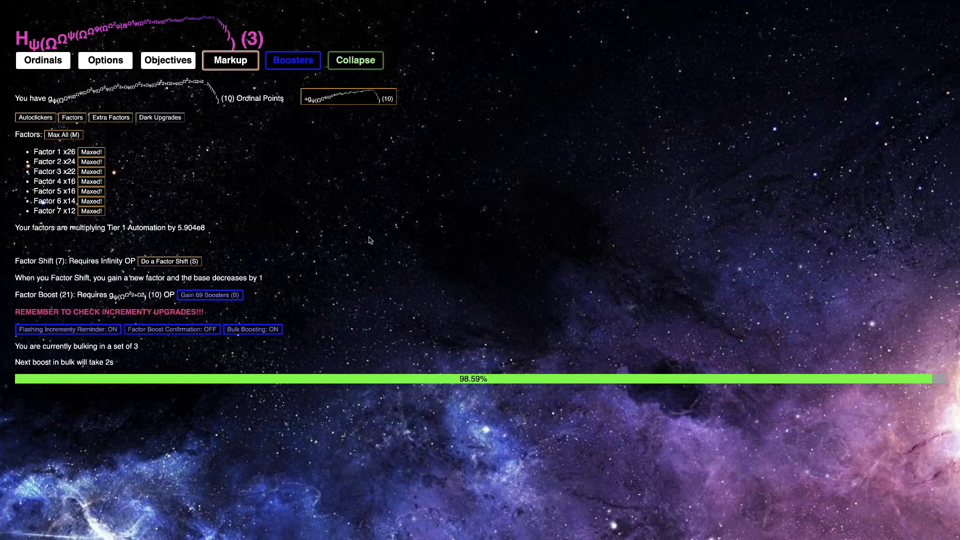
mouse_move(368, 280)
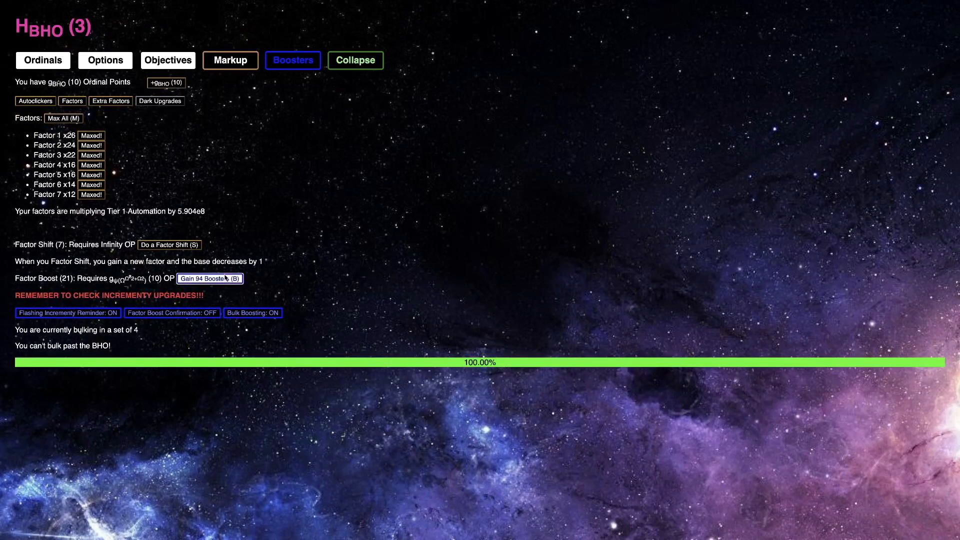
left_click(355, 60)
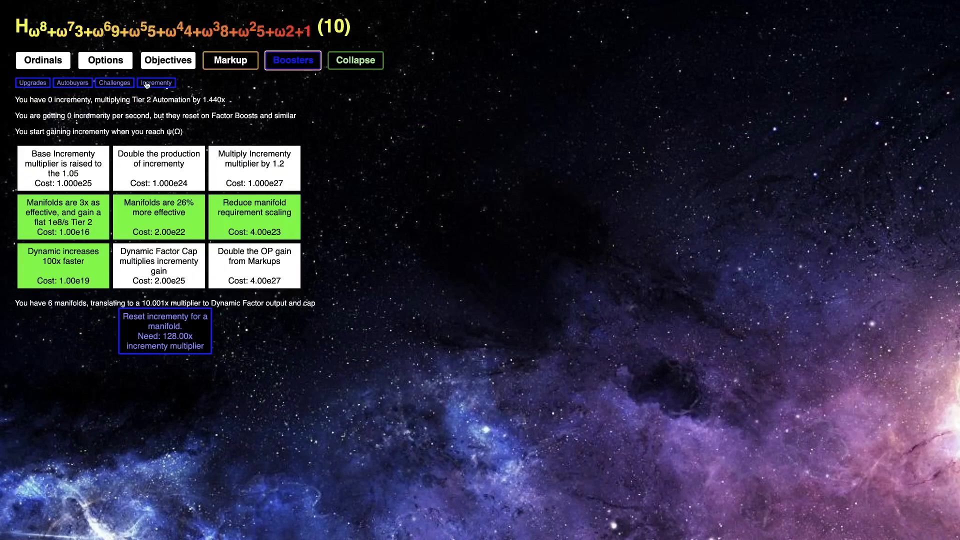
Refund the spent boosters and rebuy the booster automation upgrade, leaving 191 boosters
left_click(114, 82)
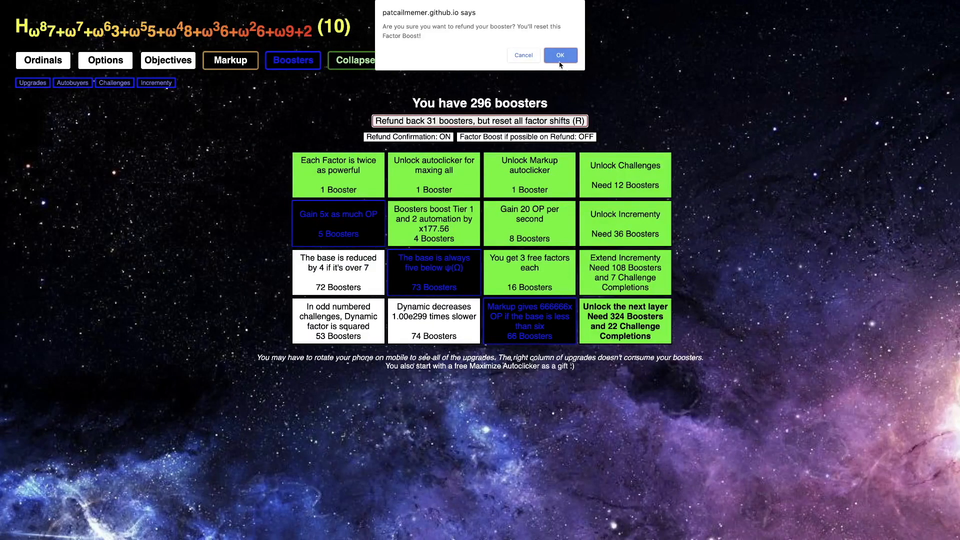
left_click(559, 55)
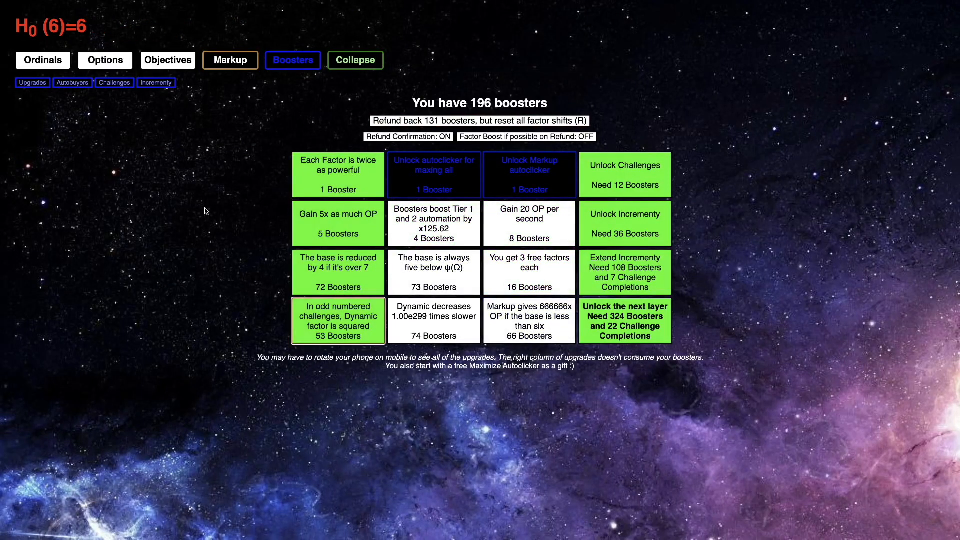
left_click(293, 60)
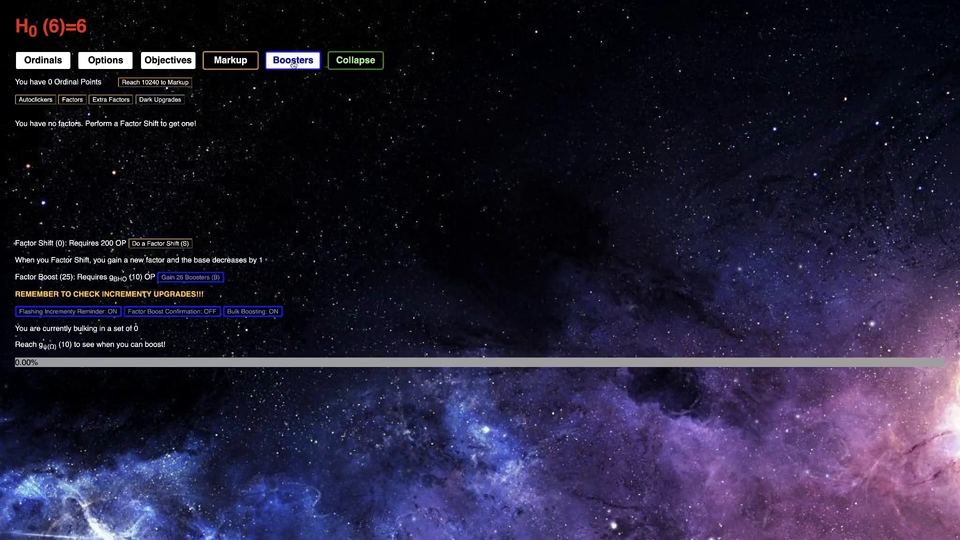
left_click(293, 60)
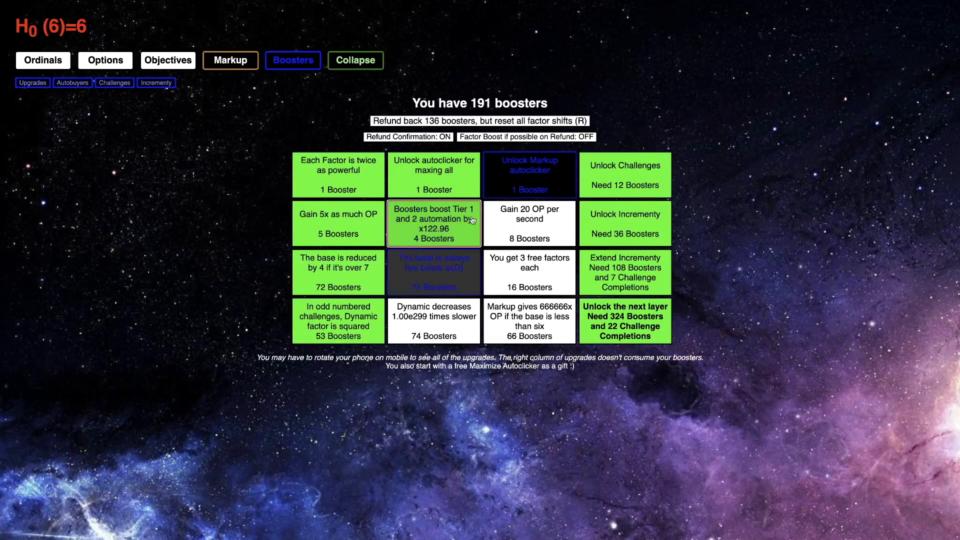
left_click(114, 83)
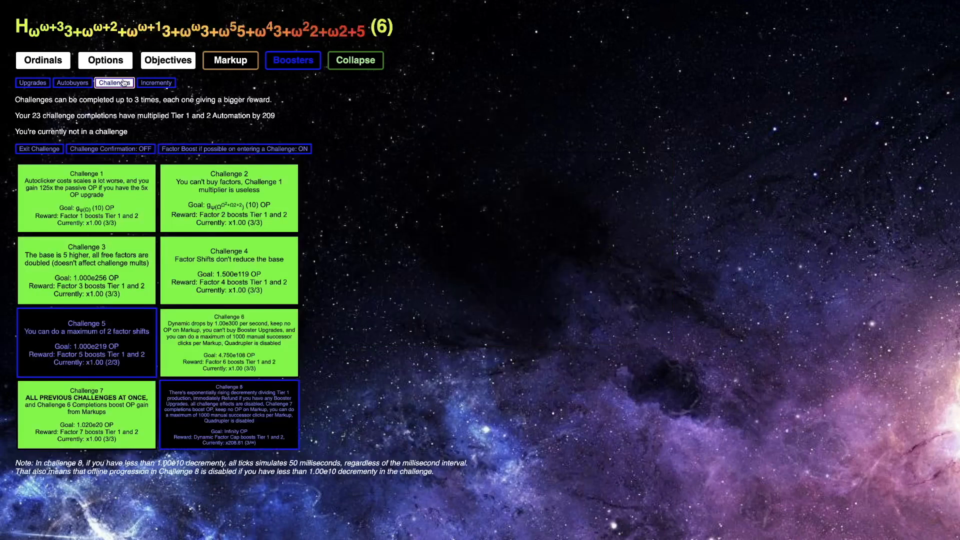
Start Challenge 5, grow OP through the factors, and markup at 1.000e219 OP for 3/3
left_click(86, 343)
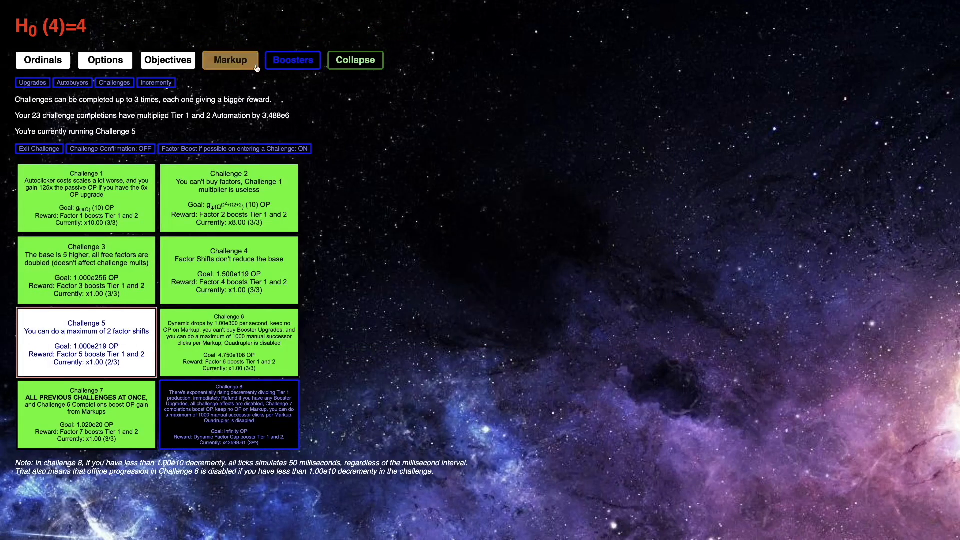
left_click(229, 60)
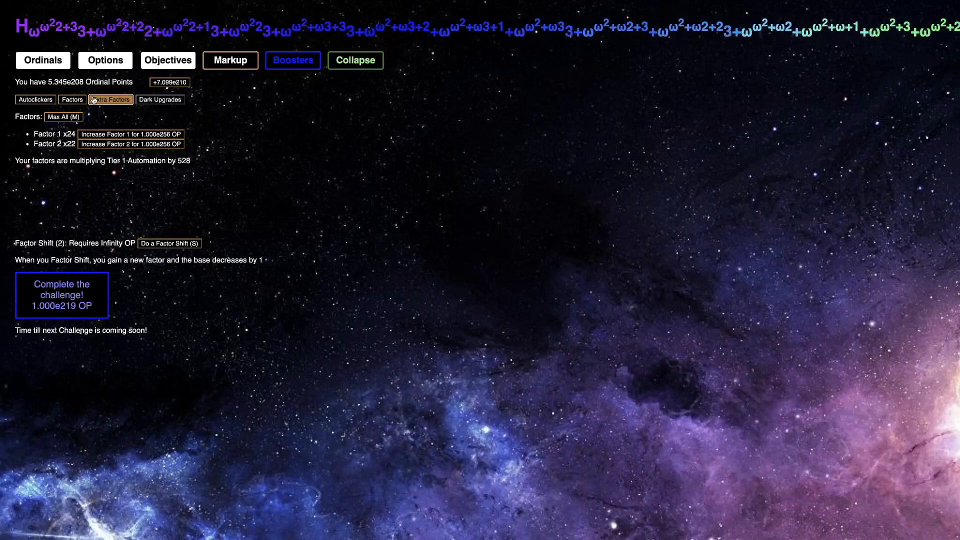
left_click(35, 99)
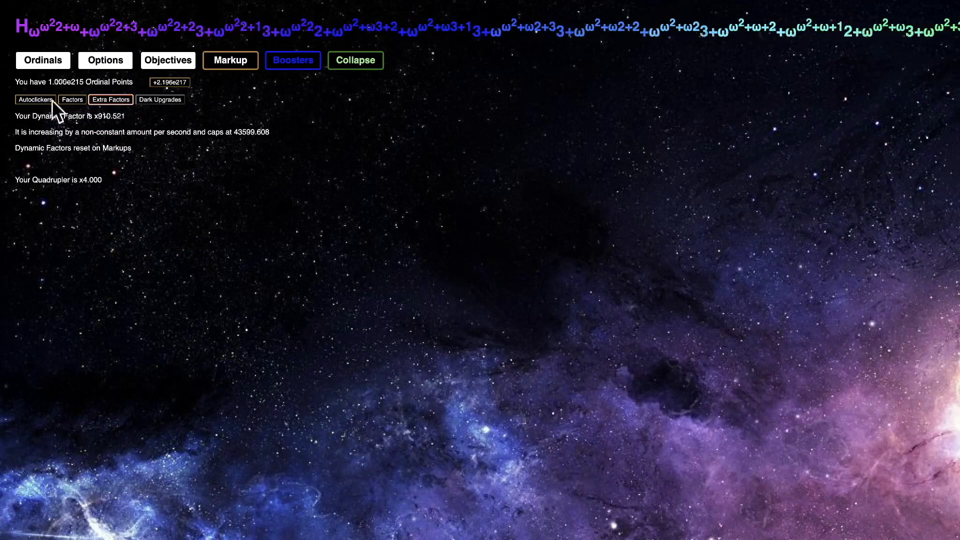
left_click(71, 99)
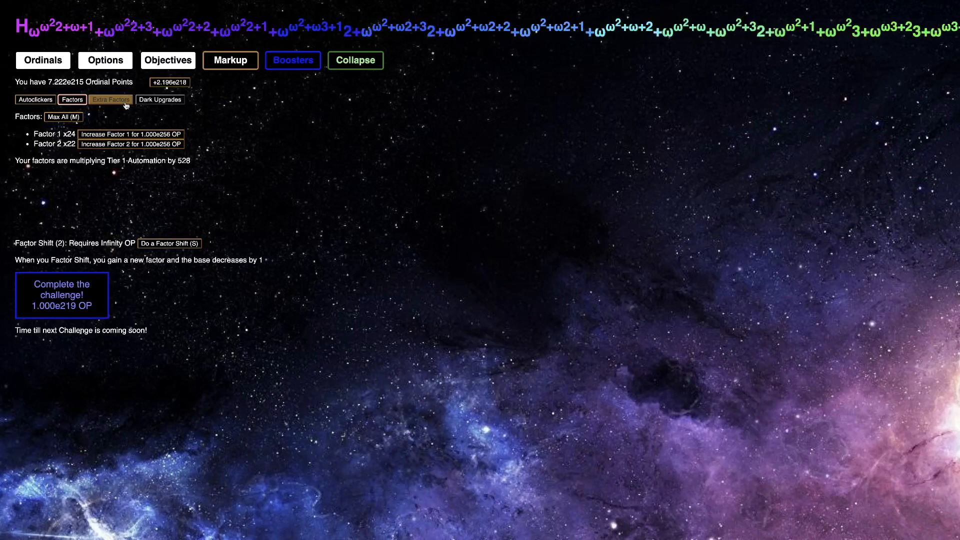
left_click(111, 99)
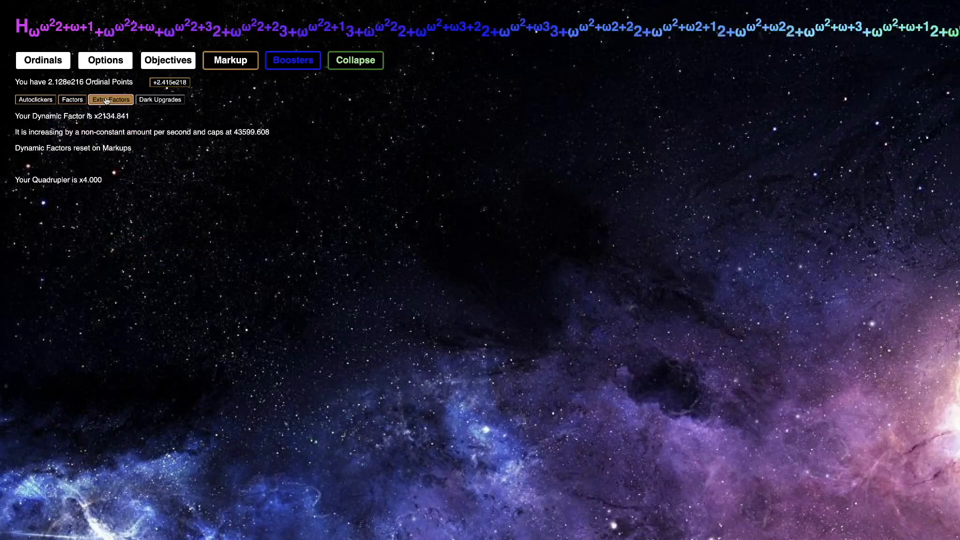
left_click(71, 99)
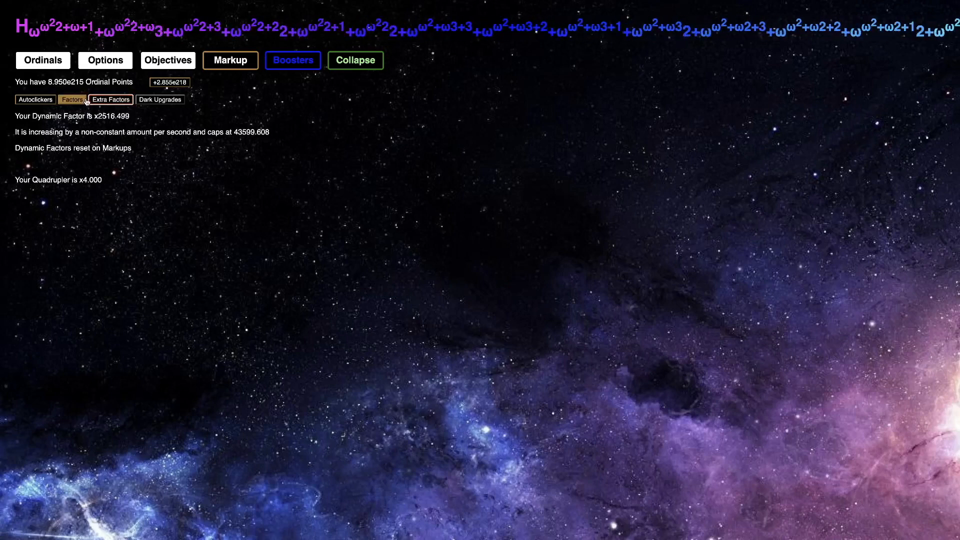
left_click(71, 100)
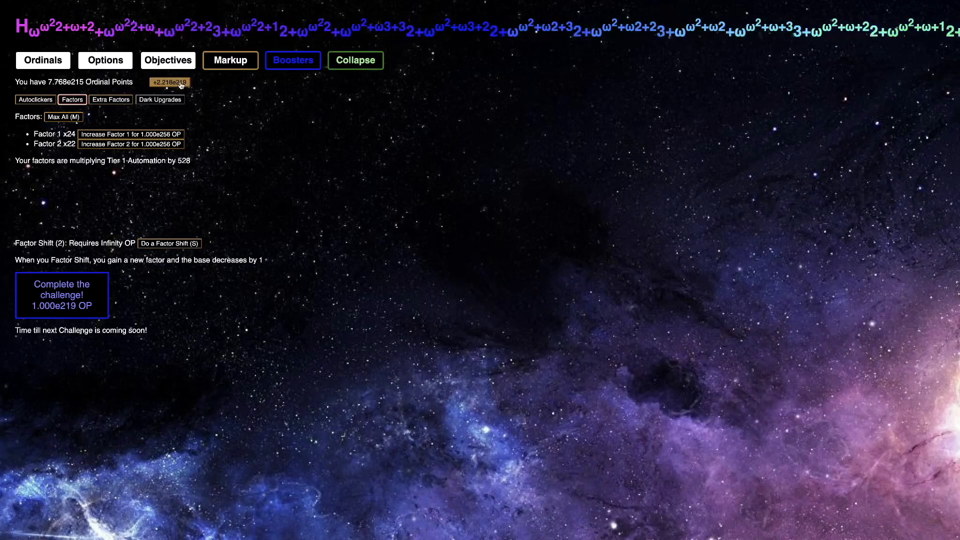
left_click(293, 60)
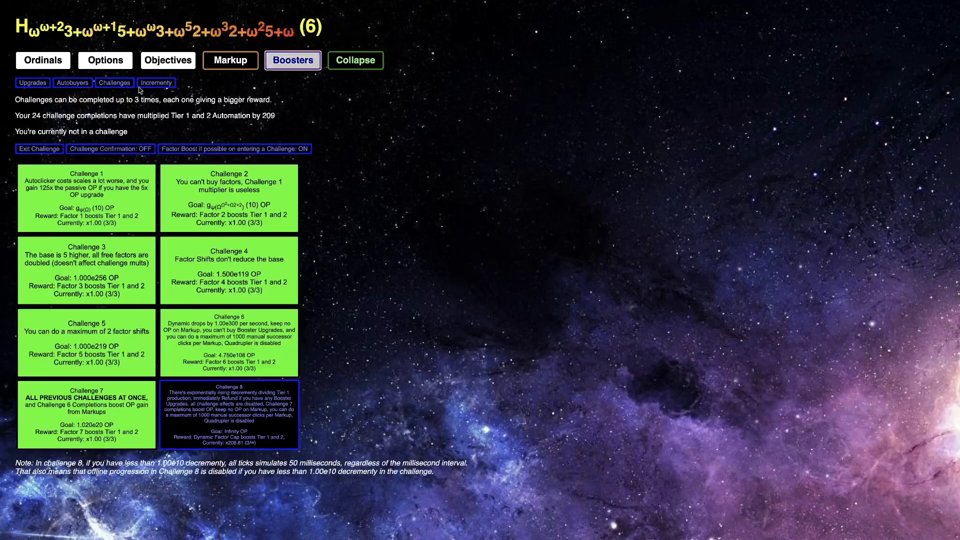
Rebuy 'base reduced by 4', 'base five below ψ(Ω)' and 'Markup gives 666666x OP' upgrades
left_click(32, 82)
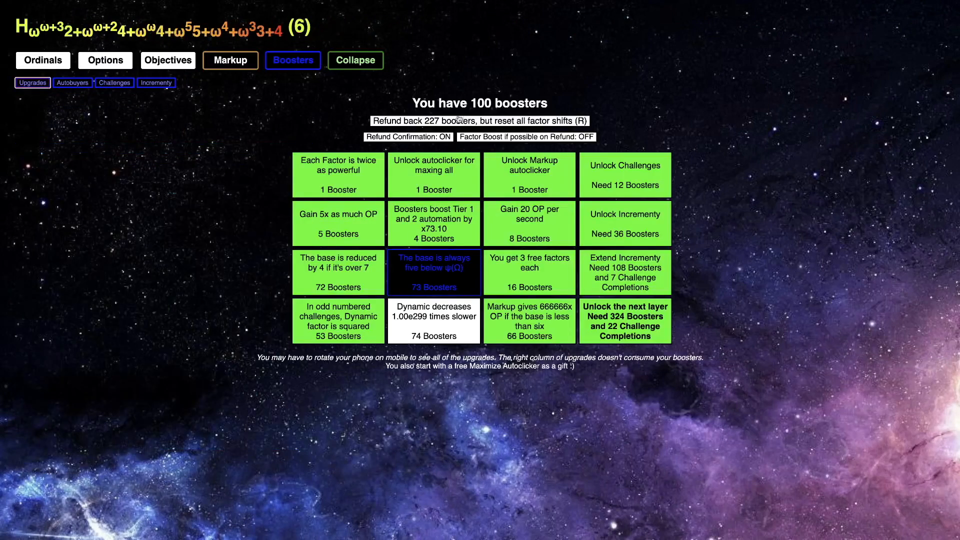
left_click(230, 60)
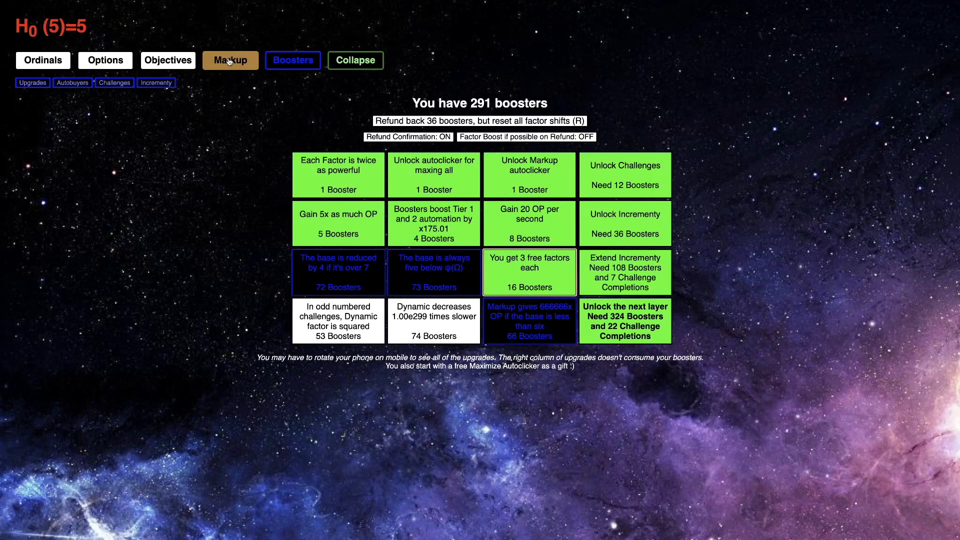
left_click(229, 60)
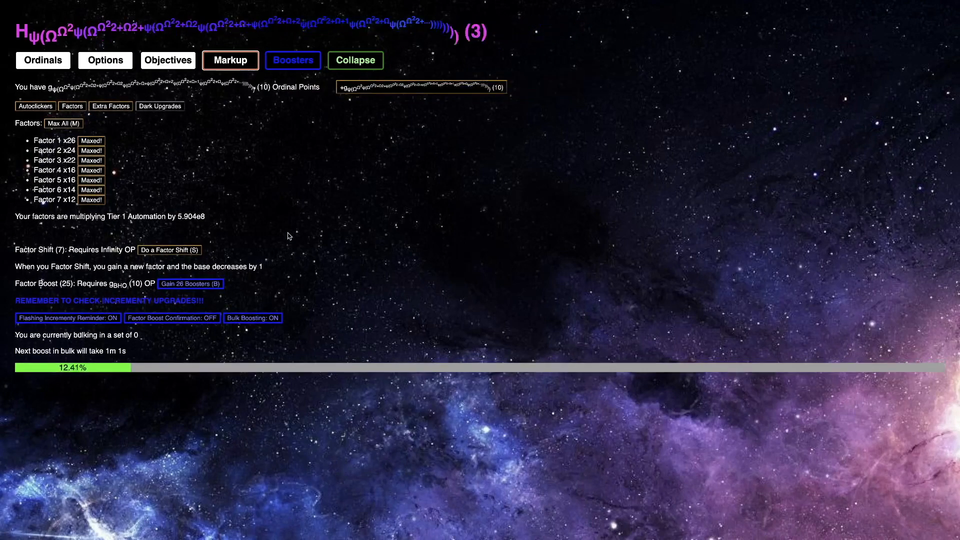
Check the Collapse cardinal offer, return to factors, then view the ℵω aleph upgrades page
left_click(355, 60)
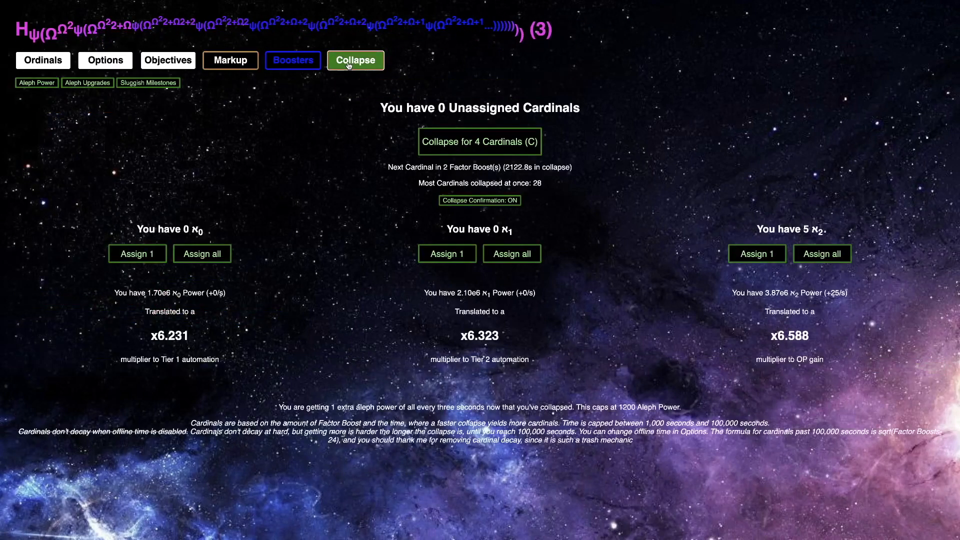
left_click(292, 60)
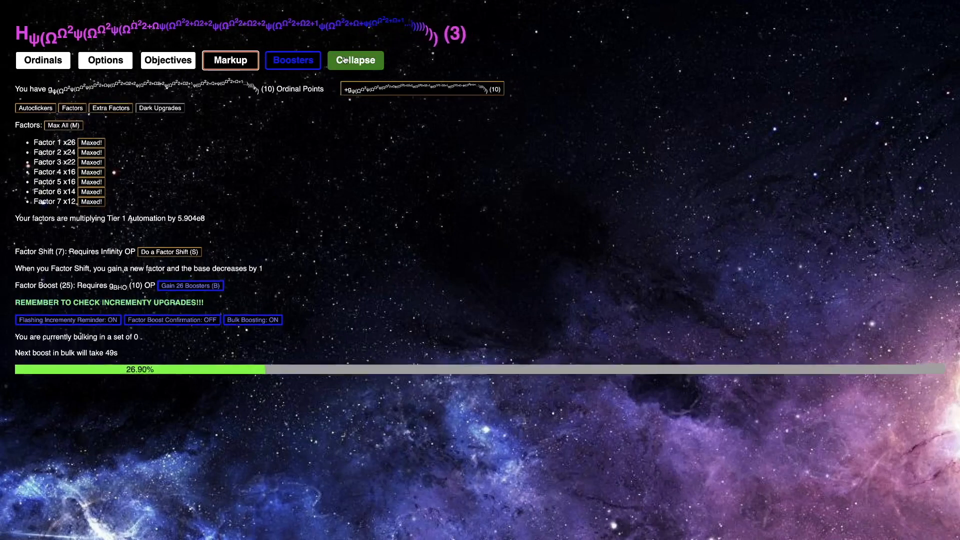
left_click(355, 60)
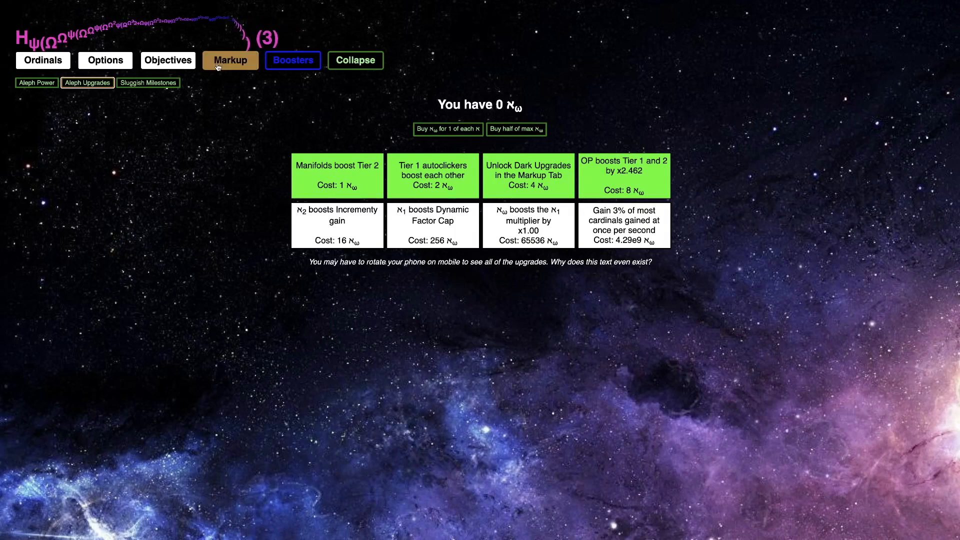
Factor boost for 26 boosters, reaching 317 total, and view the 4-cardinal Collapse offer
left_click(294, 60)
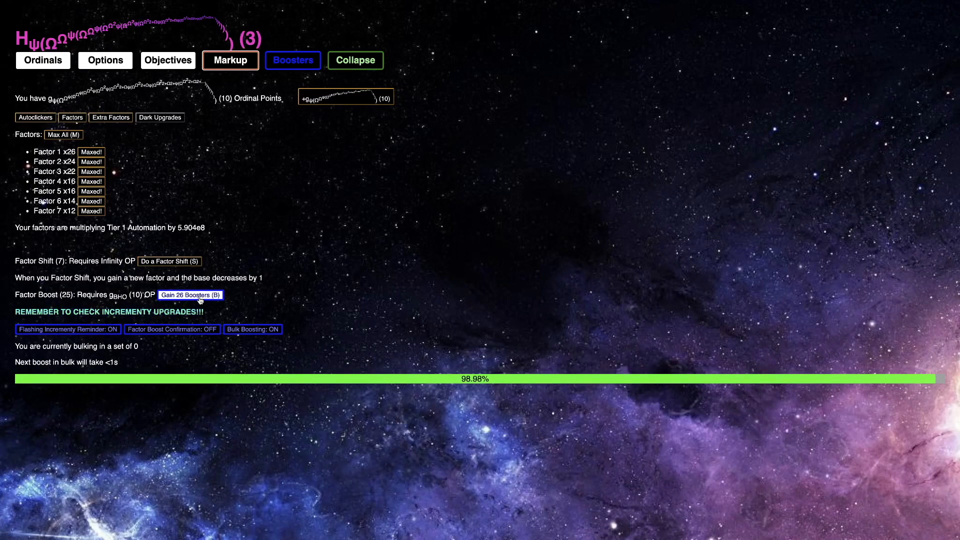
left_click(170, 261)
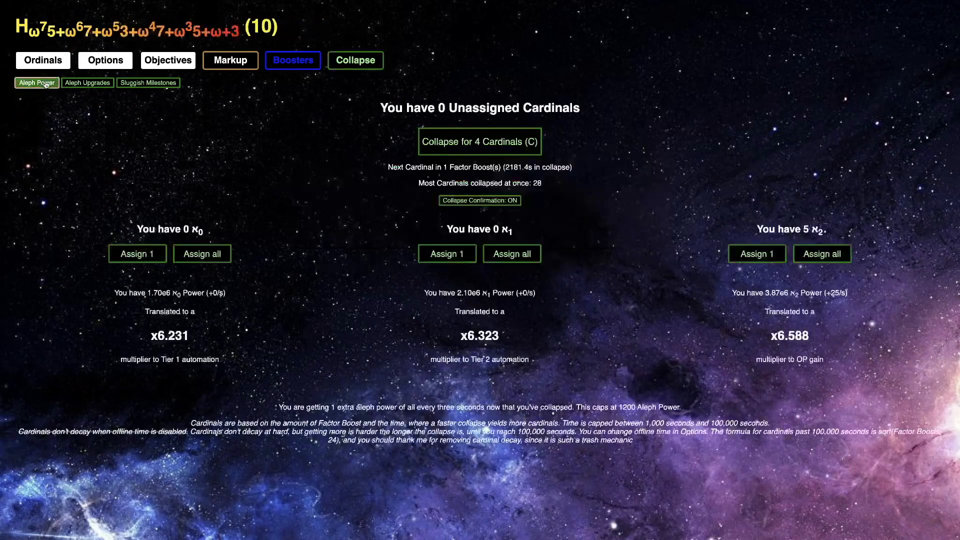
left_click(229, 60)
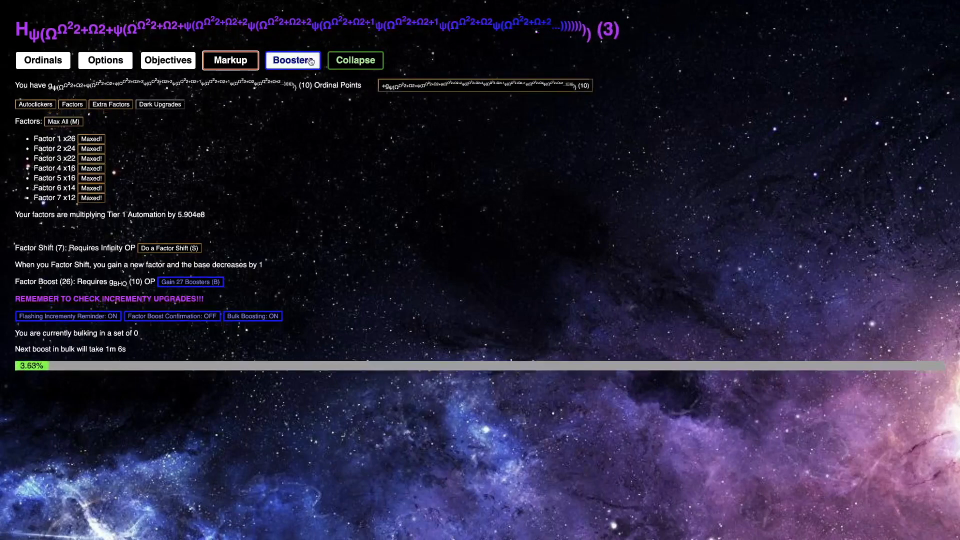
left_click(292, 60)
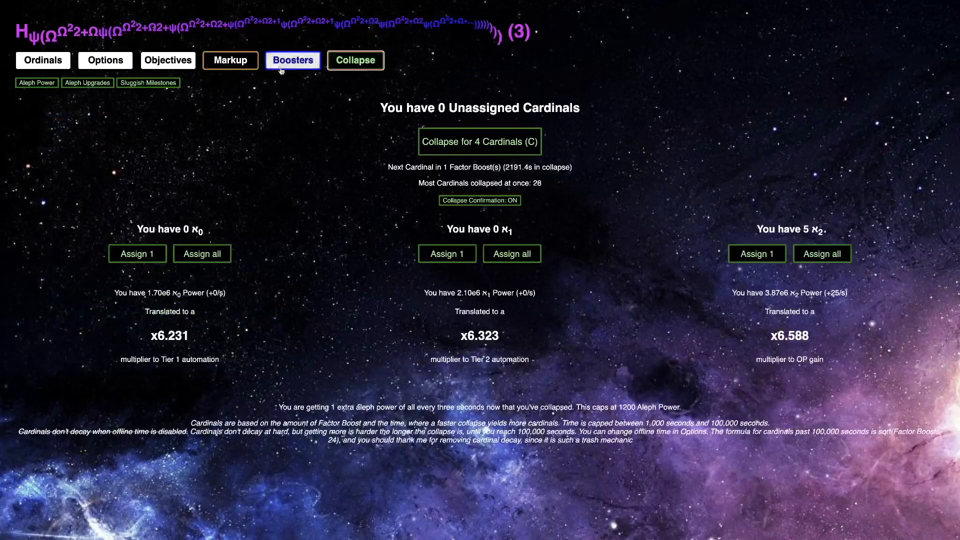
left_click(292, 60)
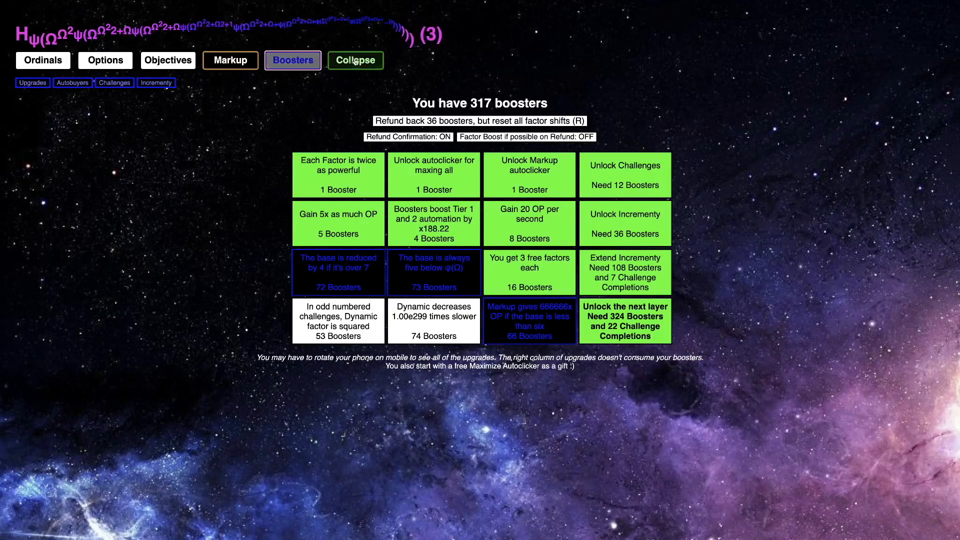
left_click(355, 60)
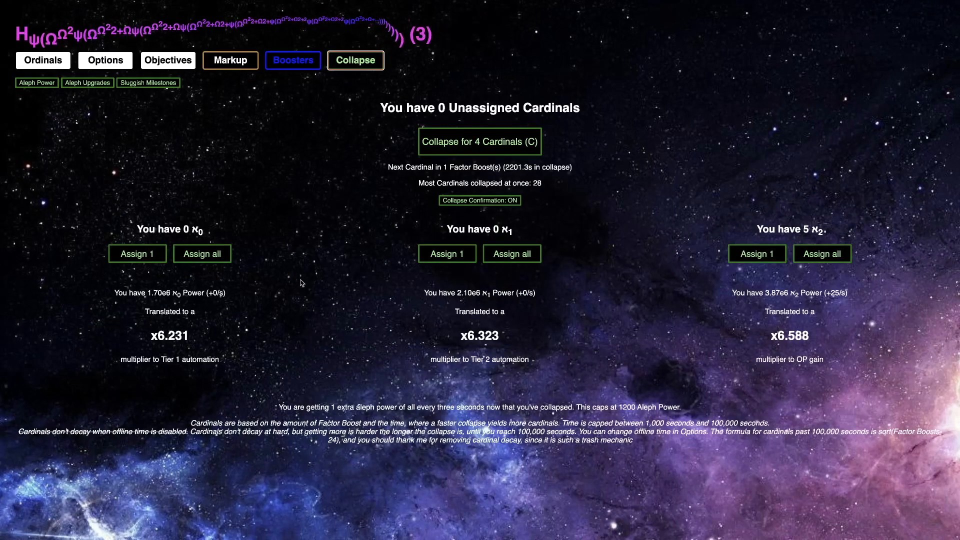
Perform two more factor boosts, checking the Collapse cardinal offer after each
left_click(230, 60)
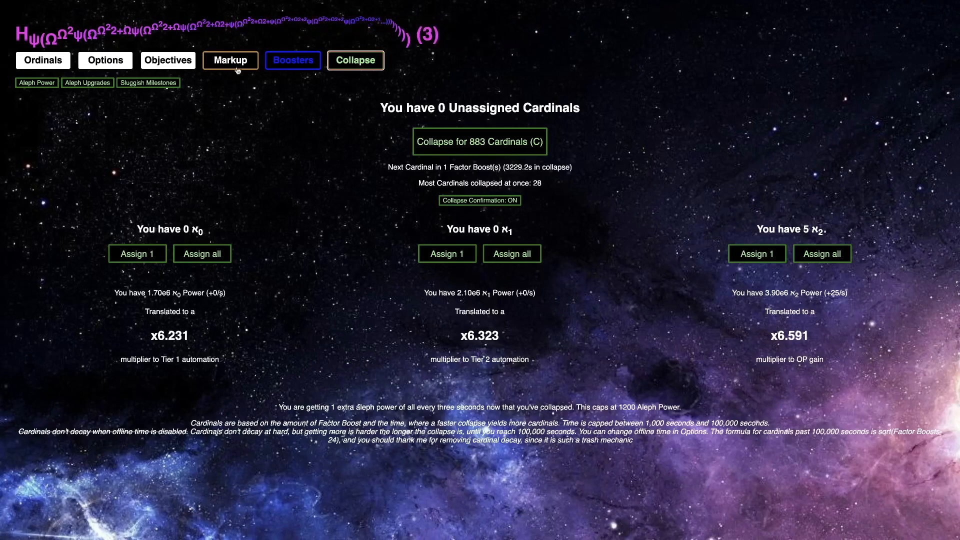
left_click(230, 60)
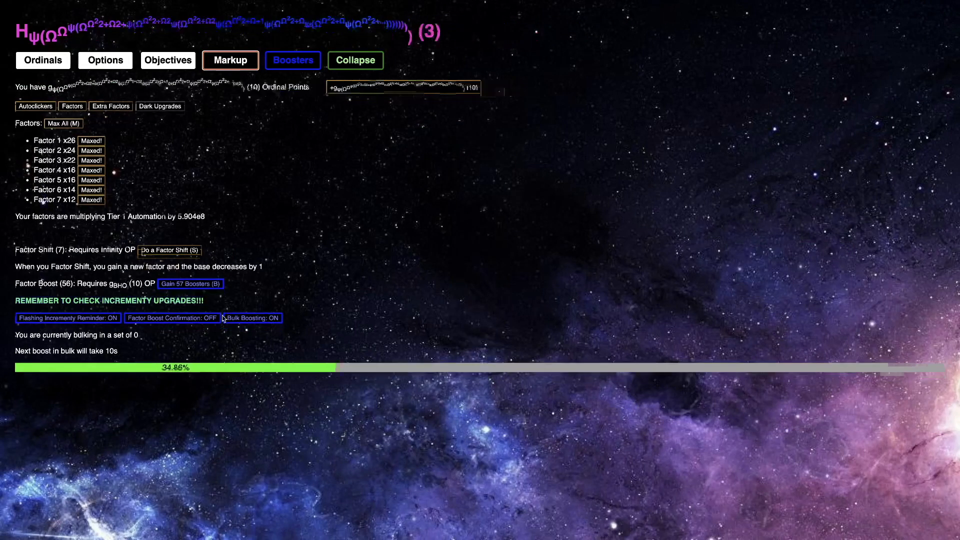
left_click(354, 60)
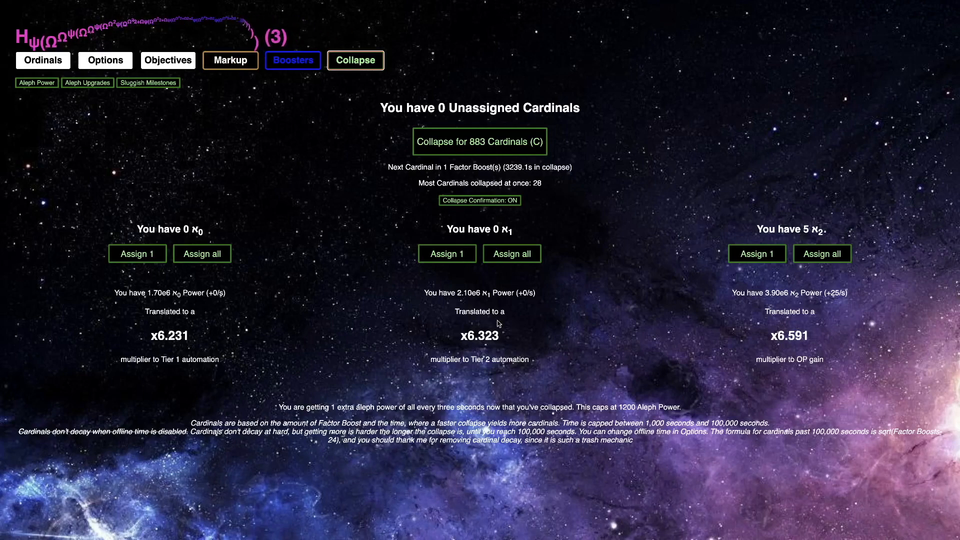
left_click(230, 60)
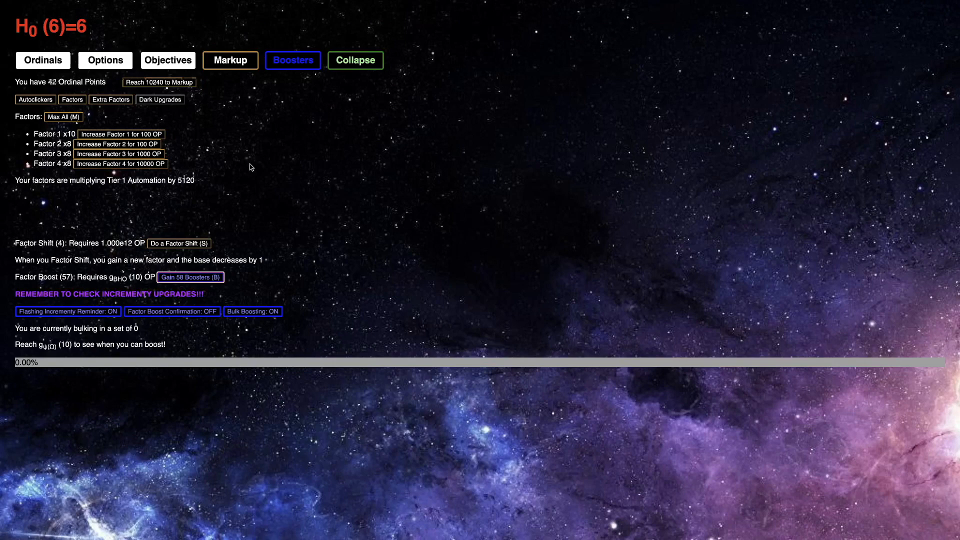
left_click(355, 60)
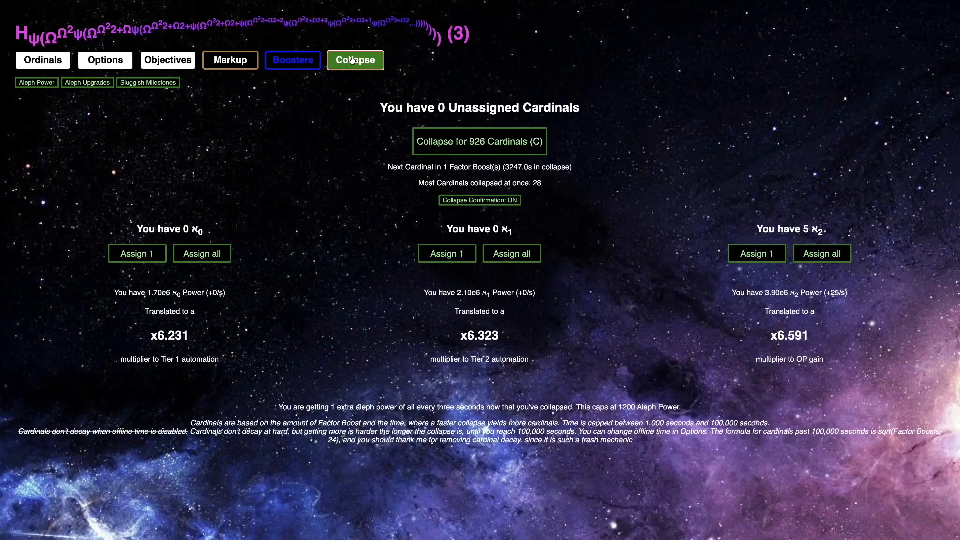
Look over the aleph upgrades, then factor boost for 58 boosters, with Collapse offering 926 cardinals
left_click(87, 83)
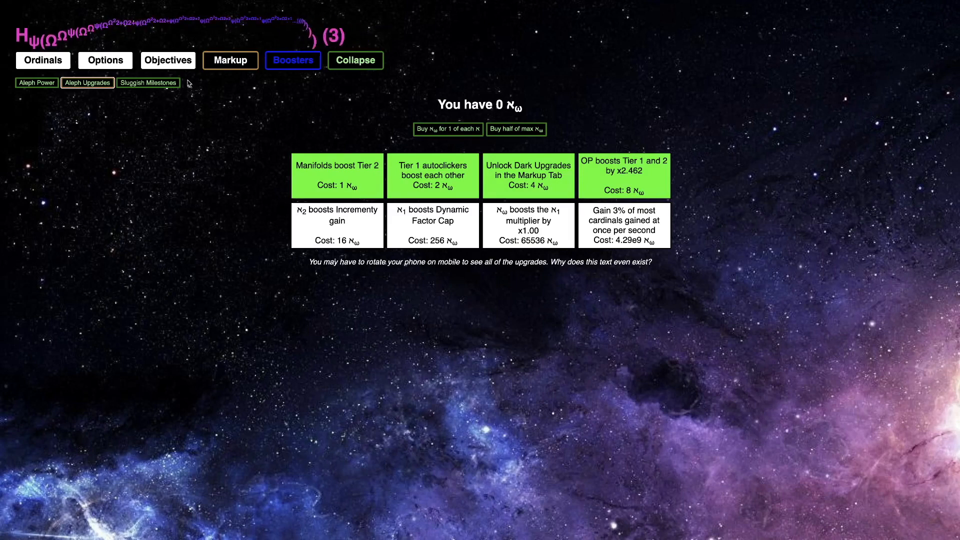
left_click(230, 60)
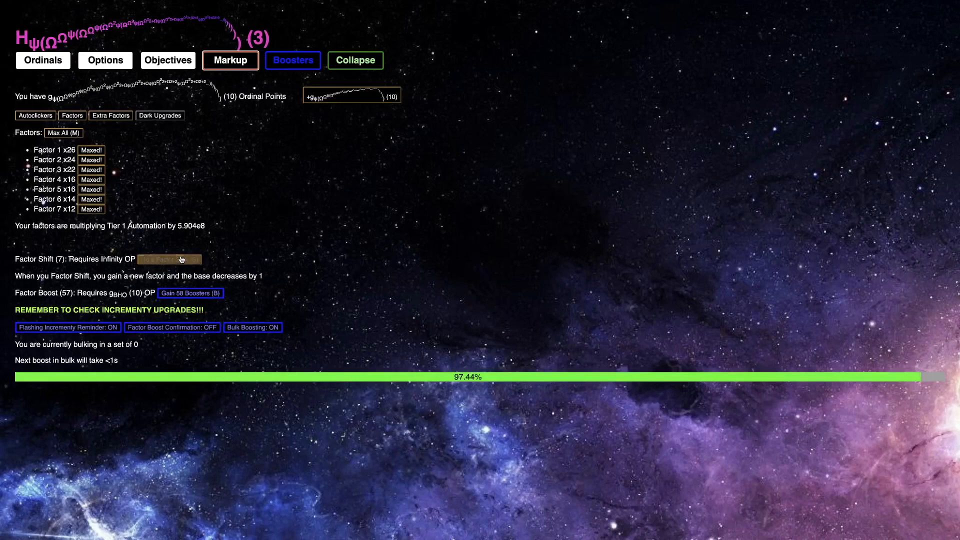
left_click(169, 258)
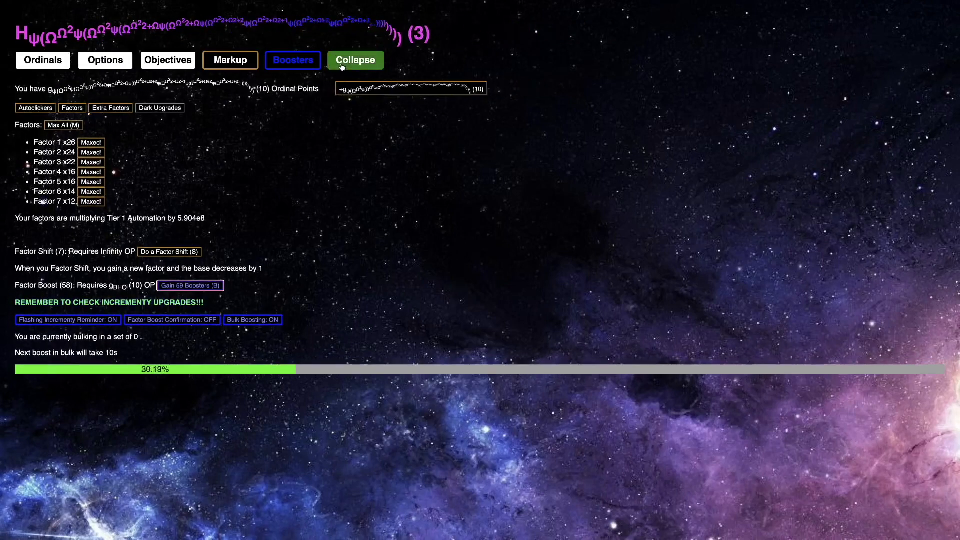
Factor boost for 60 boosters, lifting the Collapse offer to 1058 cardinals
left_click(293, 60)
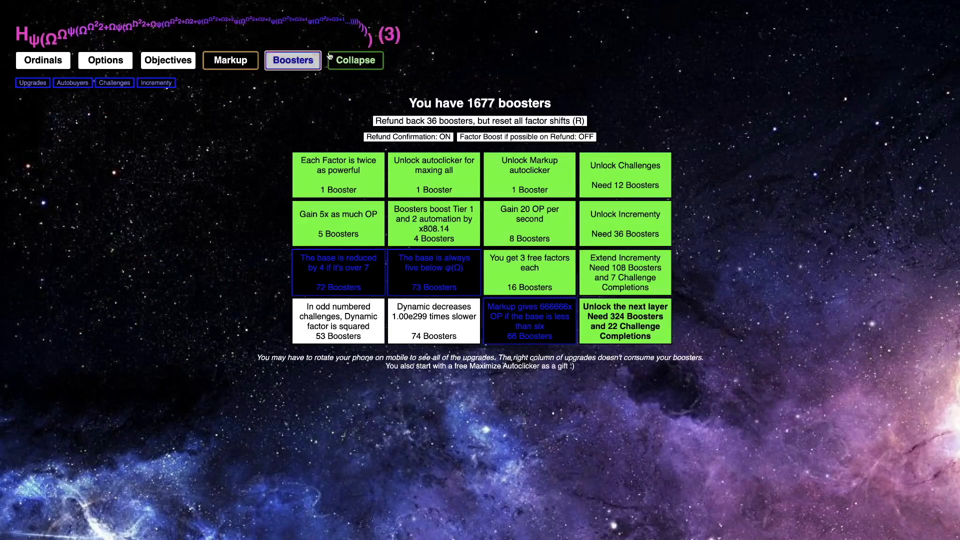
left_click(354, 60)
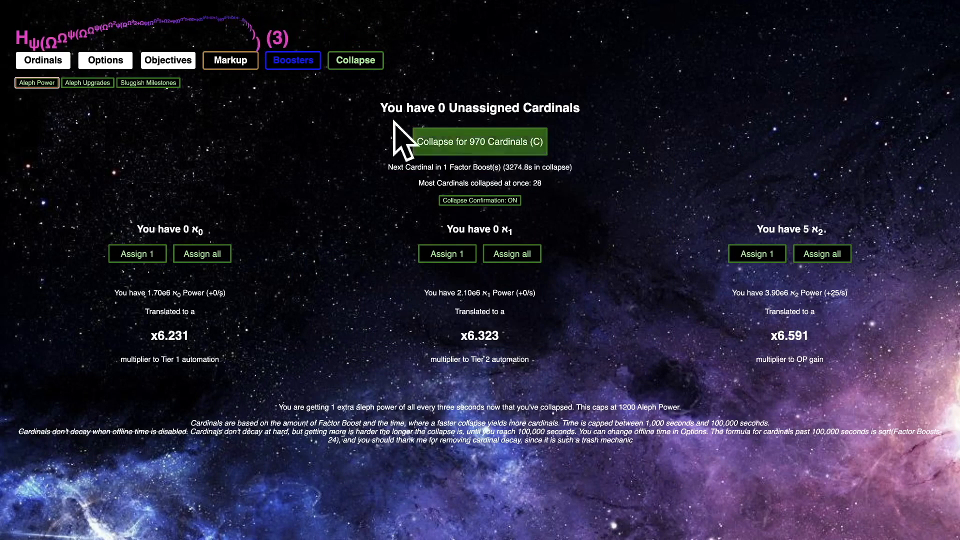
left_click(230, 59)
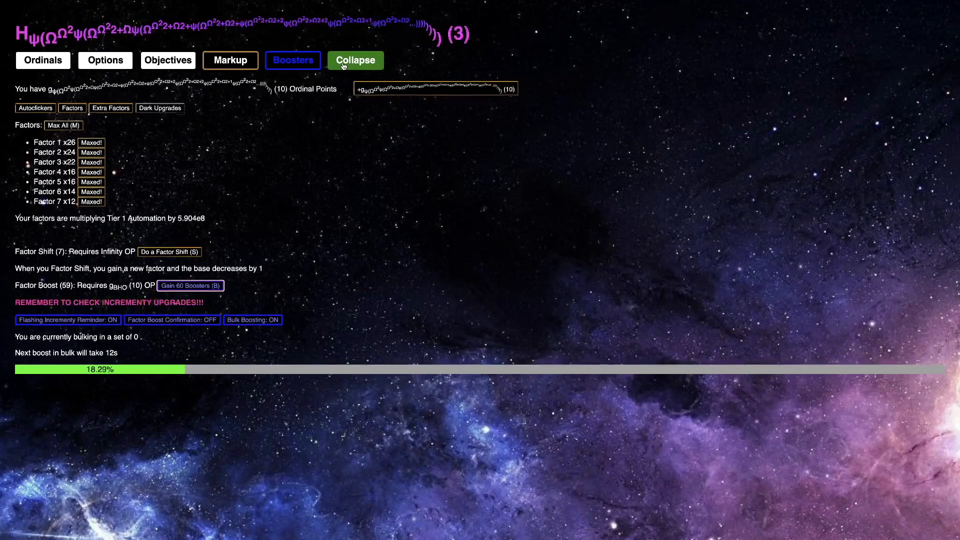
left_click(355, 60)
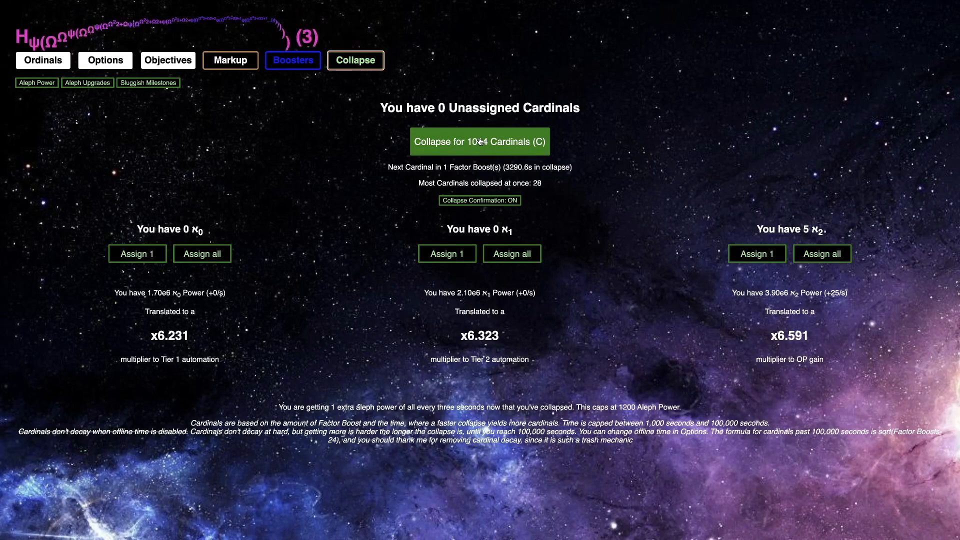
left_click(230, 60)
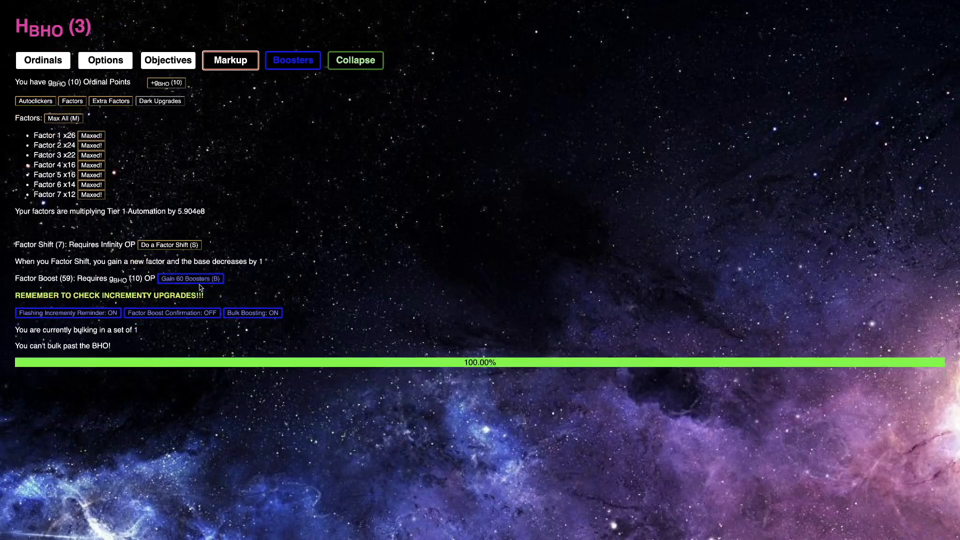
left_click(355, 60)
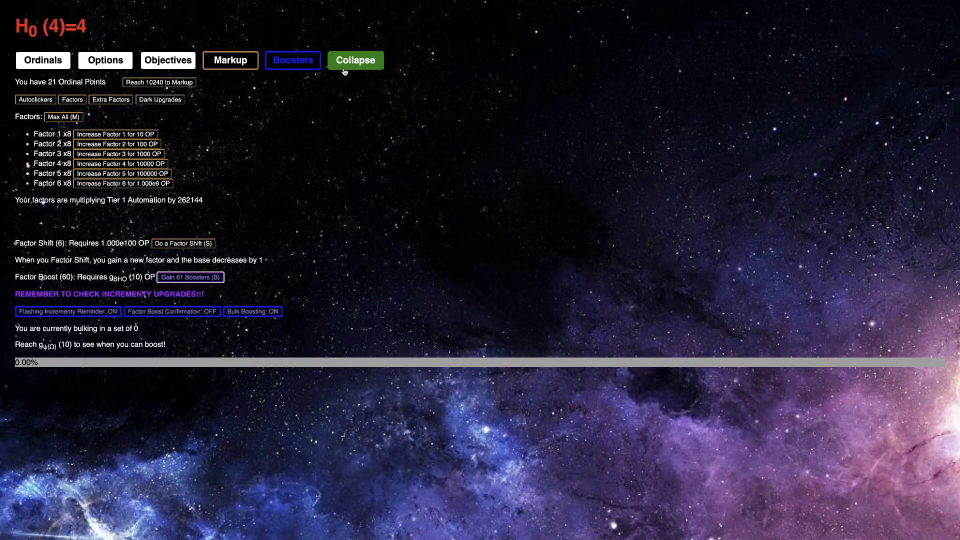
left_click(355, 60)
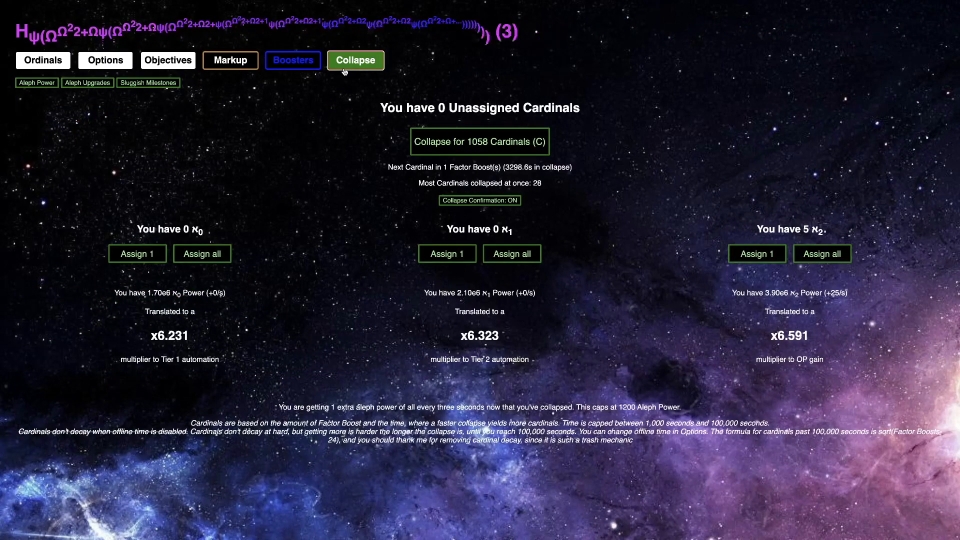